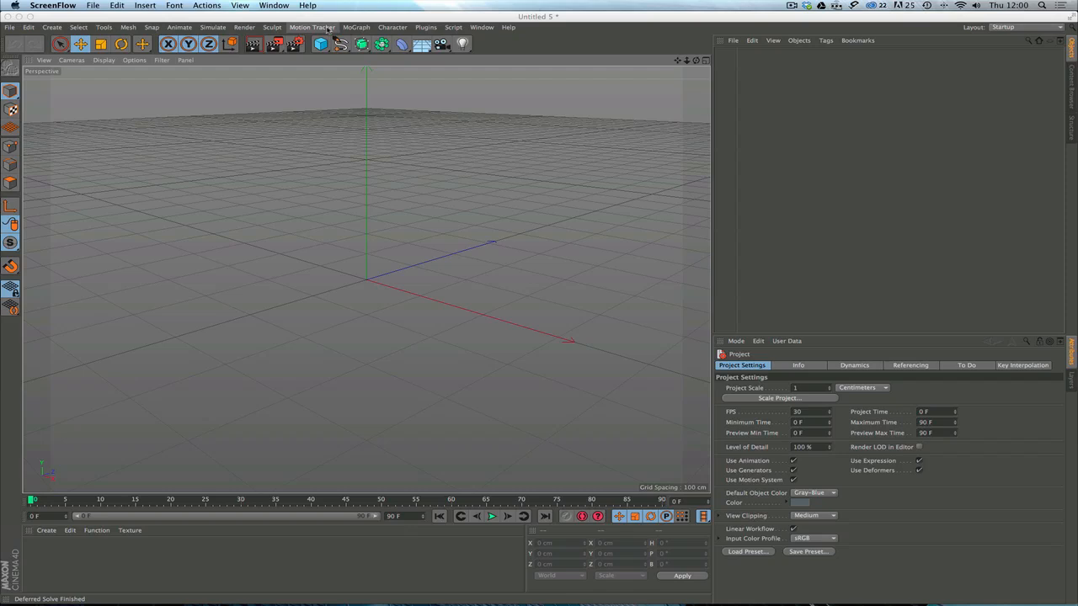
Tear off the Motion Tracker menu as a floating palette beside the empty scene
left_click(312, 27)
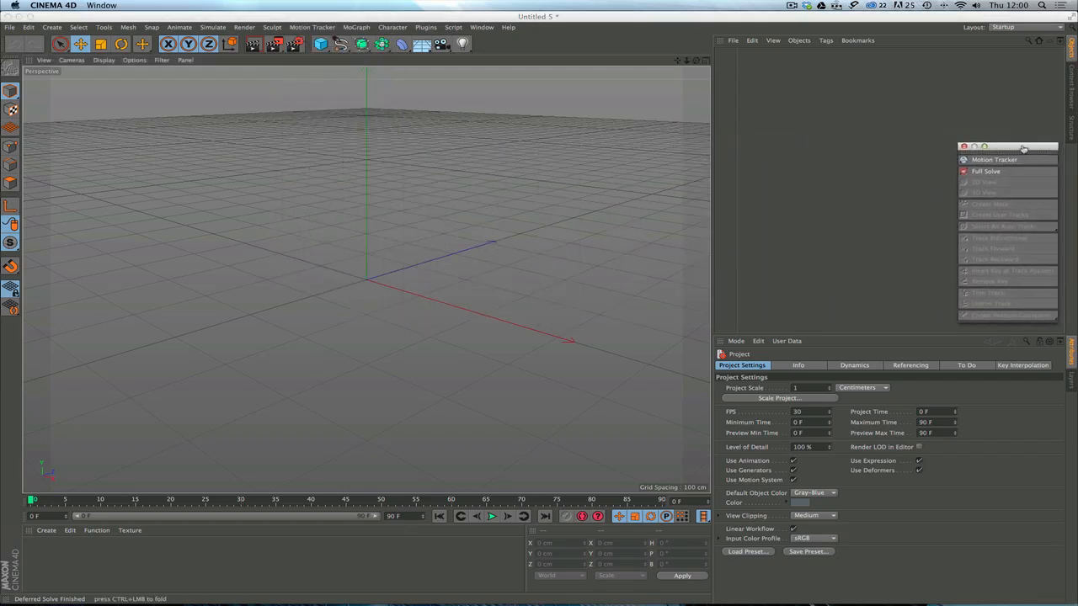
mouse_move(986, 160)
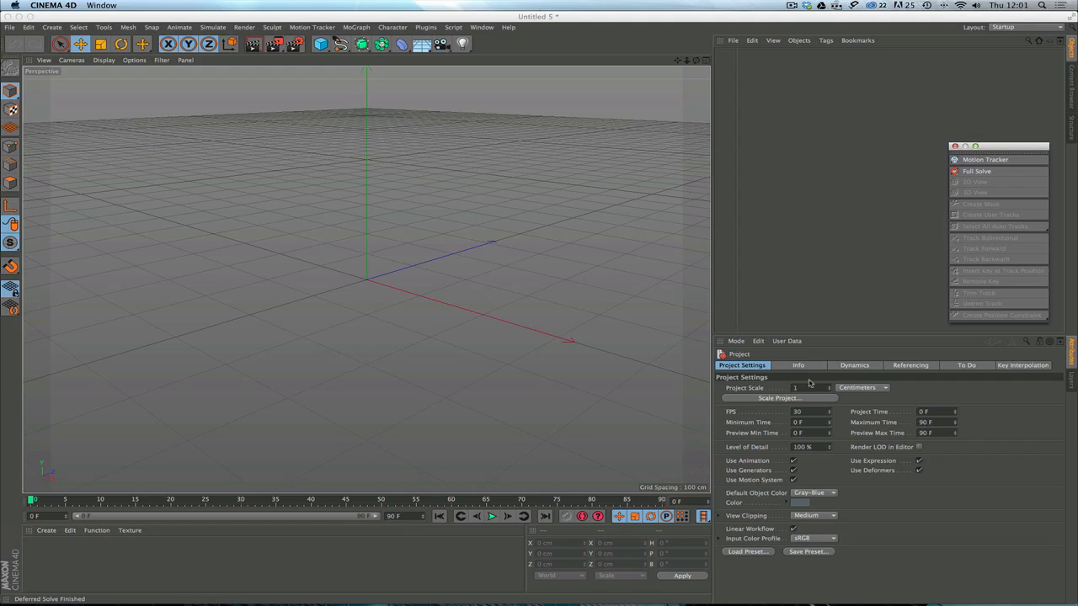
mouse_move(868, 455)
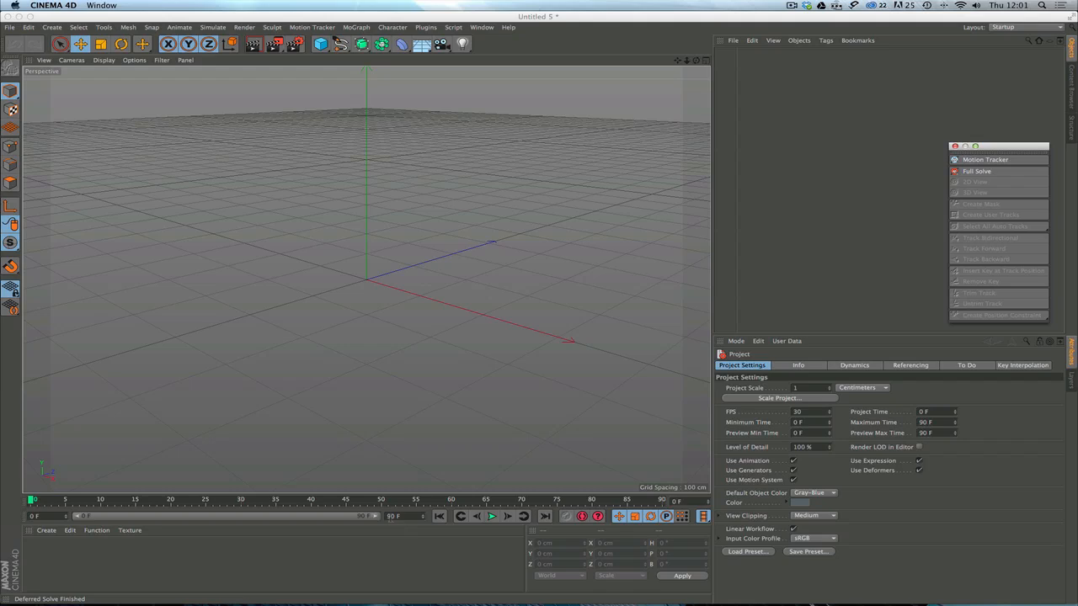
mouse_move(381, 515)
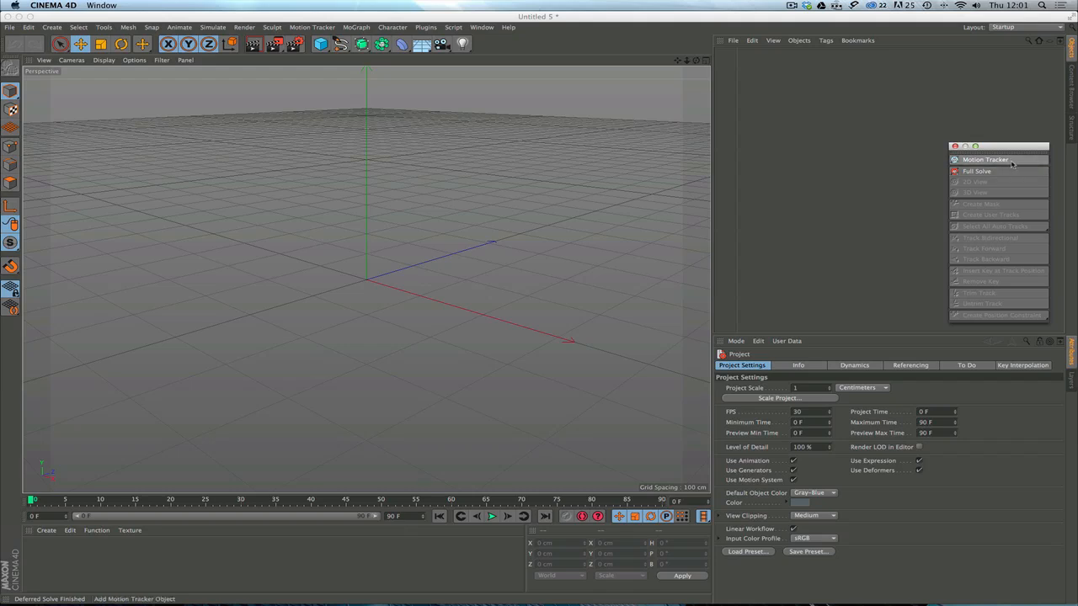
Add a Motion Tracker, review its Reconstruction, 2D Tracking and Footage tabs, then remove it
left_click(985, 159)
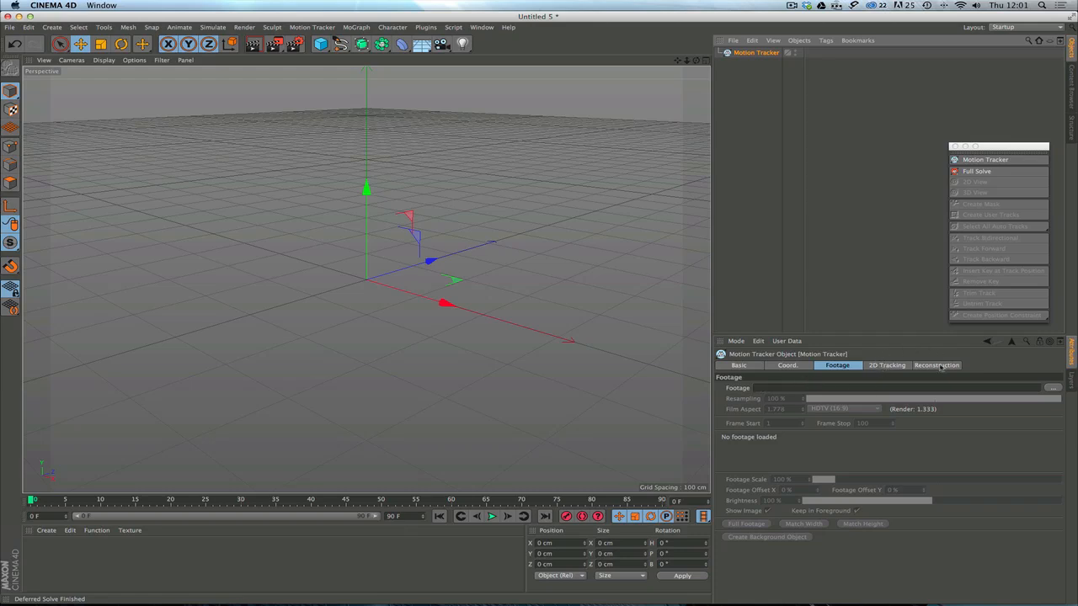
left_click(936, 365)
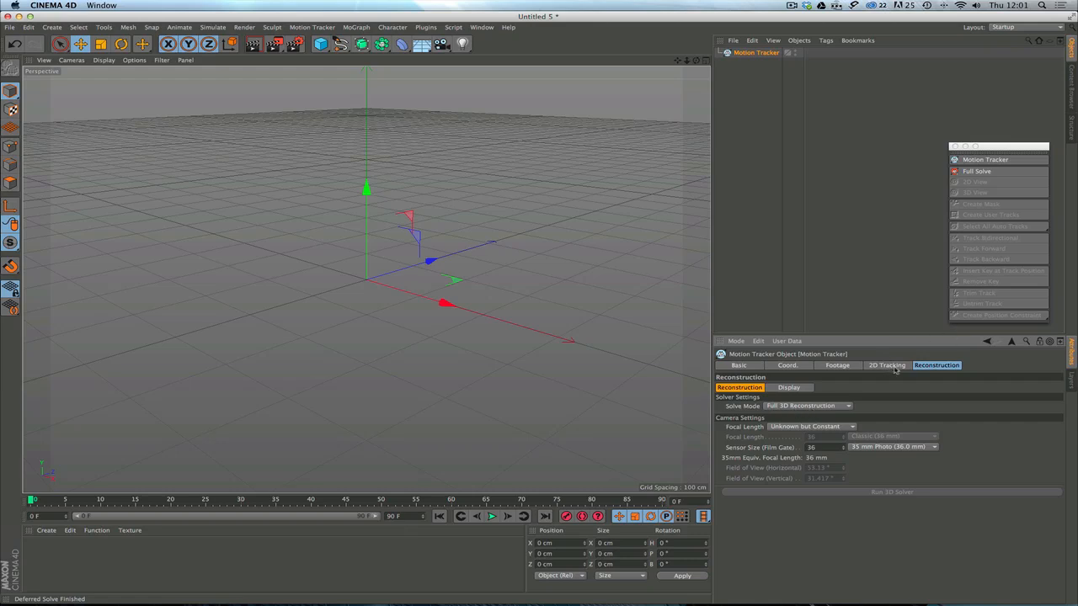
left_click(886, 365)
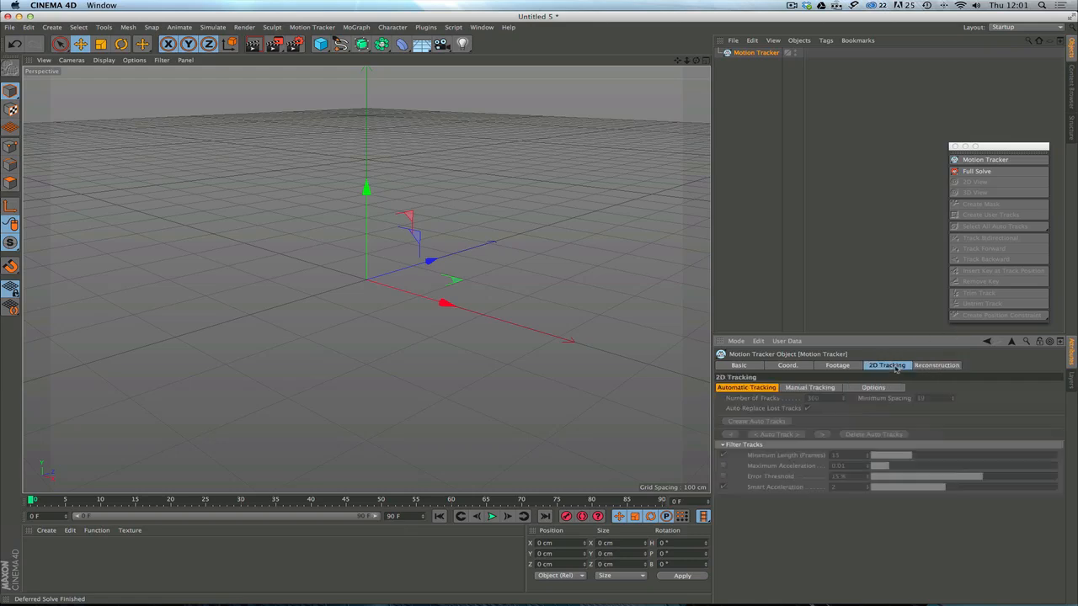
left_click(837, 365)
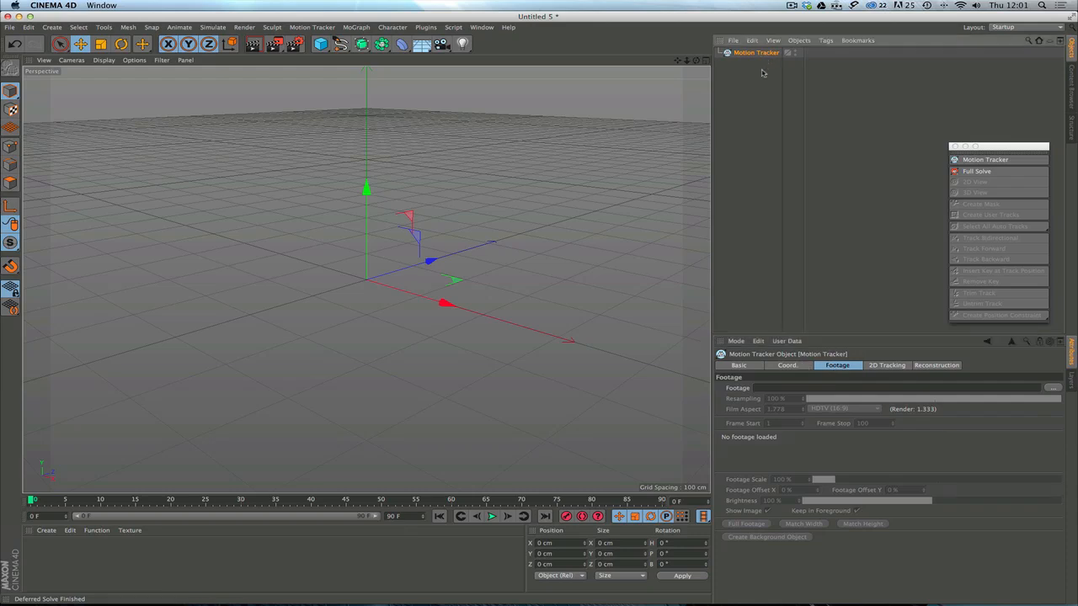
left_click(977, 171)
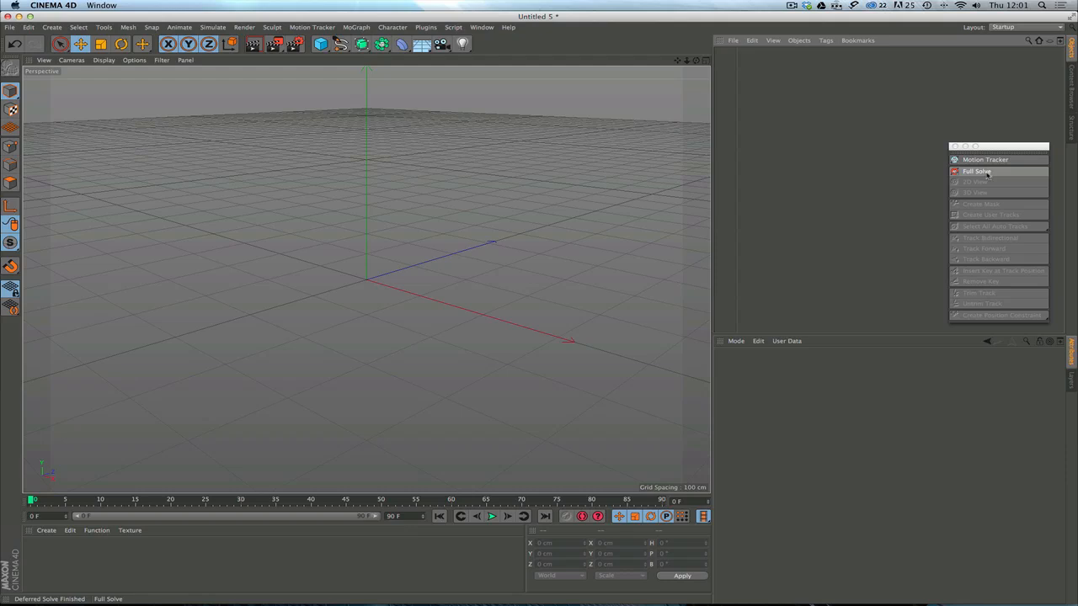
mouse_move(985, 172)
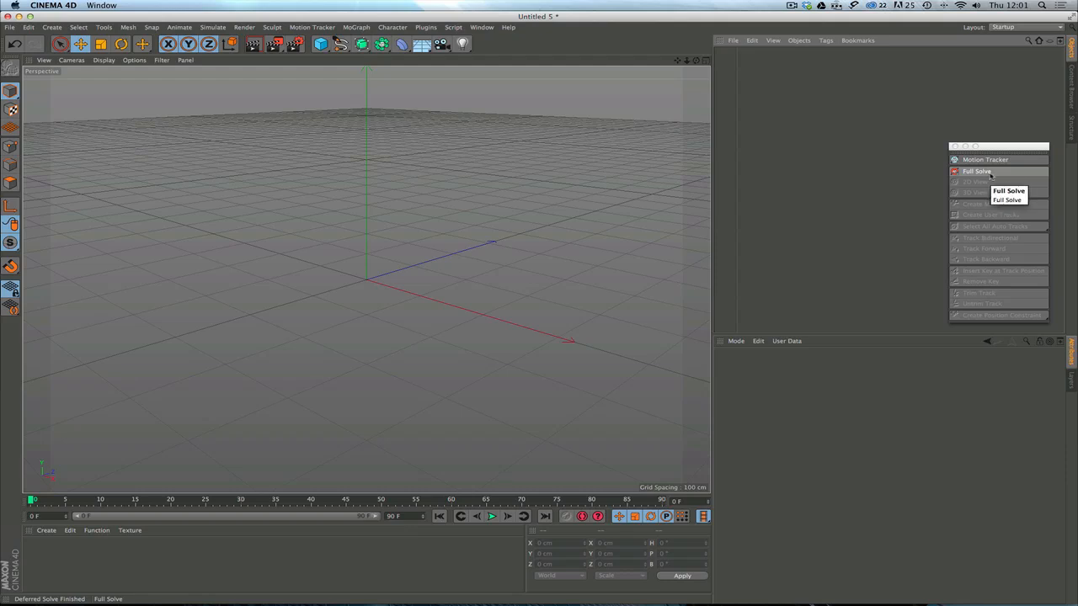
mouse_move(985, 177)
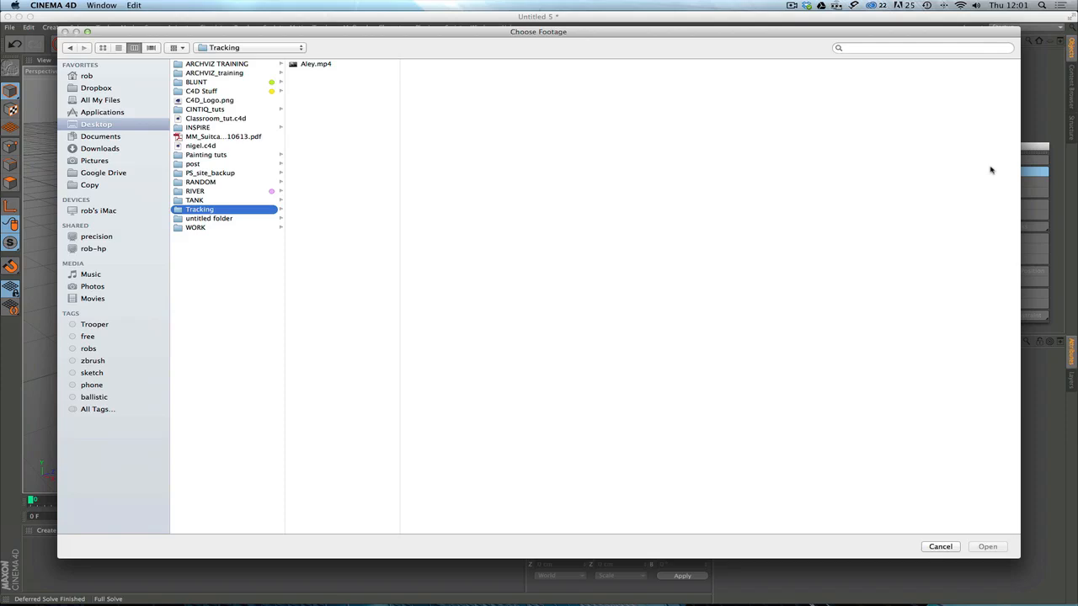
mouse_move(254, 194)
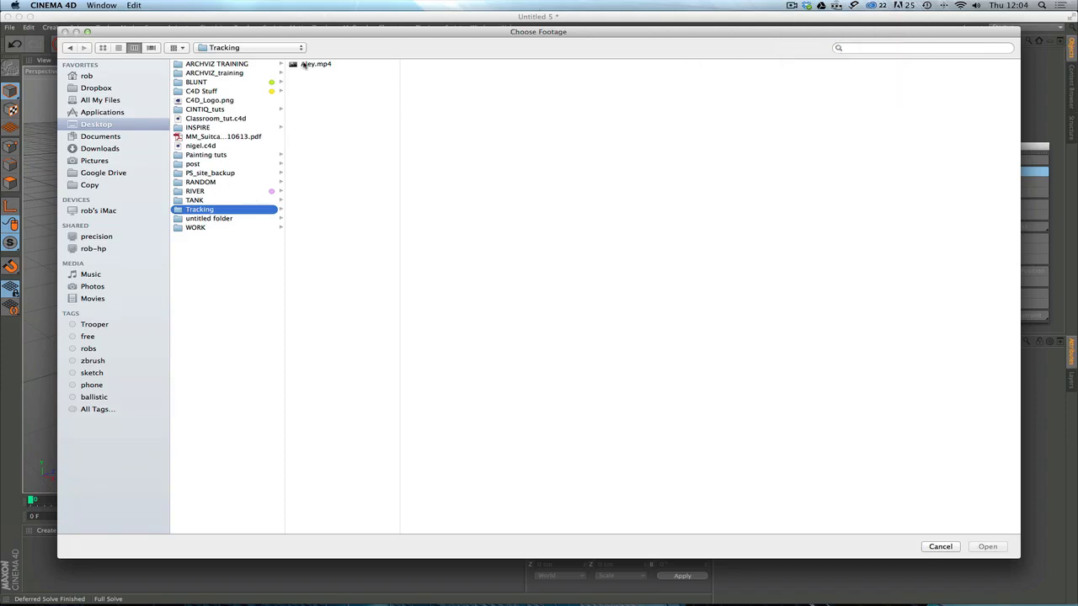
Load Aley.mp4 from the Tracking folder as the Full Solve footage
left_click(316, 66)
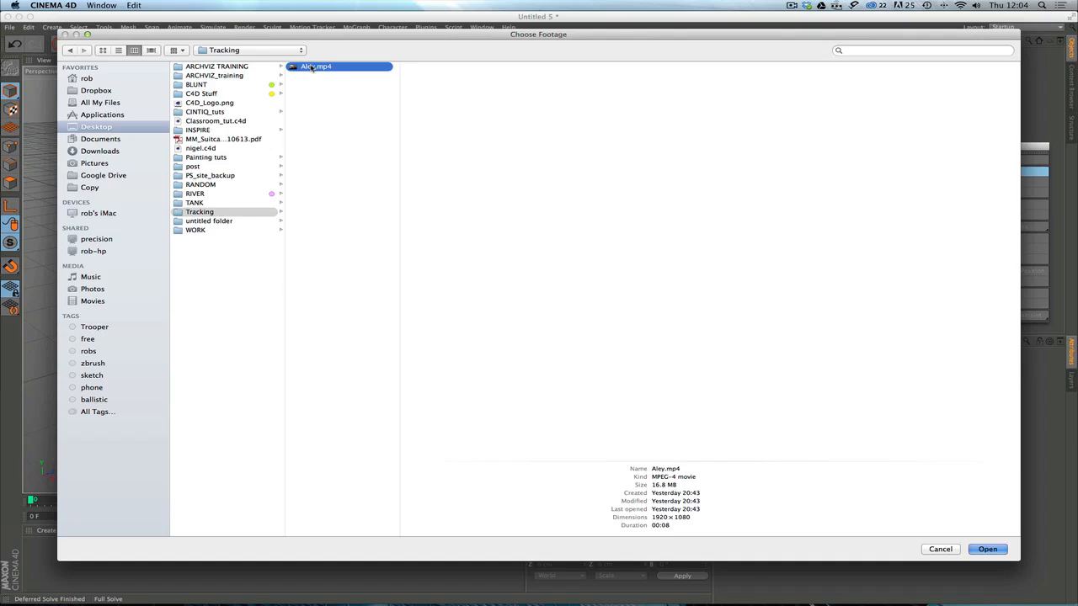
left_click(987, 549)
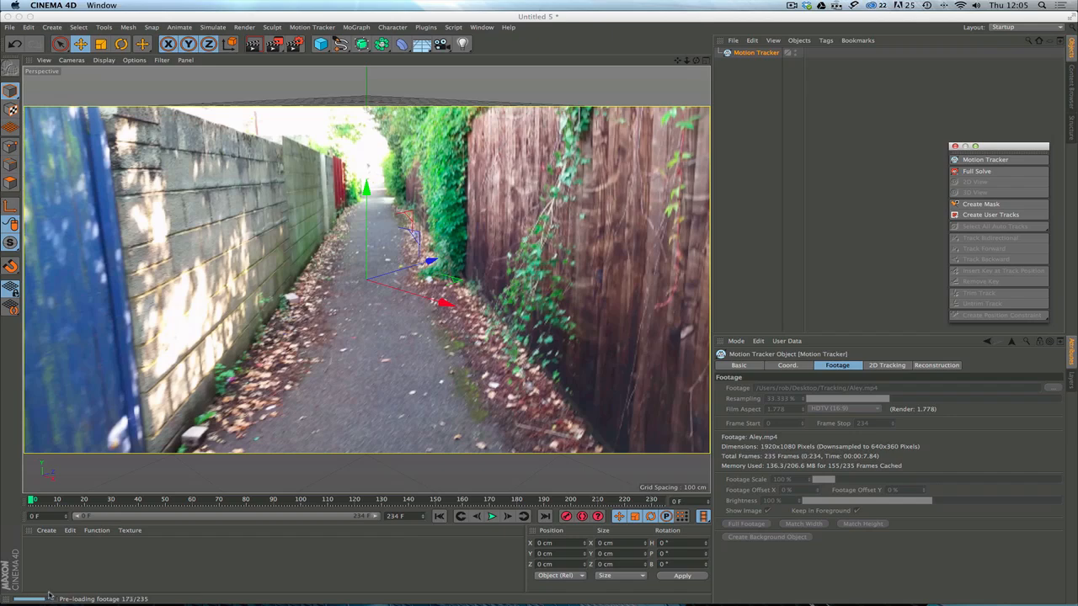
mouse_move(127, 599)
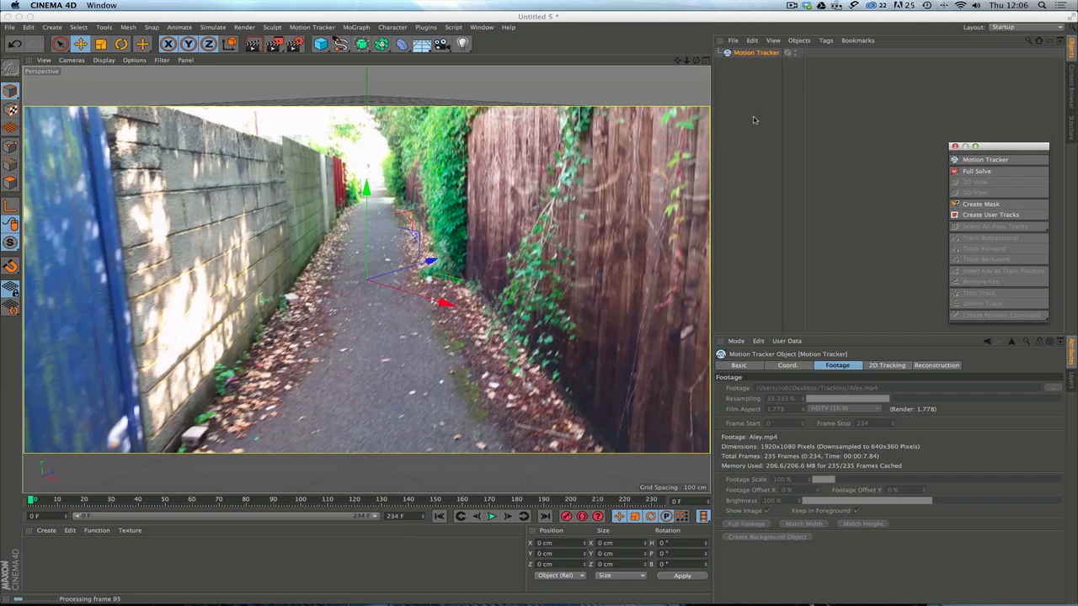
mouse_move(747, 185)
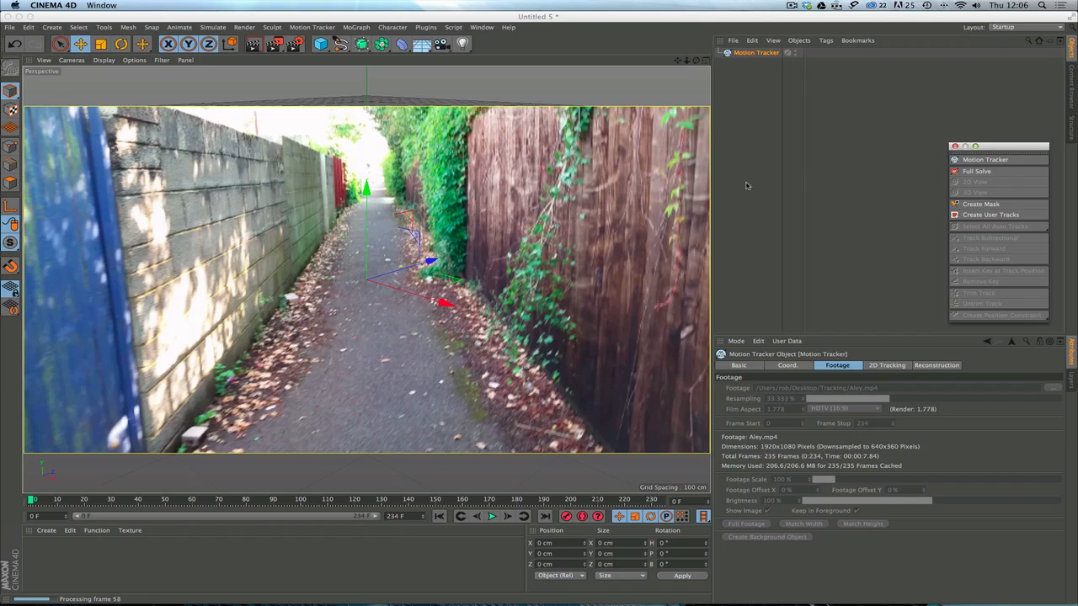
mouse_move(461, 228)
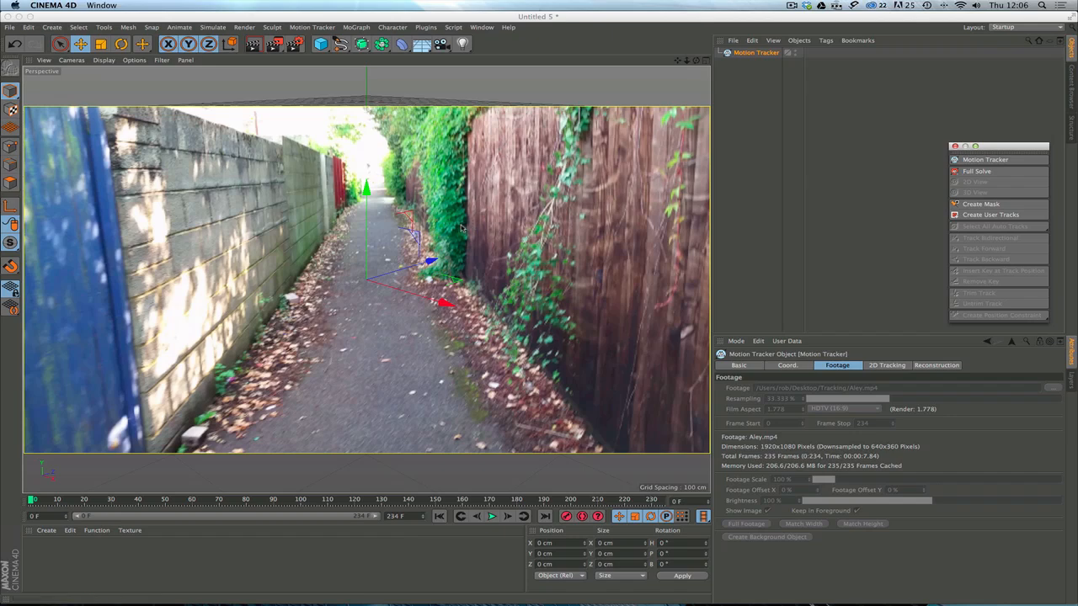
Let the solve finish, then inspect an Auto Features null and collapse the group
left_click(977, 171)
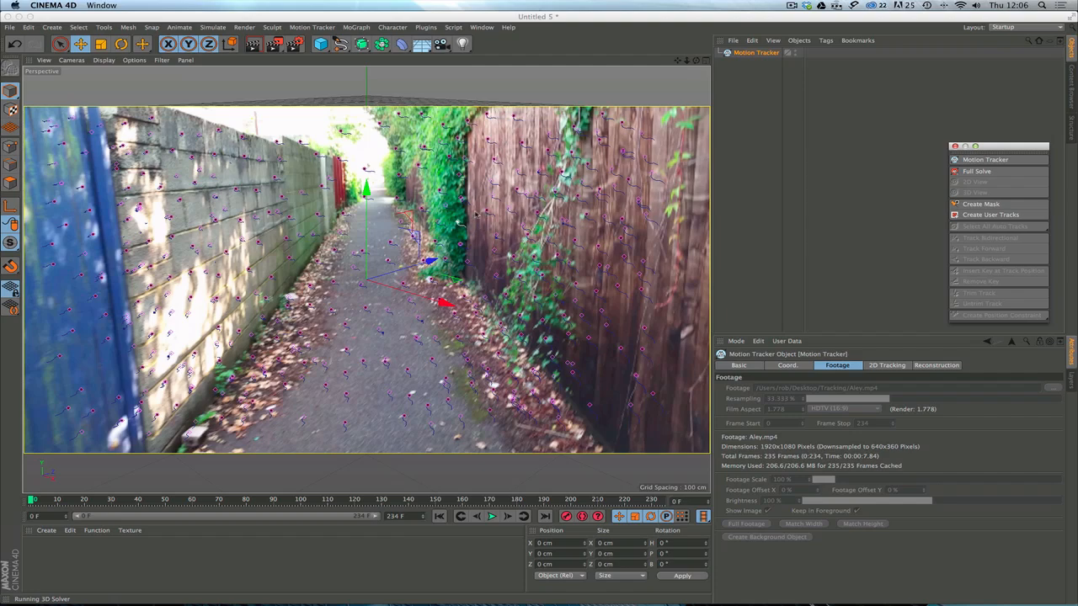
left_click(976, 171)
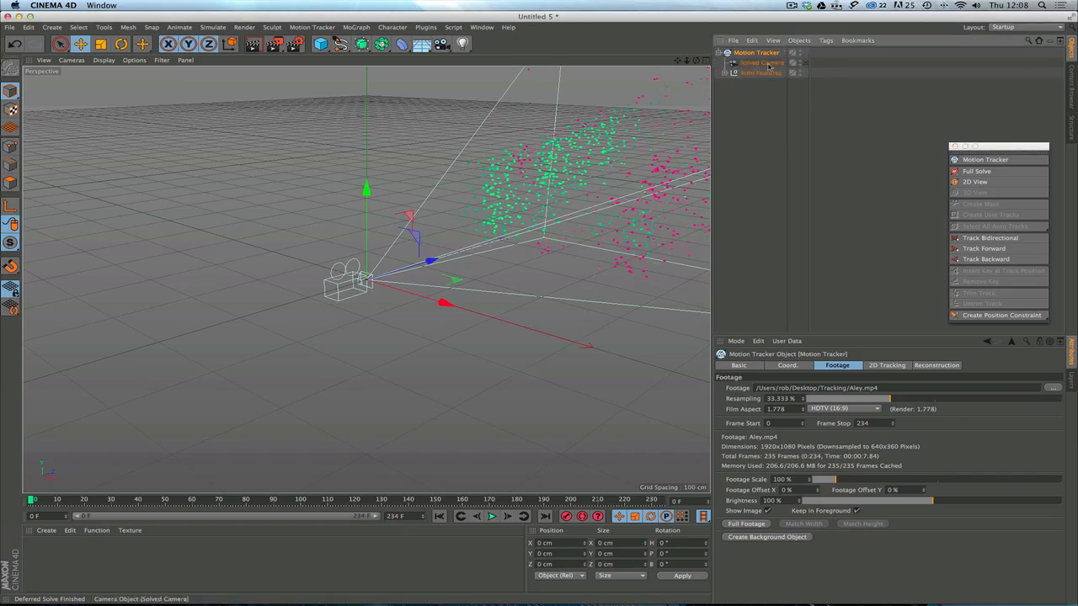
left_click(730, 73)
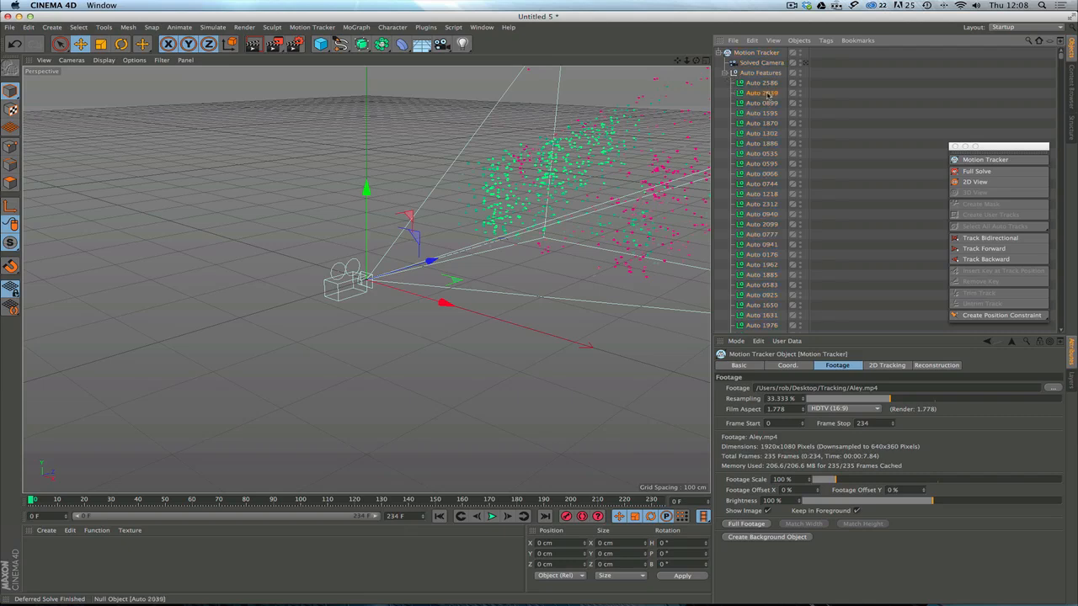
left_click(763, 93)
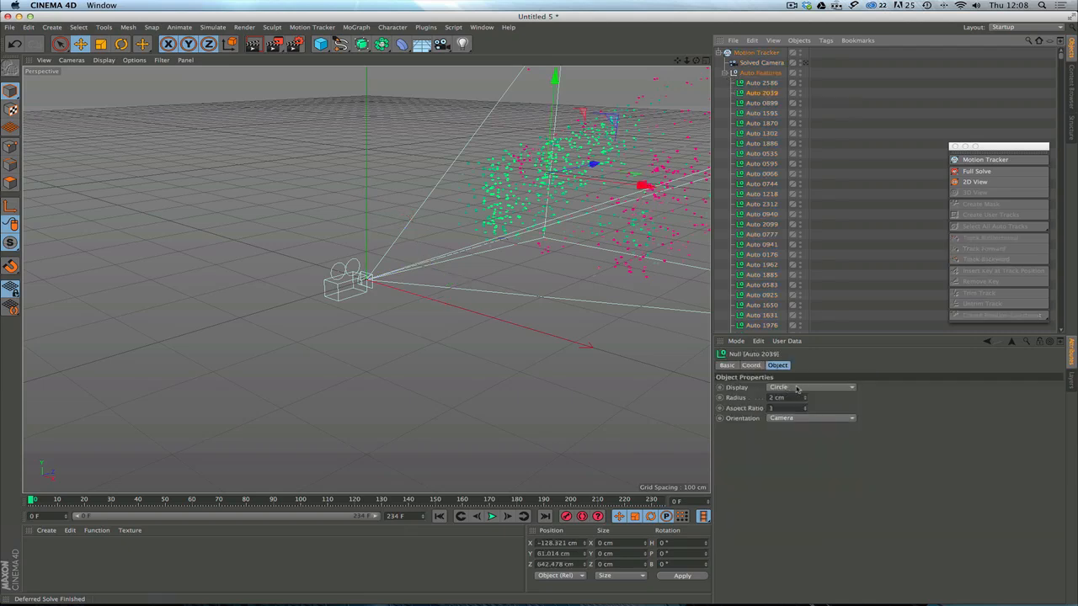
left_click(762, 73)
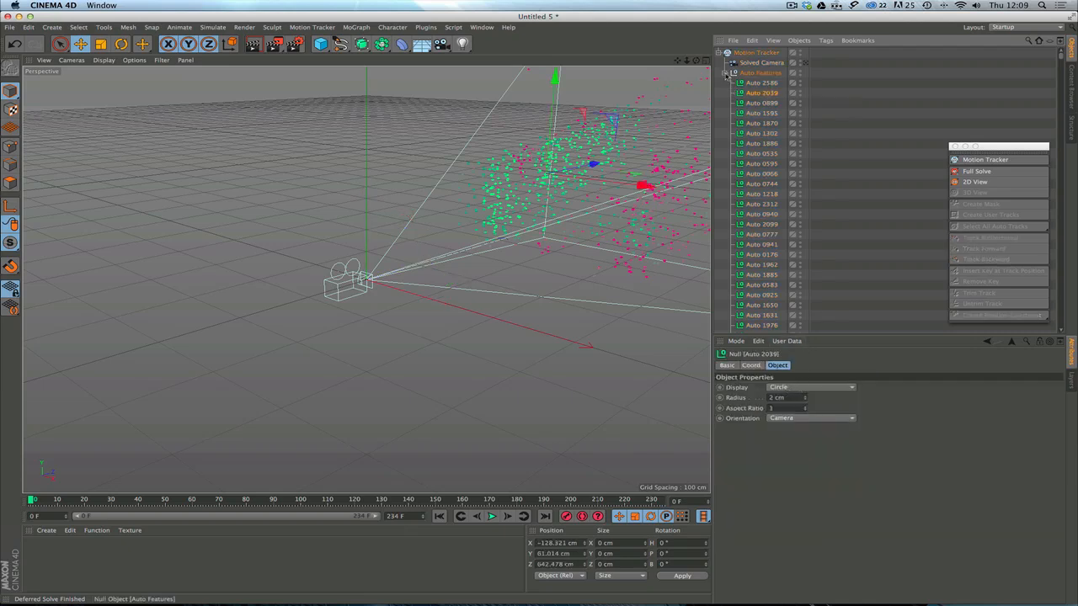
left_click(724, 73)
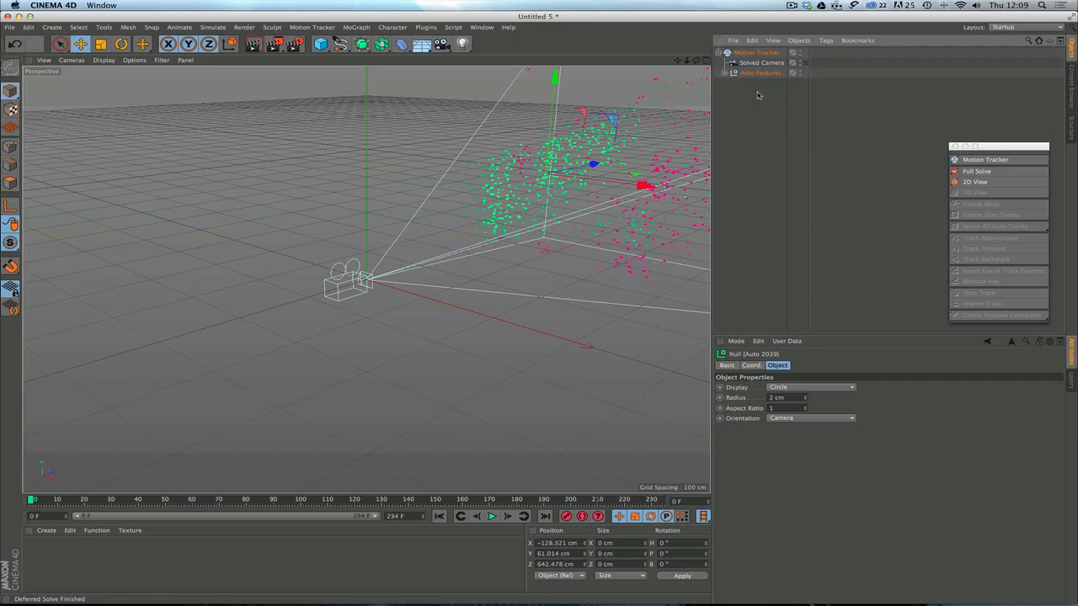
left_click(756, 52)
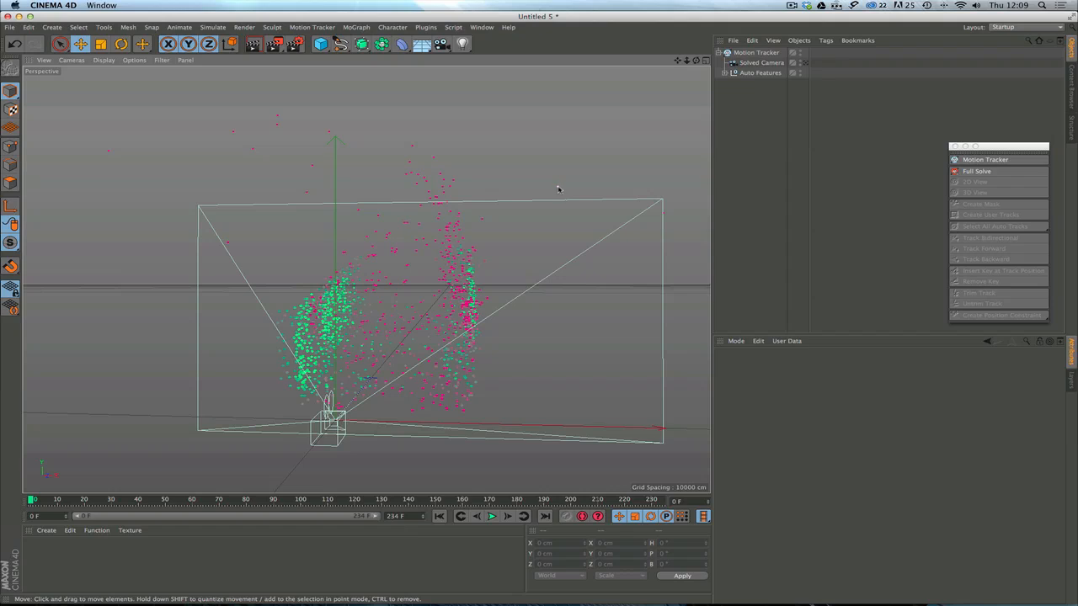
mouse_move(581, 166)
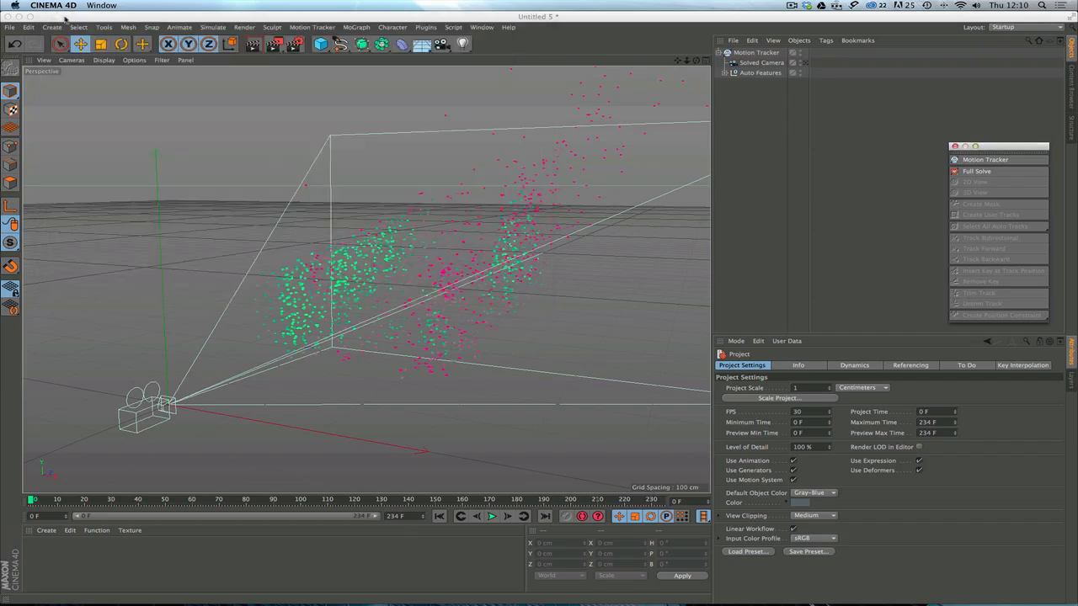
mouse_move(809, 63)
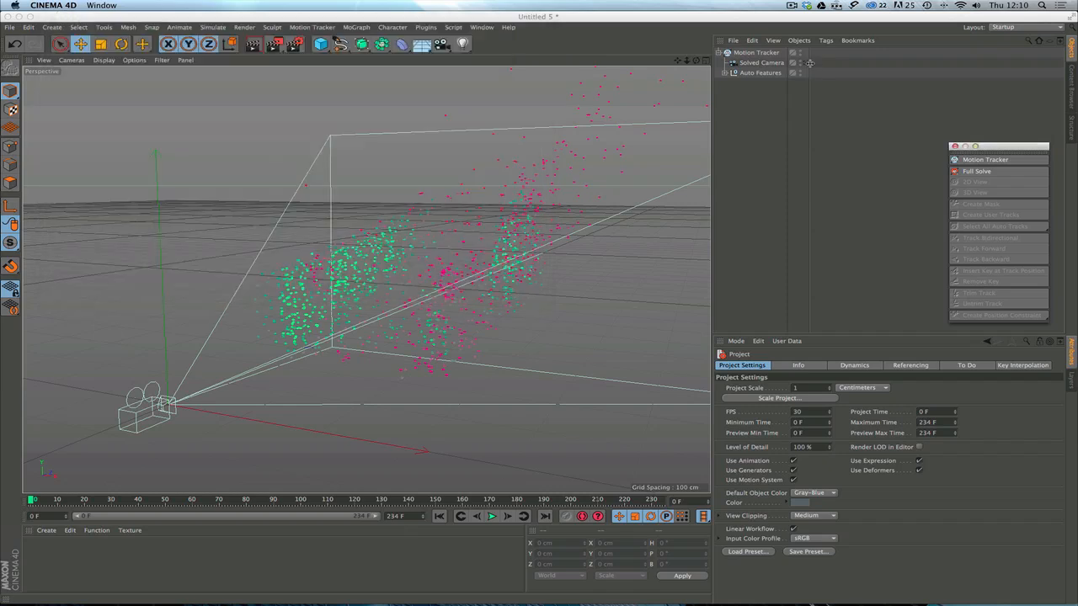
Select Solved Camera, orbit to view its path, and look through the camera
left_click(761, 62)
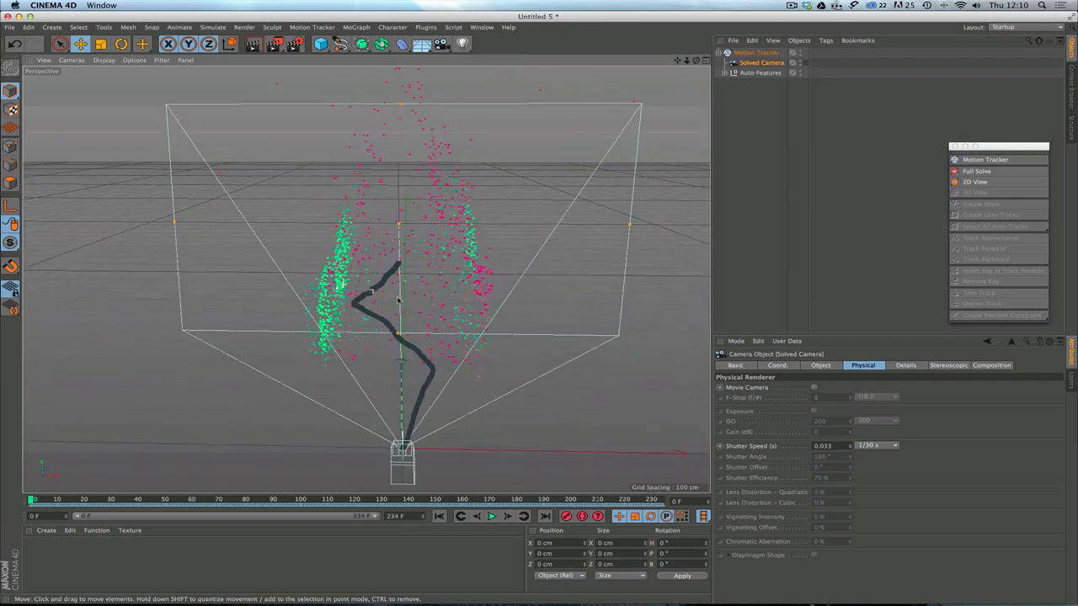
left_click_drag(396, 295, 354, 286)
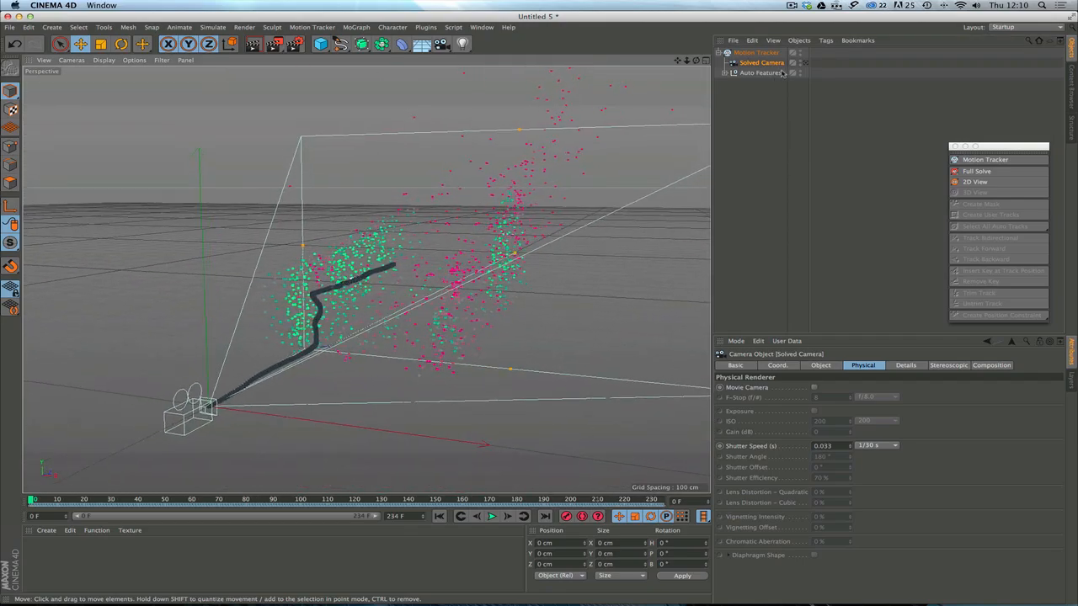
left_click(975, 192)
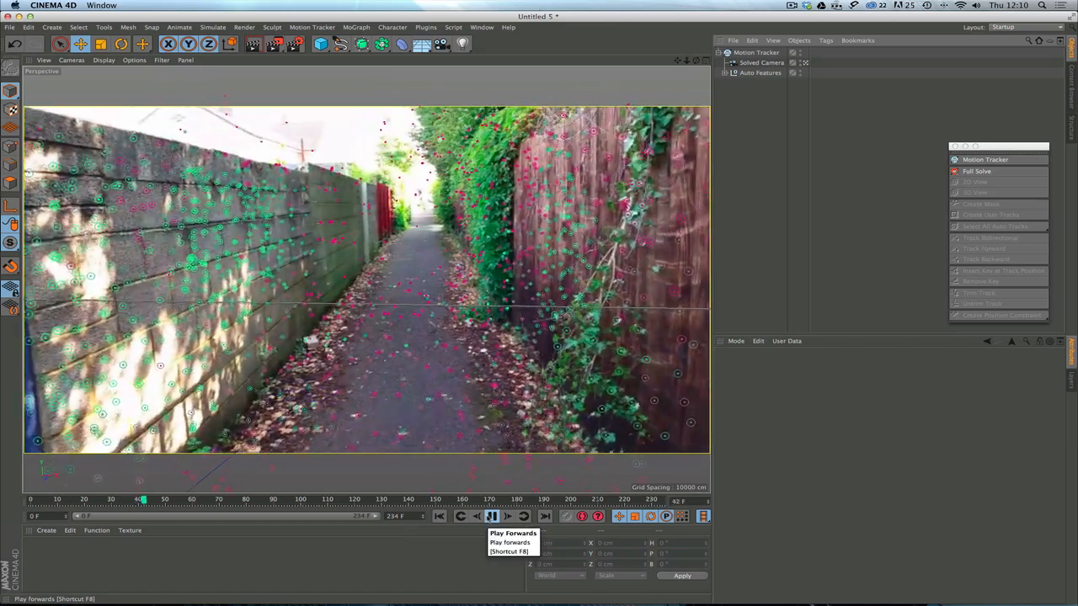
Play the alley footage through the solved camera and stop at frame 106
left_click(508, 516)
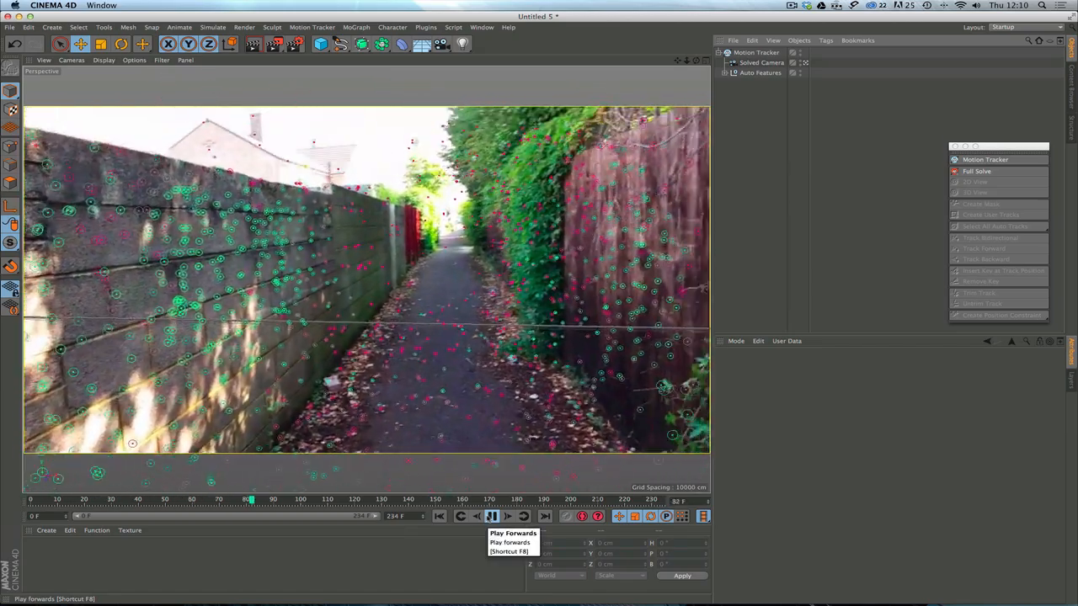
left_click(508, 517)
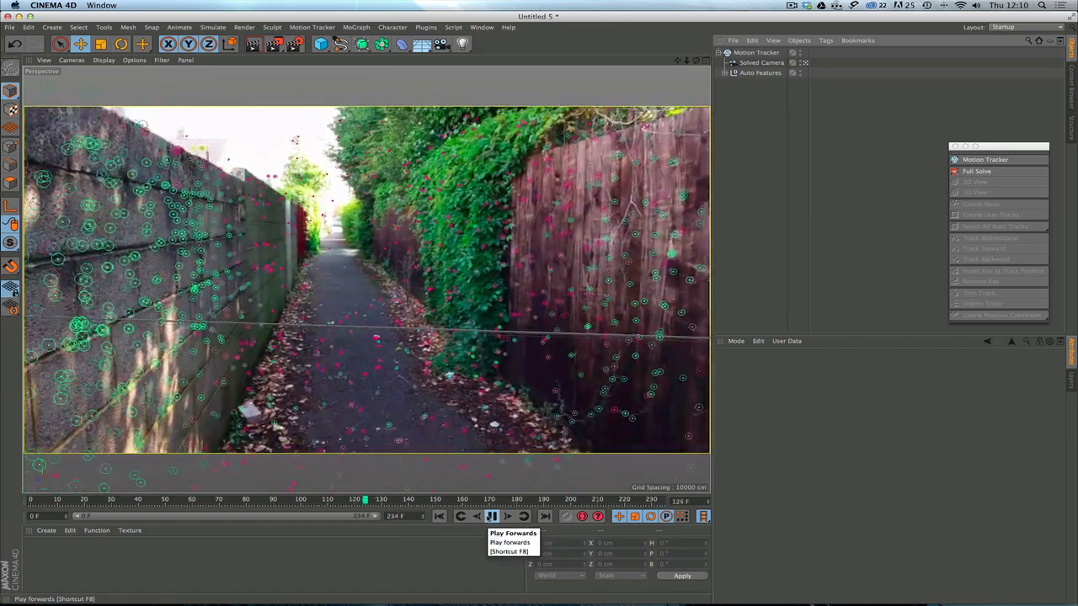
left_click(492, 516)
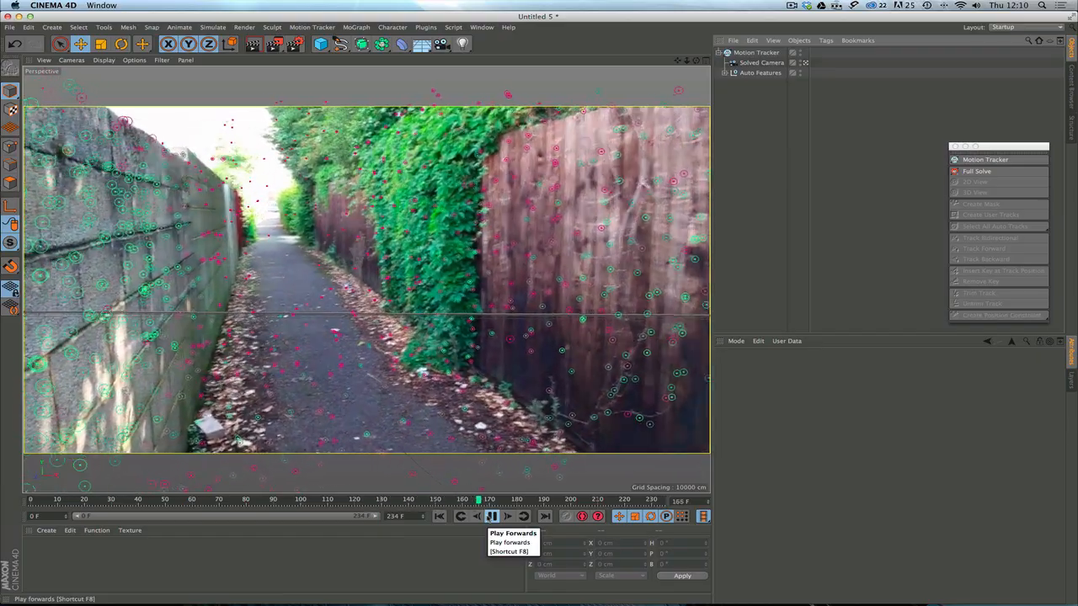
left_click(491, 516)
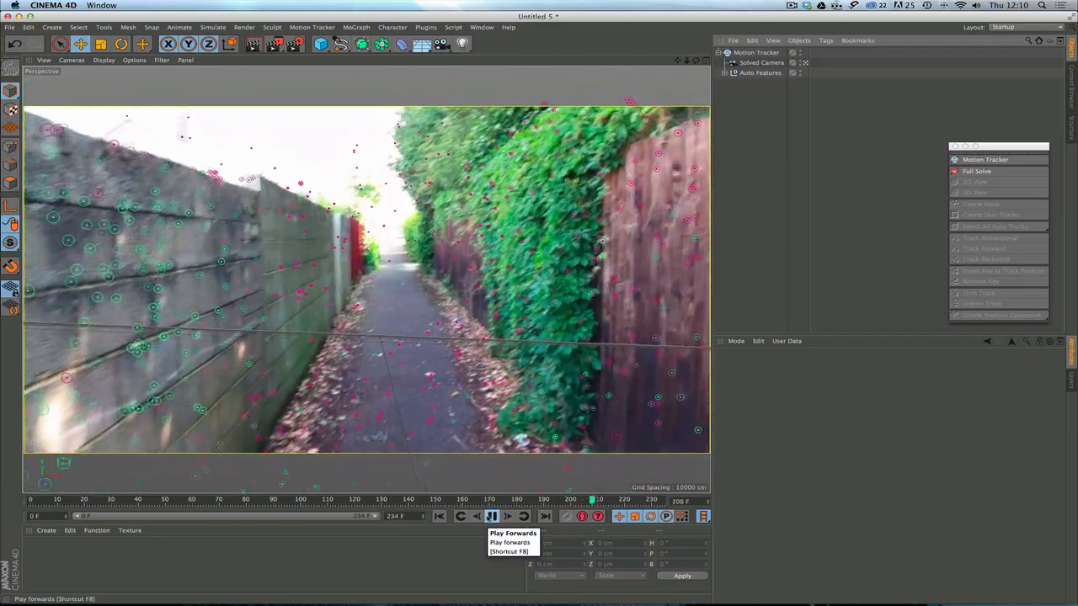
left_click(492, 516)
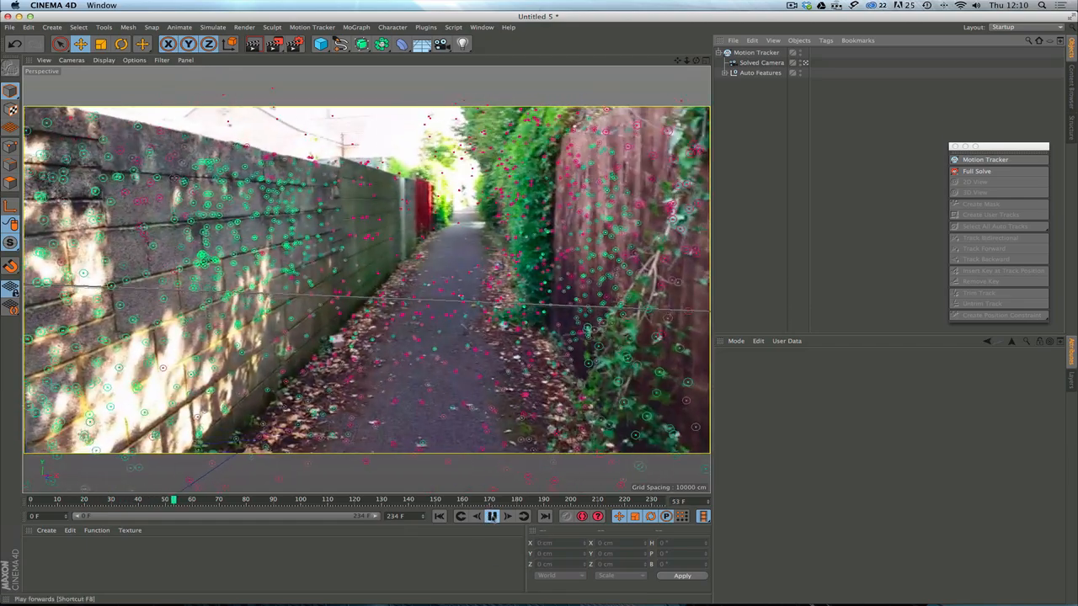
left_click(492, 516)
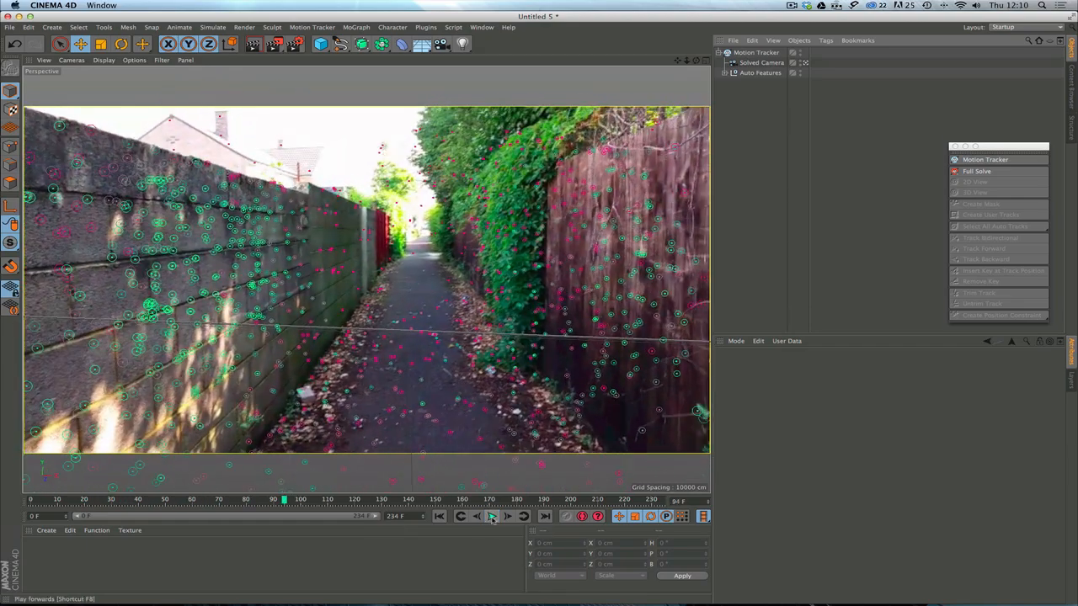
left_click(491, 516)
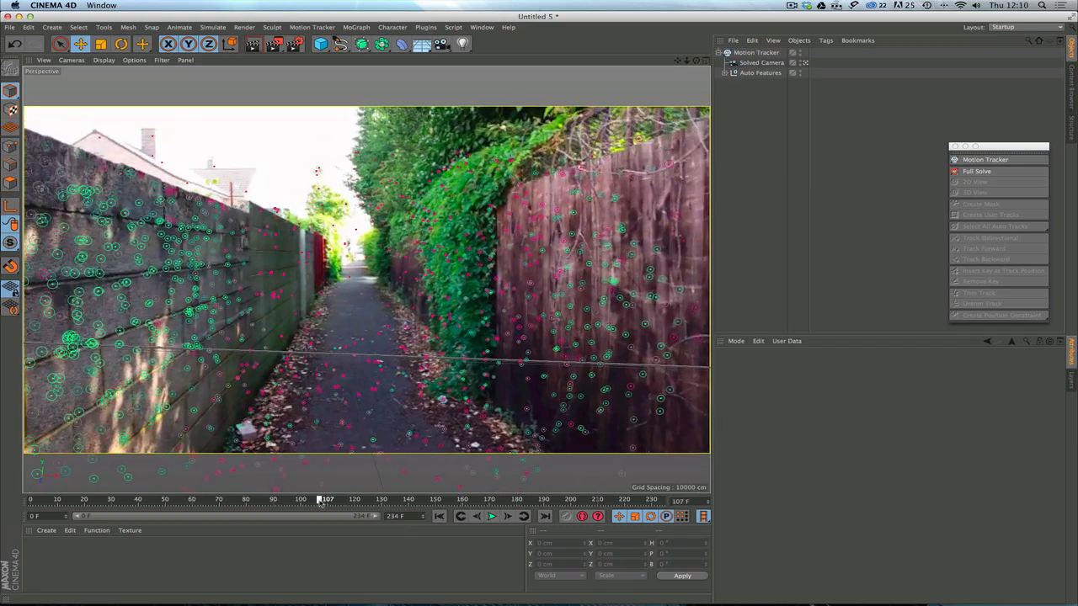
left_click(325, 499)
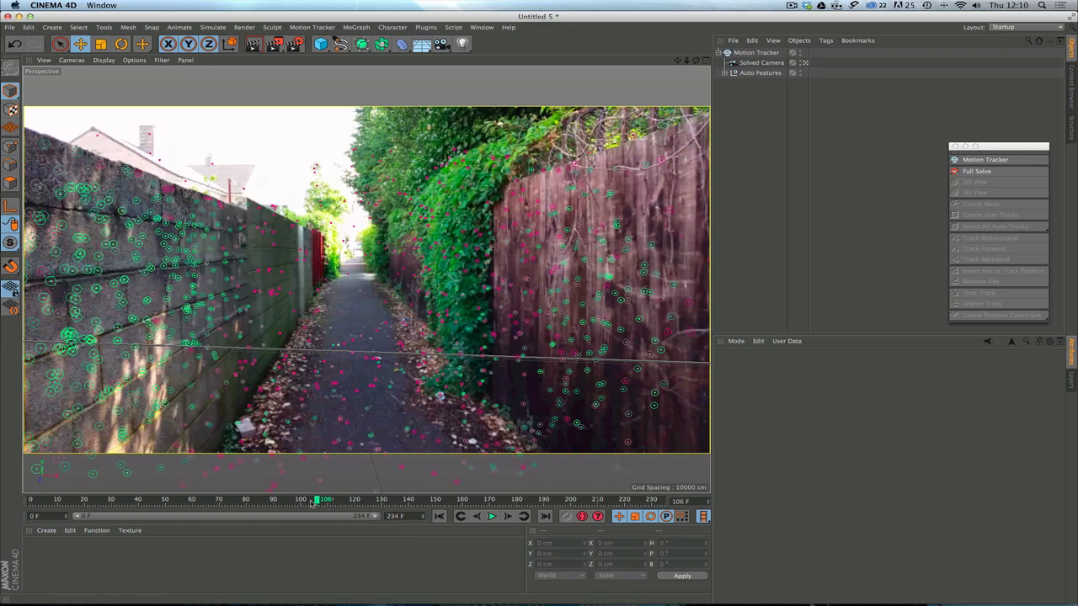
mouse_move(385, 362)
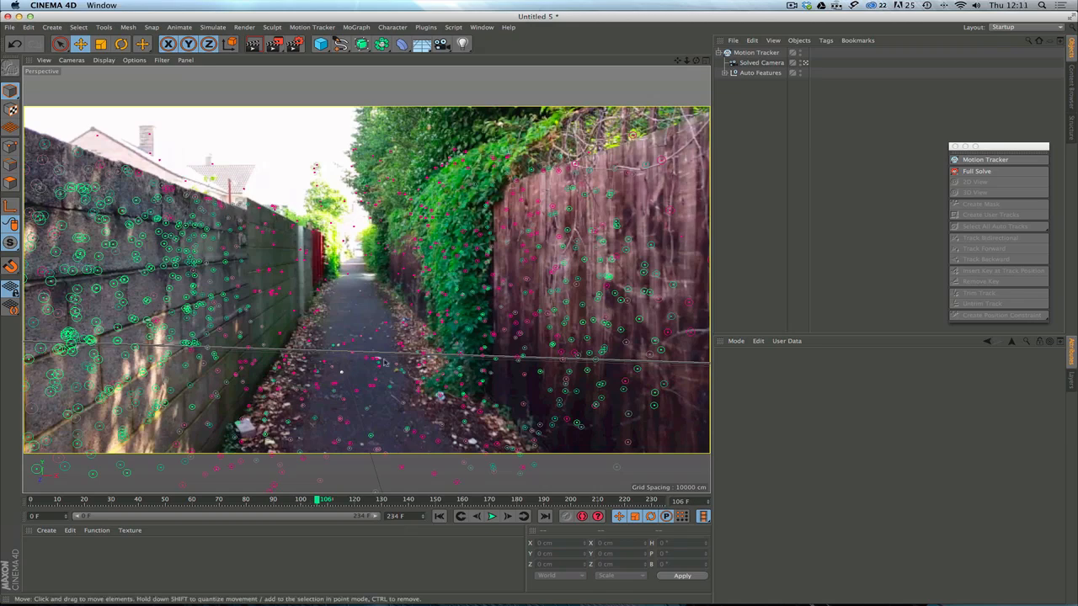
mouse_move(503, 369)
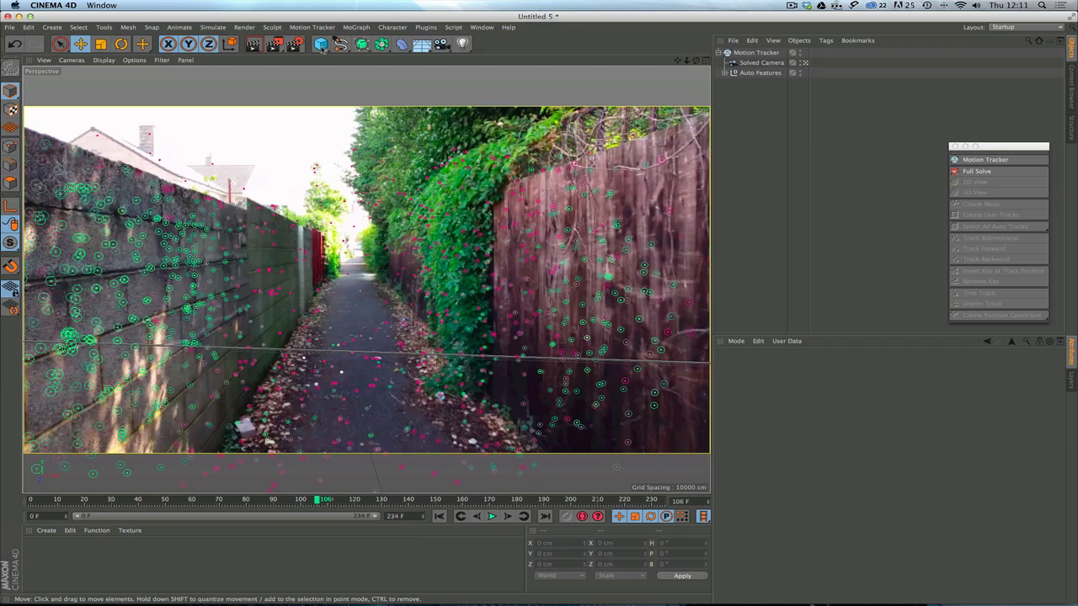
left_click(320, 44)
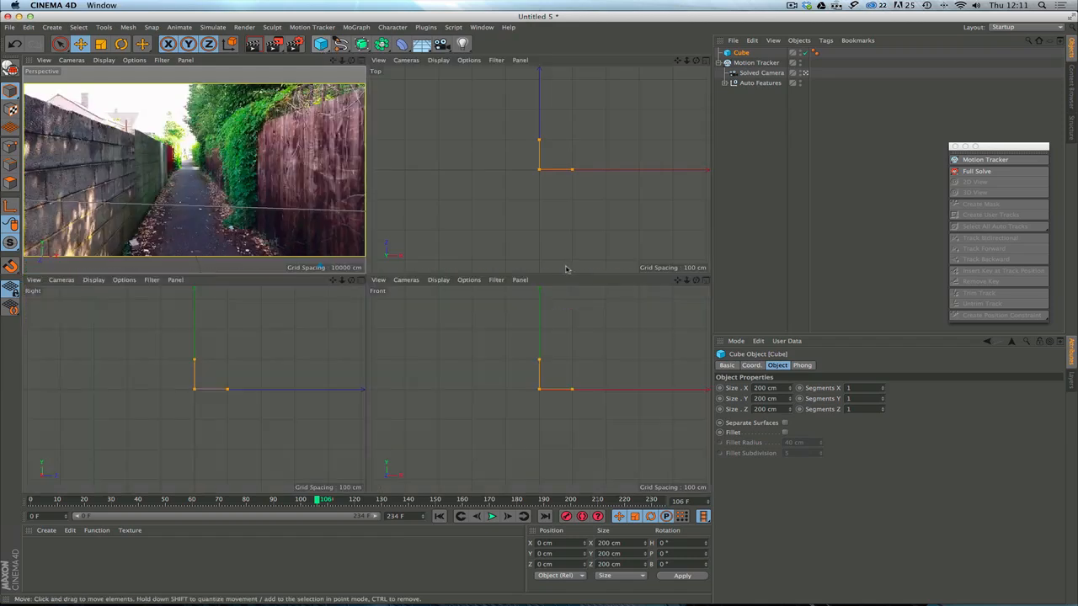
left_click(976, 171)
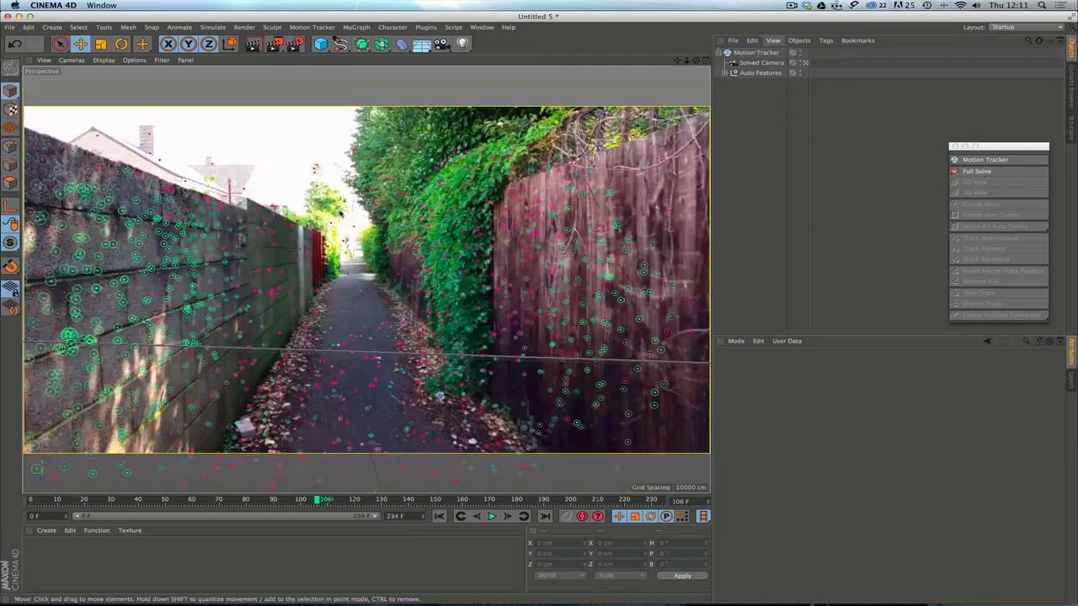
mouse_move(367, 324)
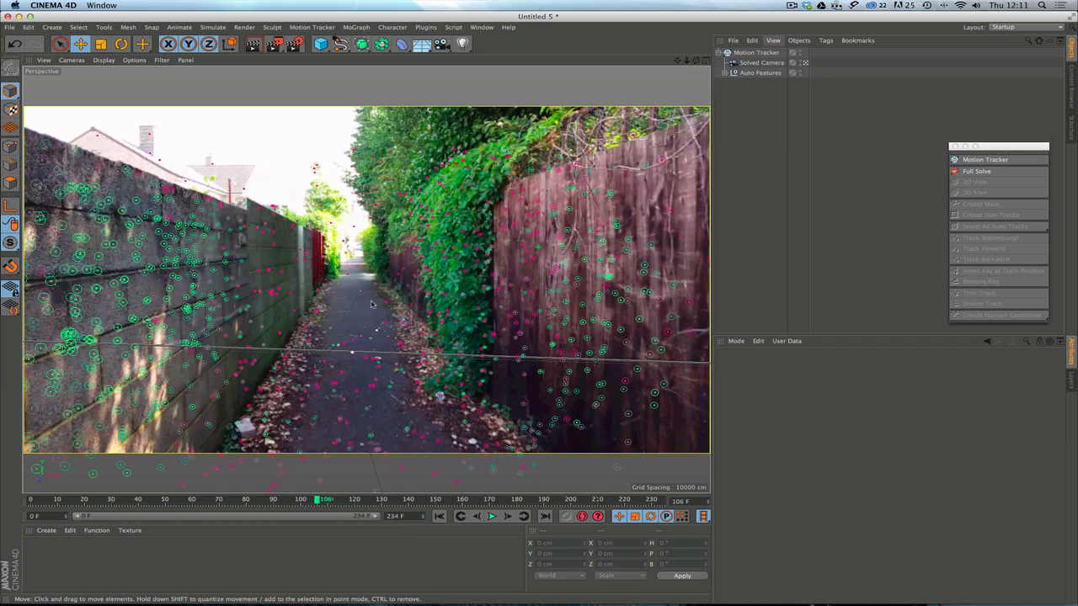
Add a Feature to Position constraint tag to the Motion Tracker object
left_click(756, 52)
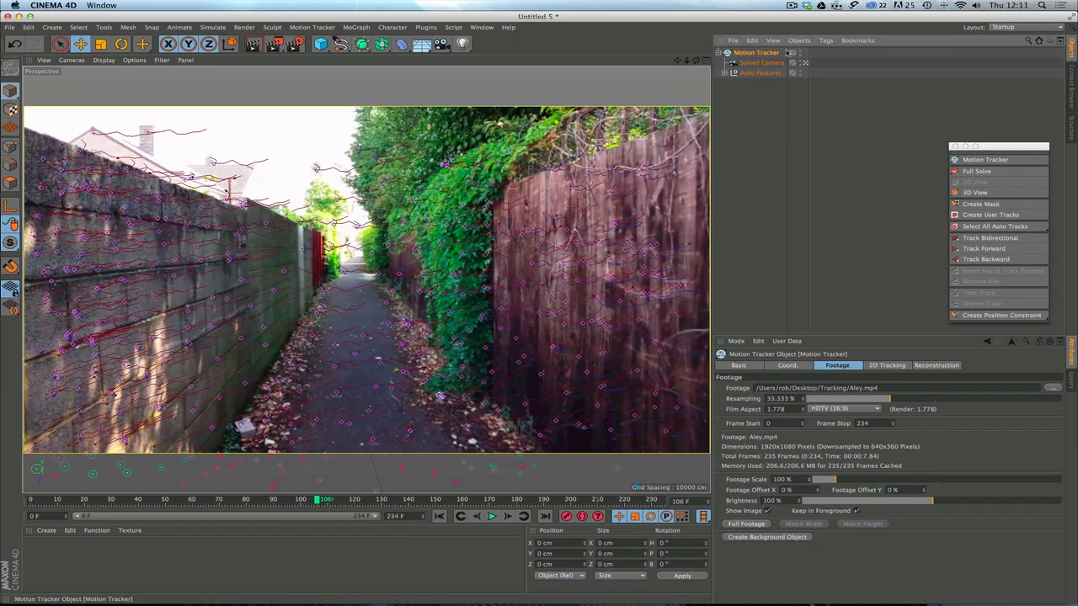
left_click(1001, 315)
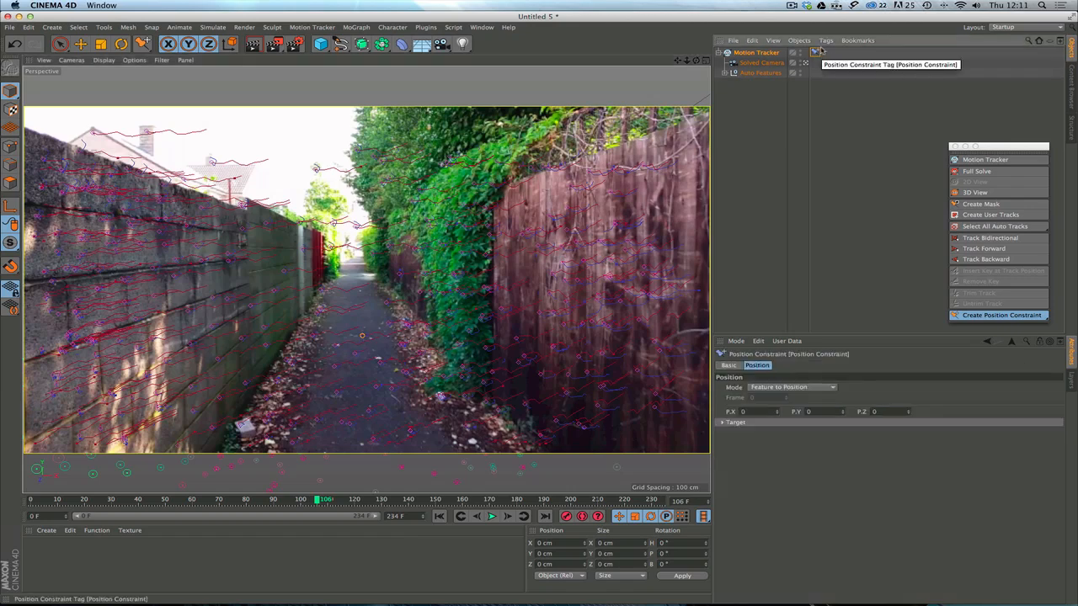
mouse_move(366, 335)
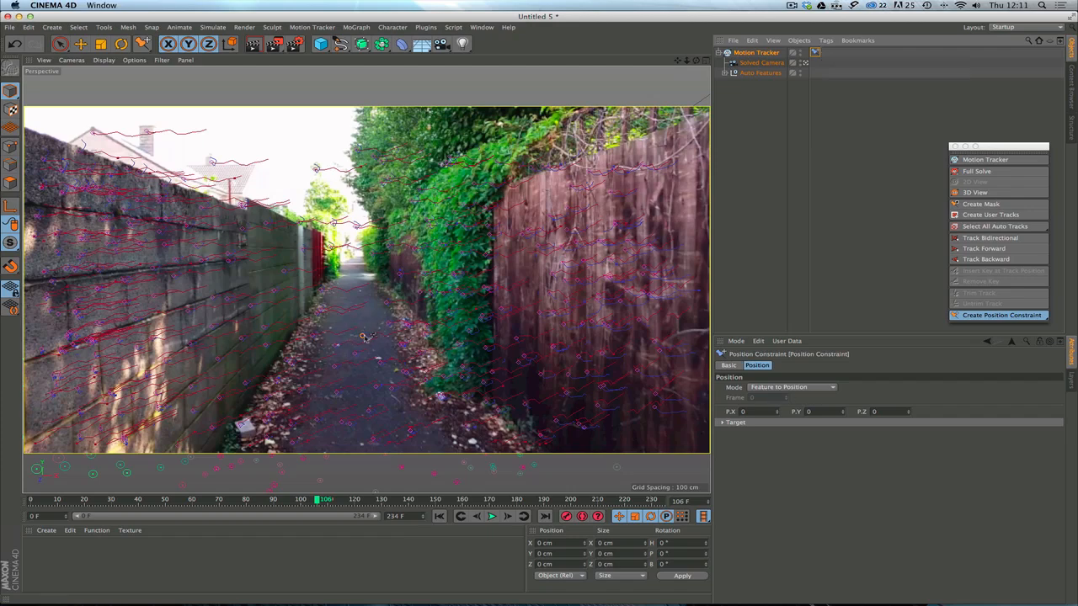
mouse_move(352, 320)
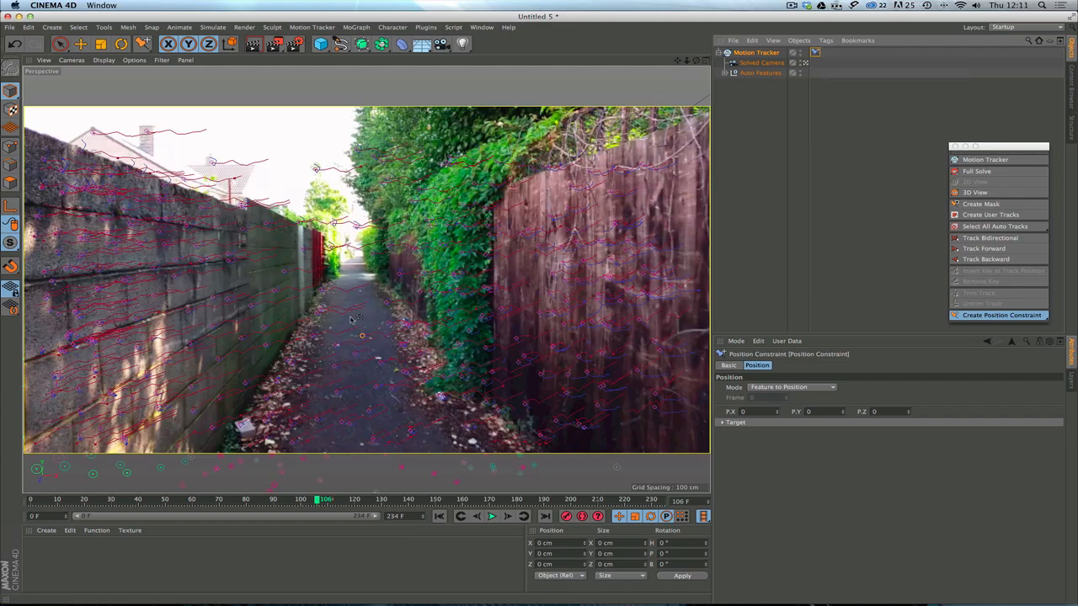
Switch to Create Planar Constraint and link ground features on the alley path
left_click(1001, 315)
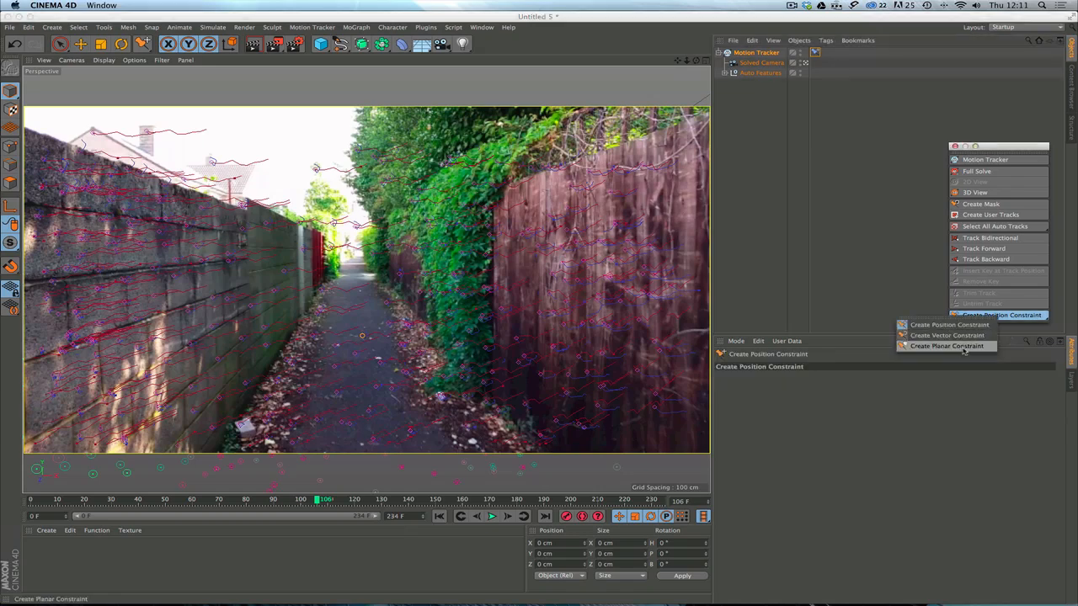
left_click(946, 346)
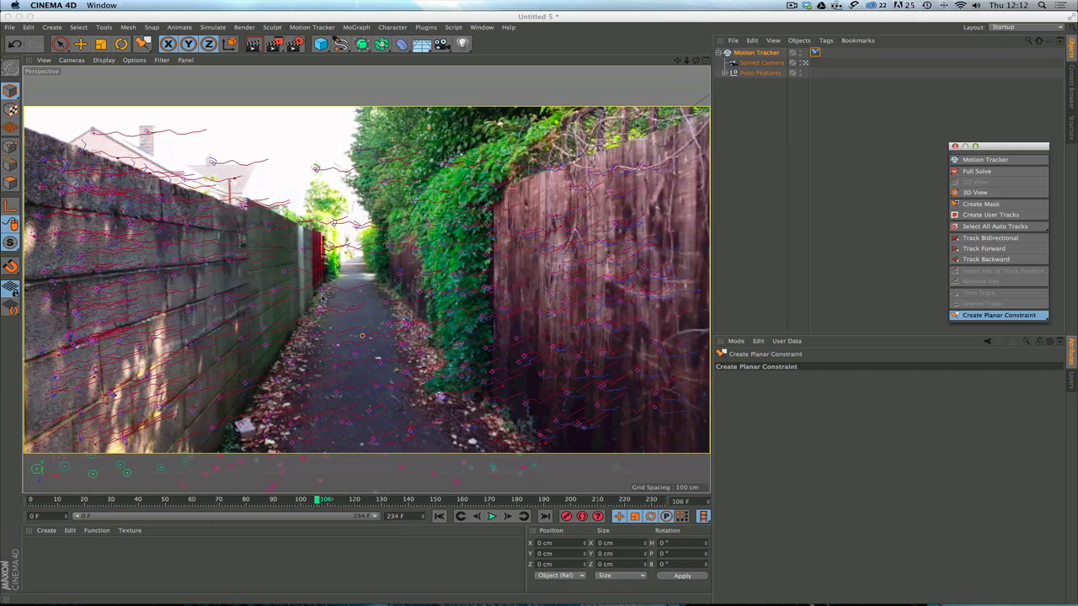
mouse_move(307, 397)
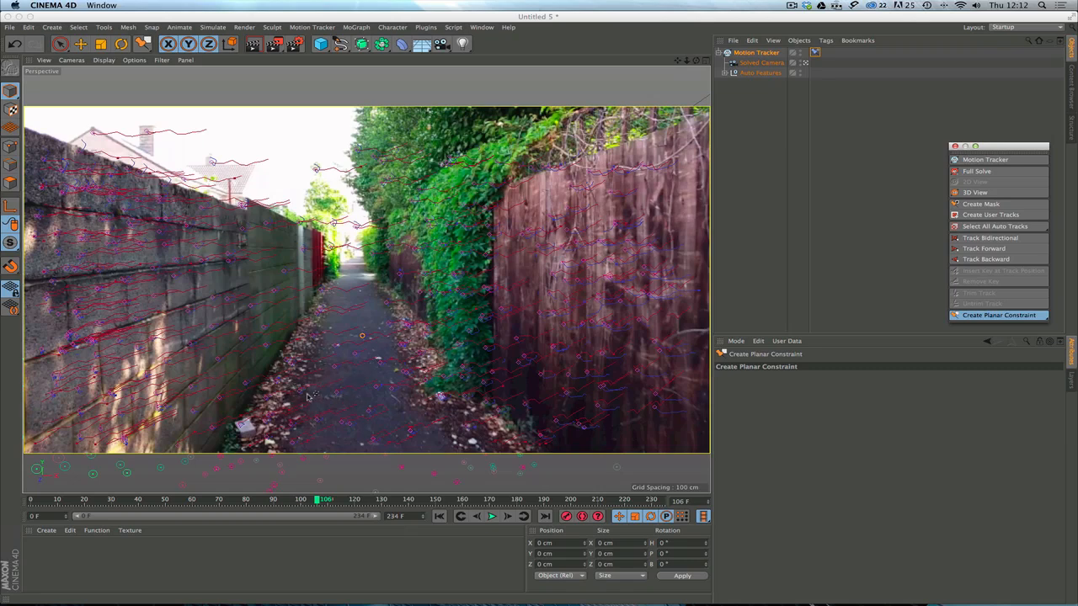
mouse_move(306, 396)
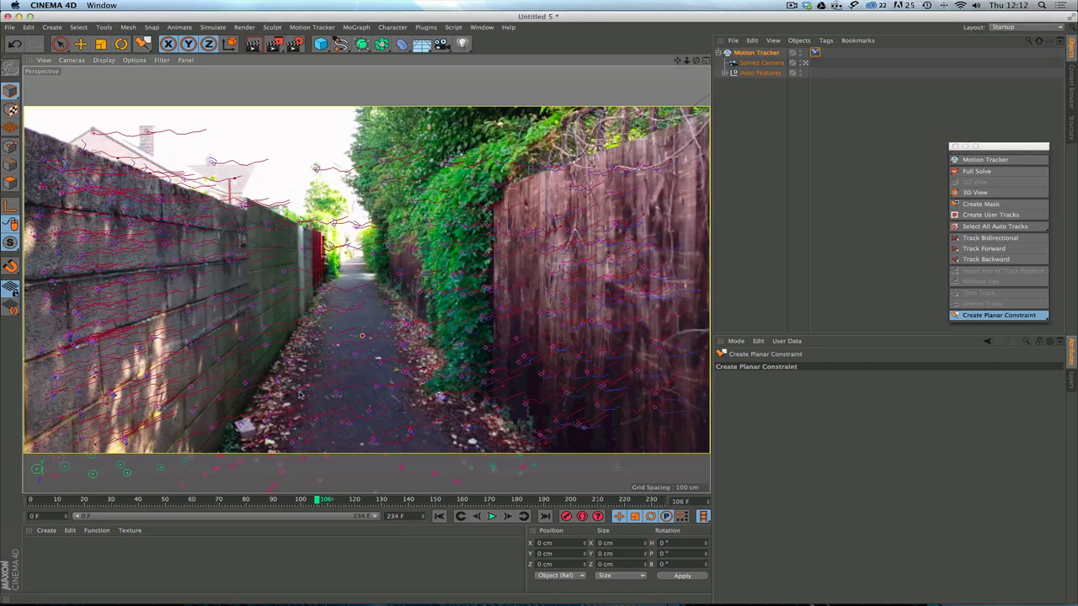
mouse_move(396, 391)
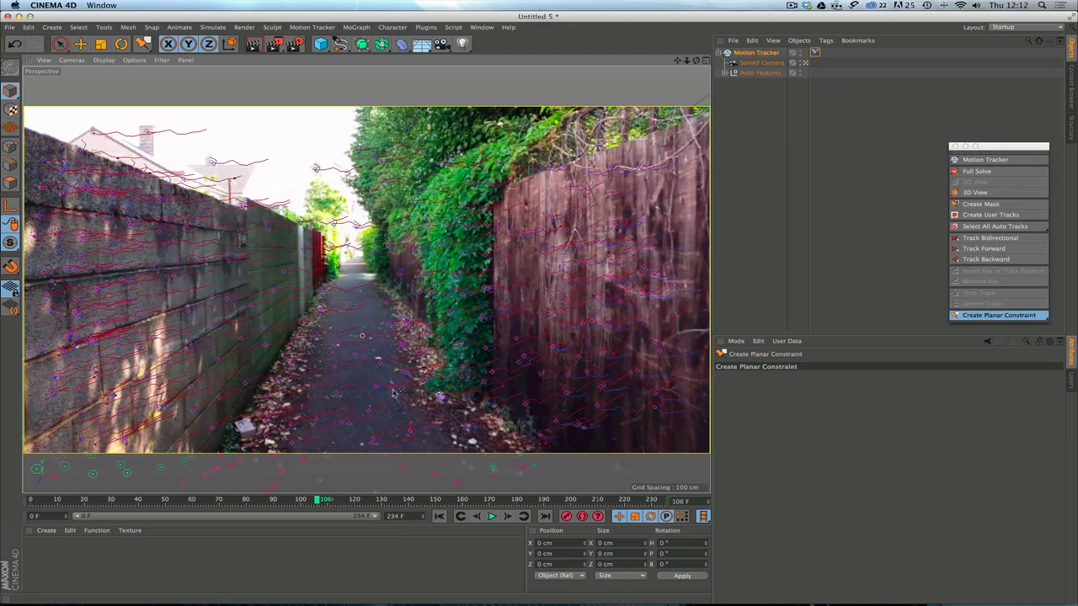
left_click_drag(299, 391, 400, 389)
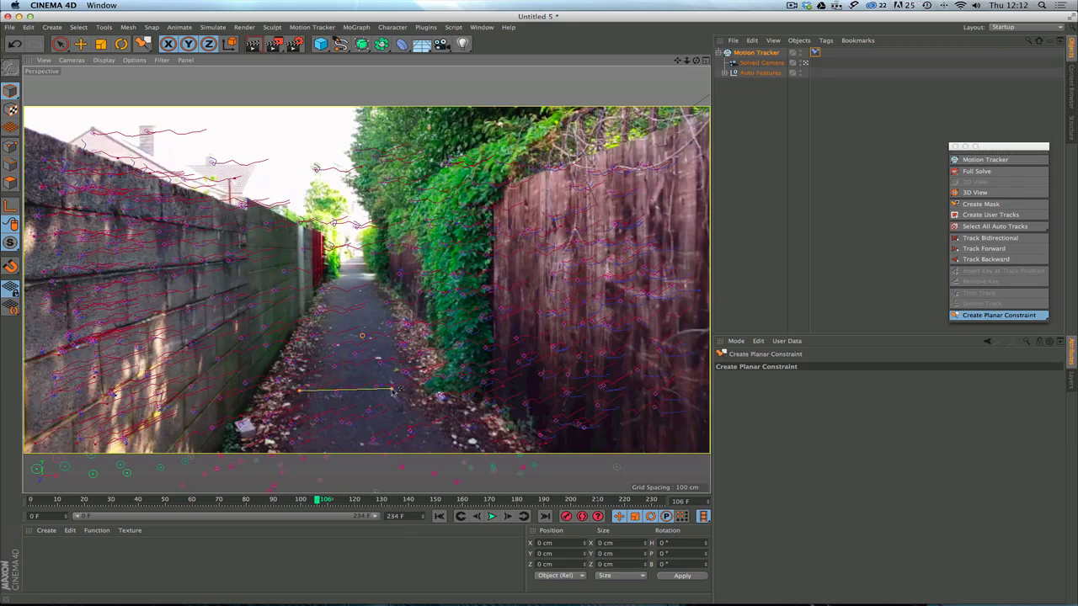
mouse_move(360, 358)
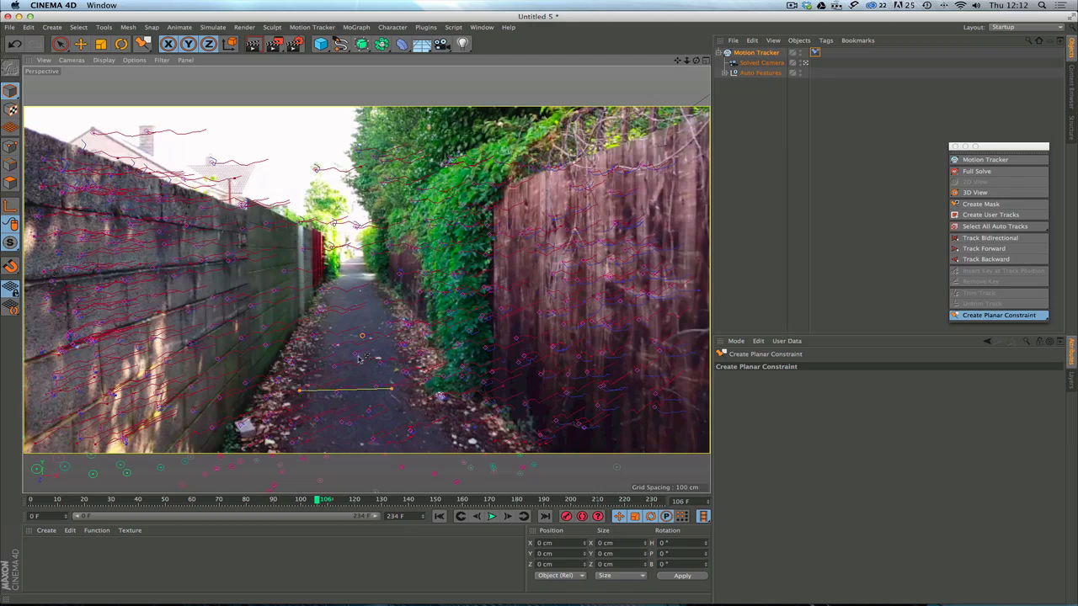
mouse_move(344, 425)
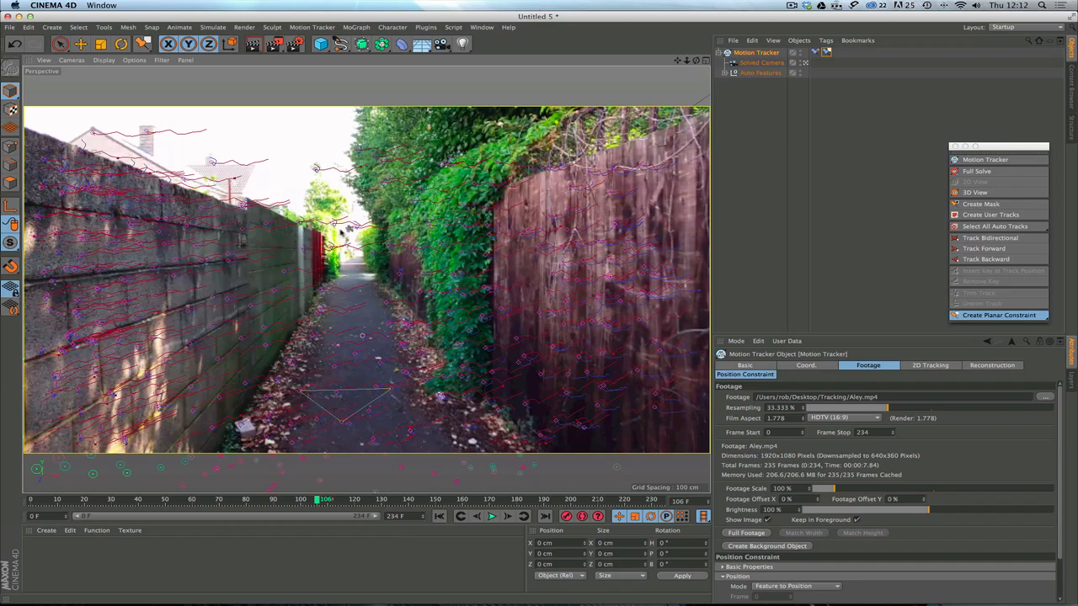
Set the Planar Constraint tag to Features Define Plane with Y as the axis
left_click(999, 315)
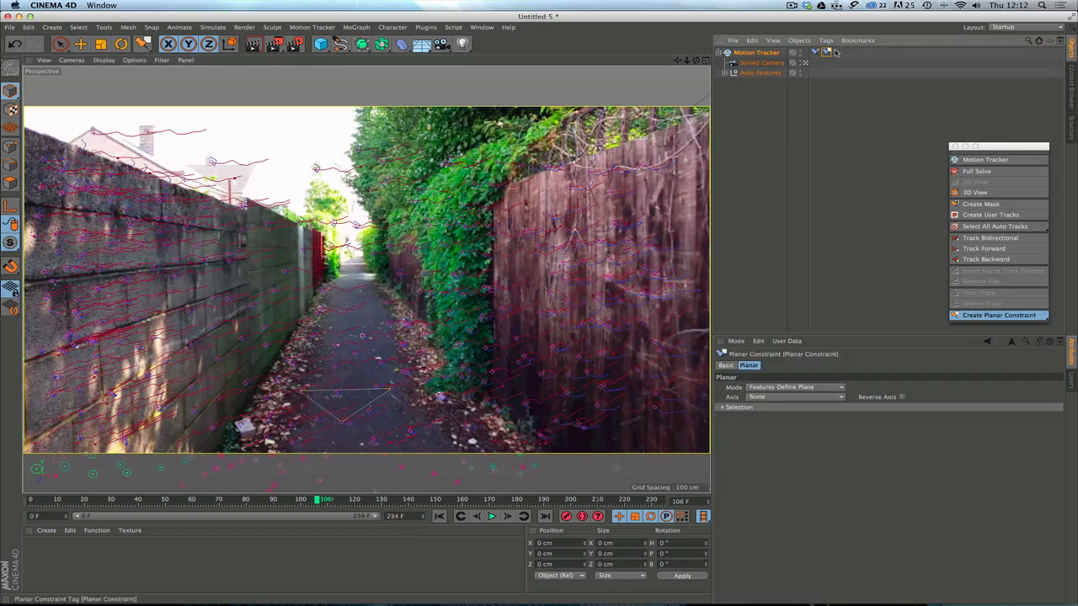
left_click(796, 396)
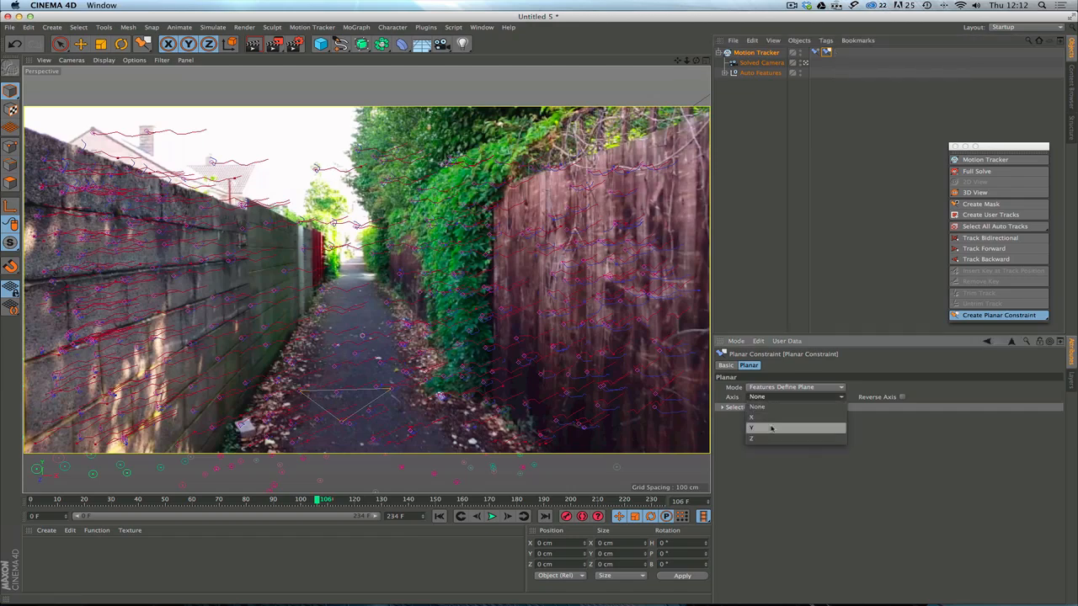
left_click(762, 52)
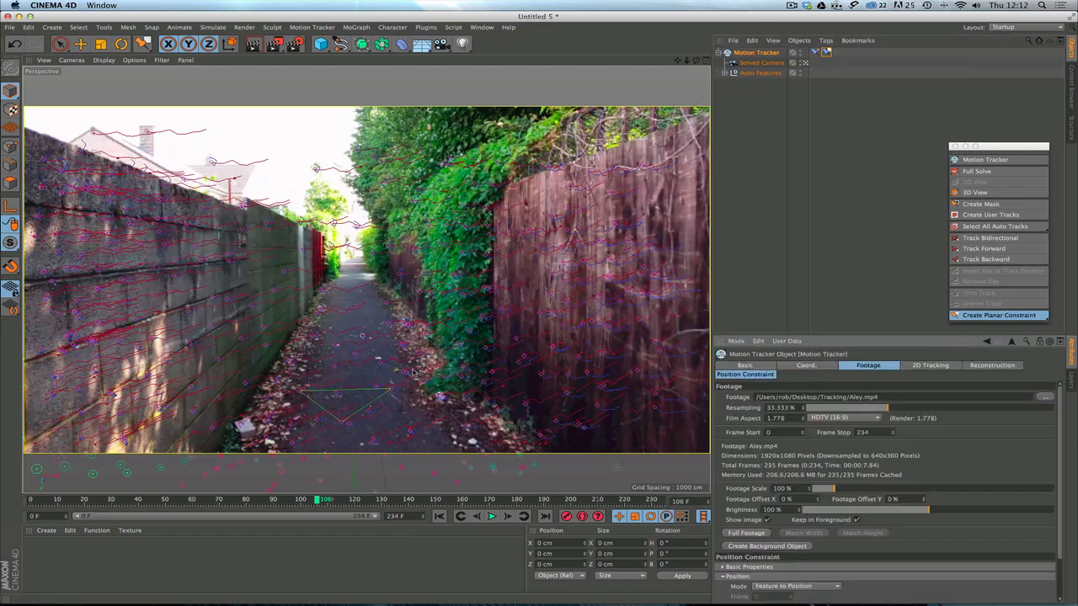
mouse_move(360, 415)
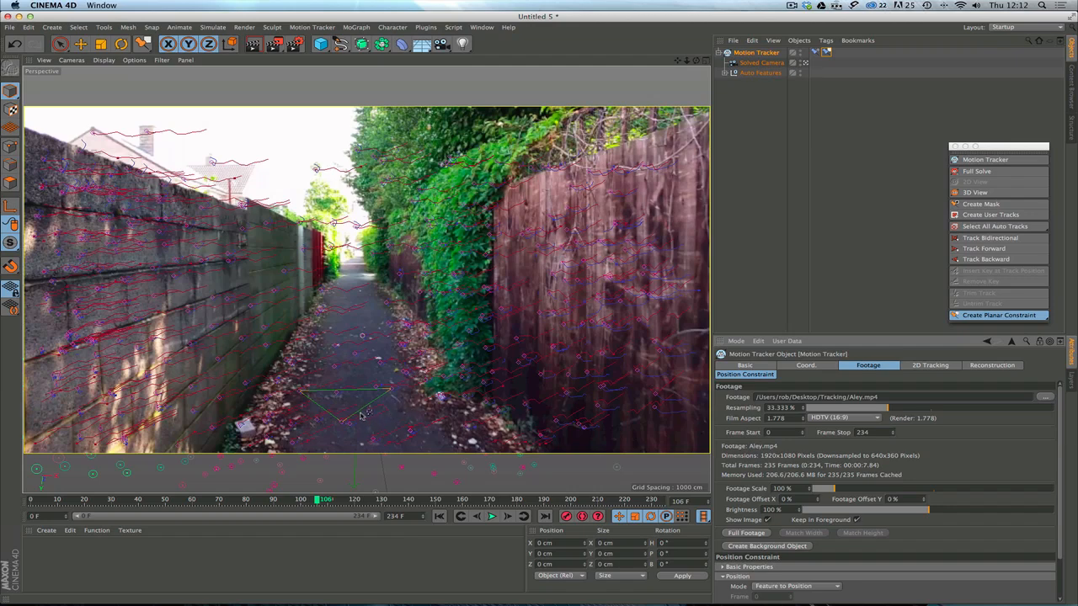
mouse_move(360, 423)
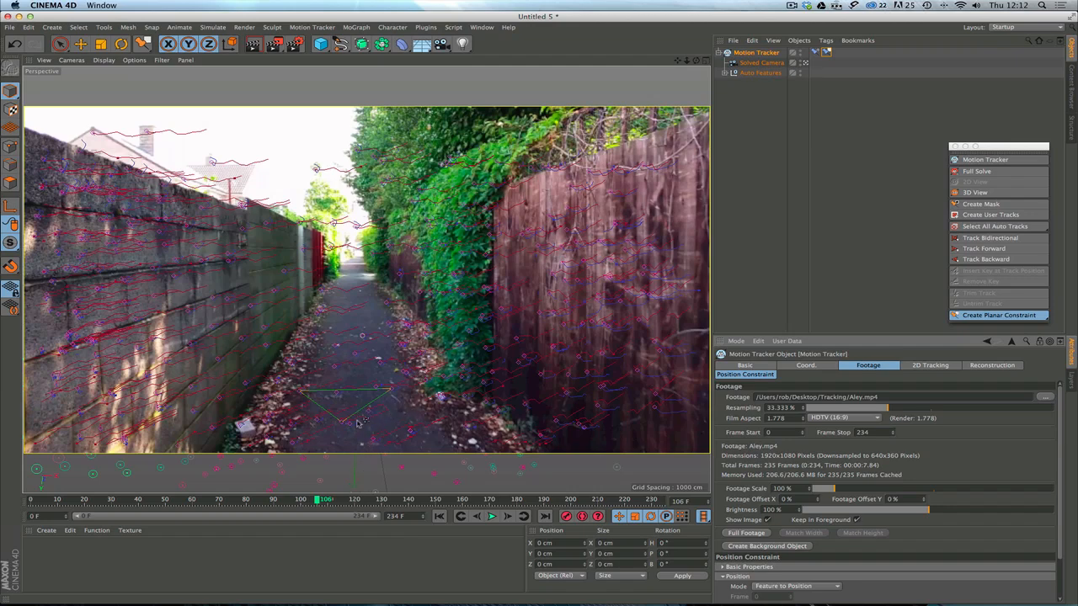
mouse_move(318, 386)
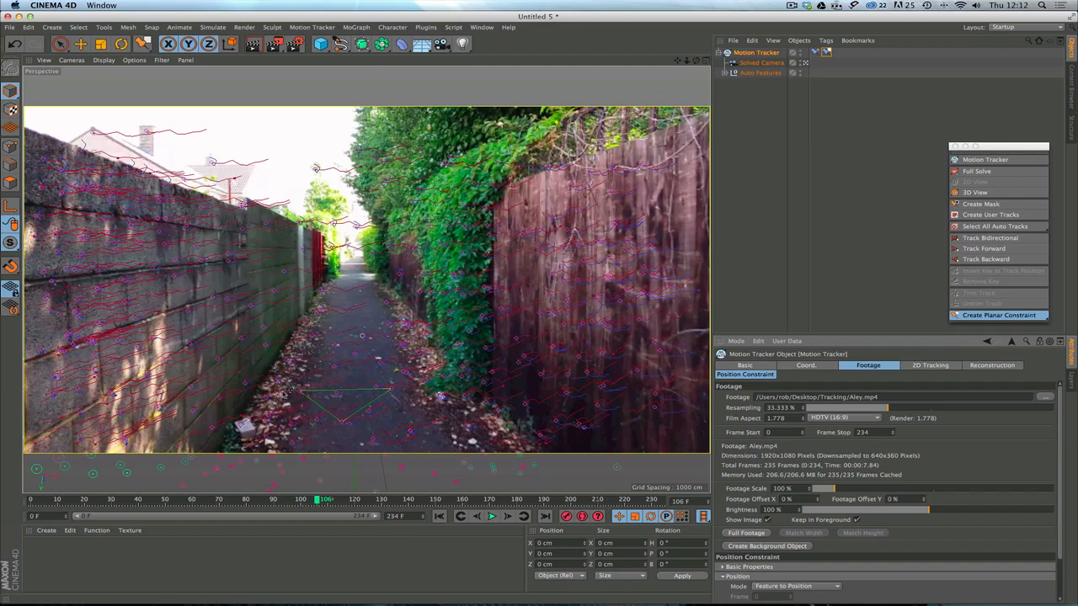
mouse_move(360, 318)
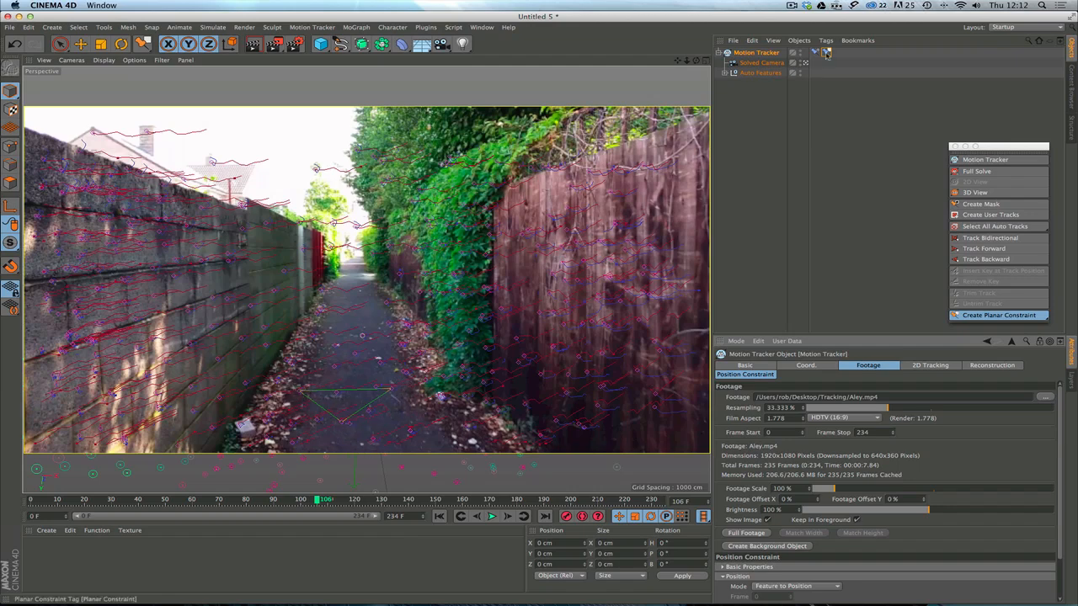
left_click(999, 315)
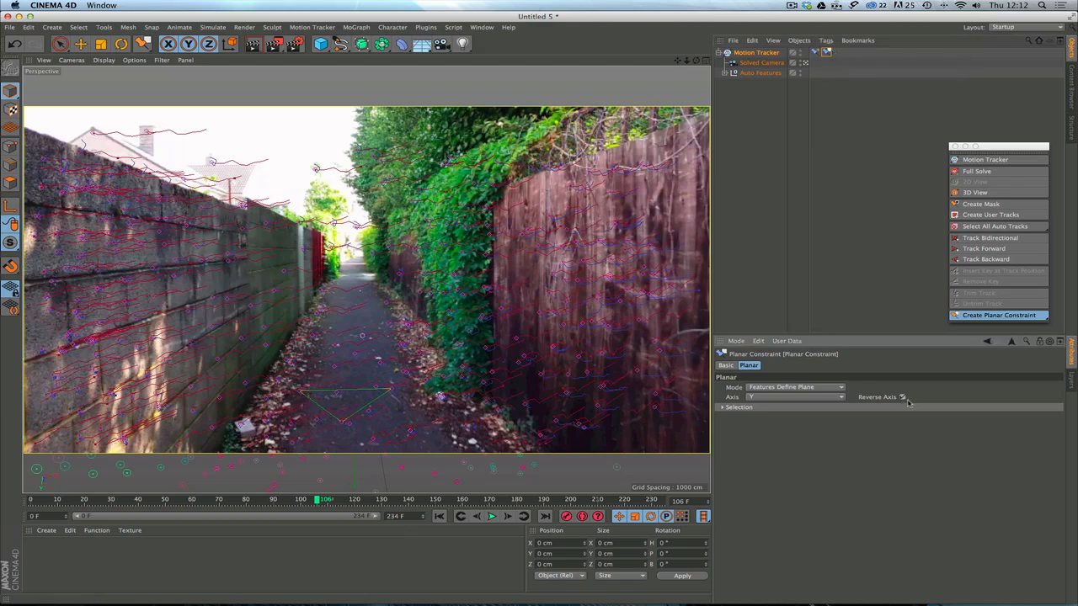
left_click(755, 52)
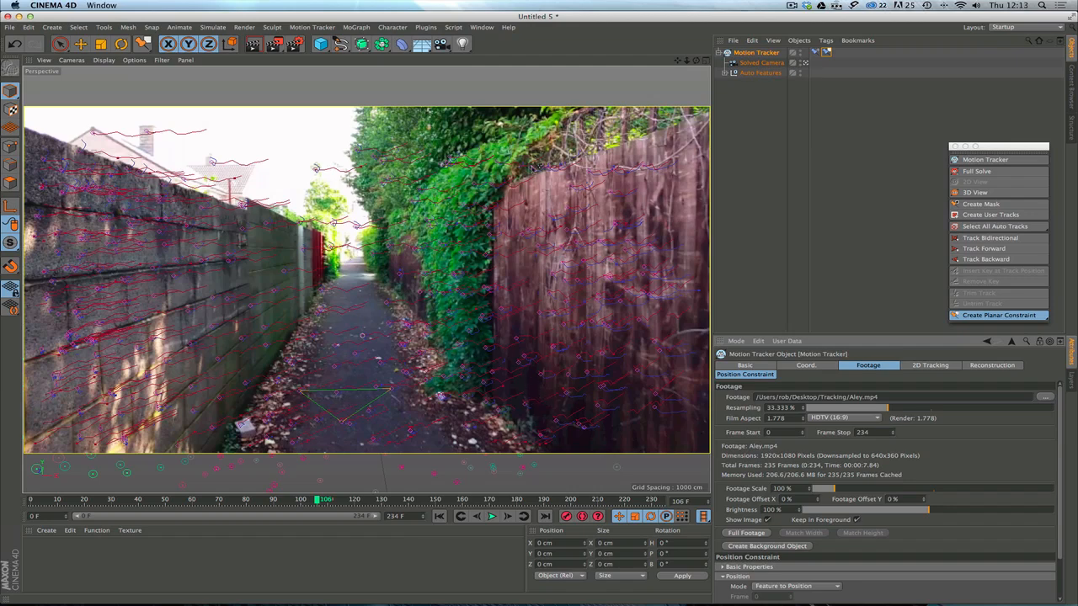
mouse_move(535, 296)
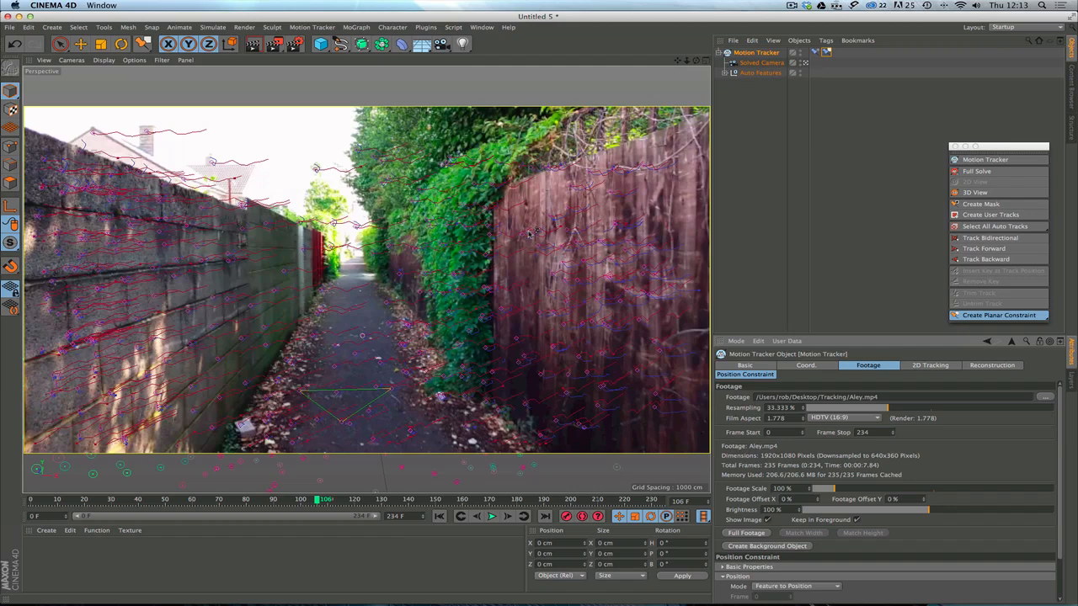
Create a vector constraint up the left brick wall and select its tag
left_click(999, 315)
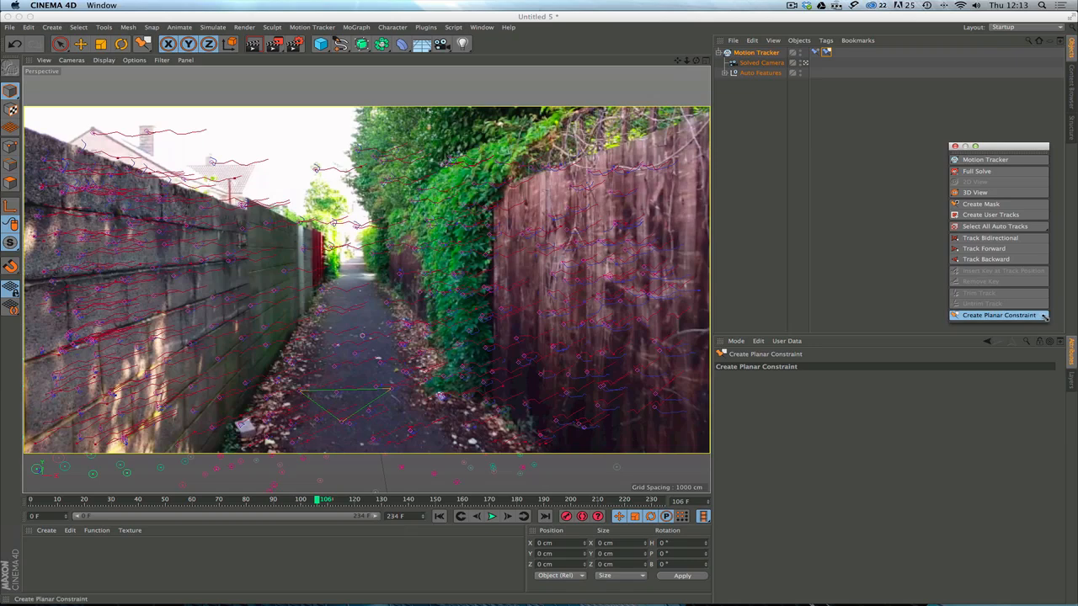
mouse_move(998, 315)
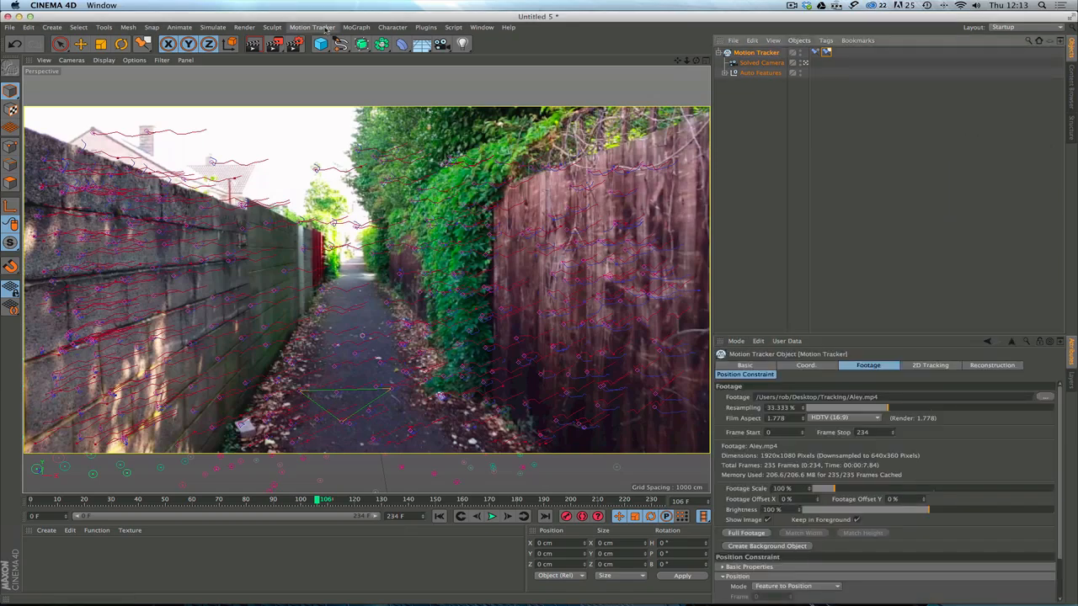
left_click(312, 26)
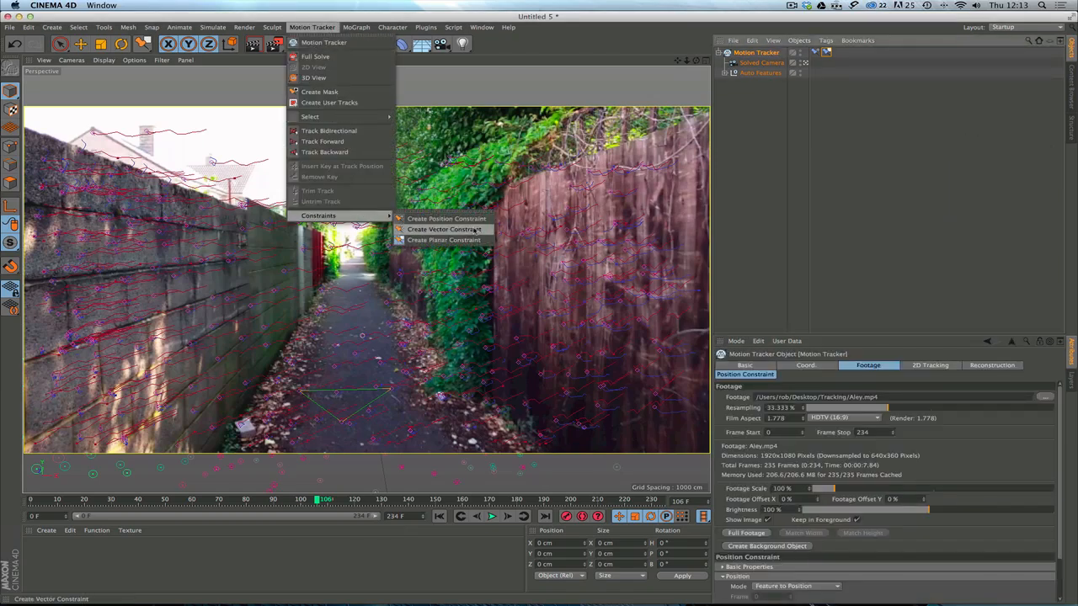
left_click(444, 229)
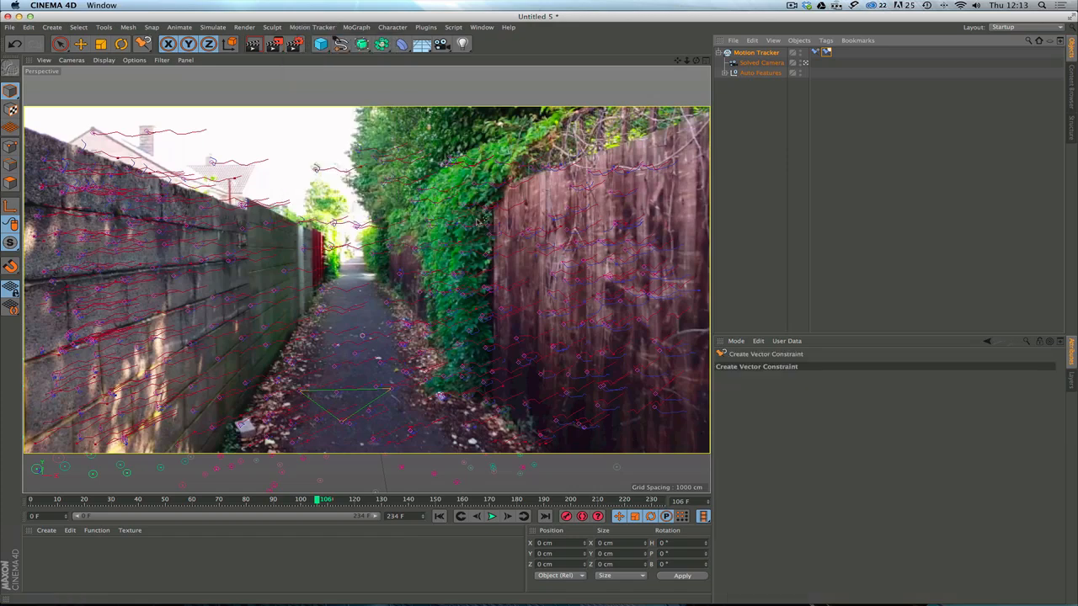
mouse_move(545, 375)
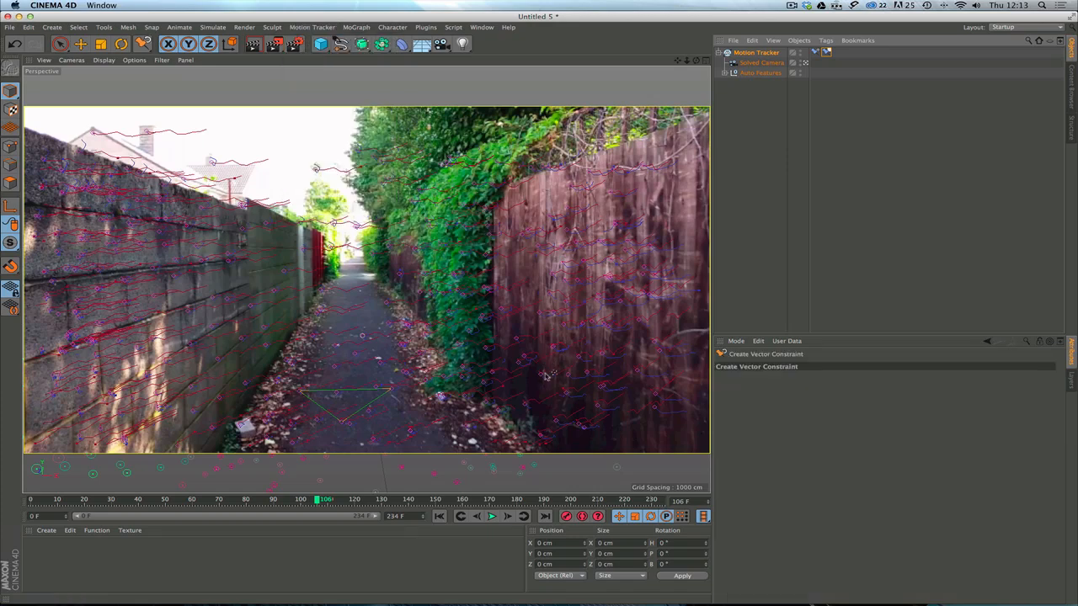
mouse_move(543, 378)
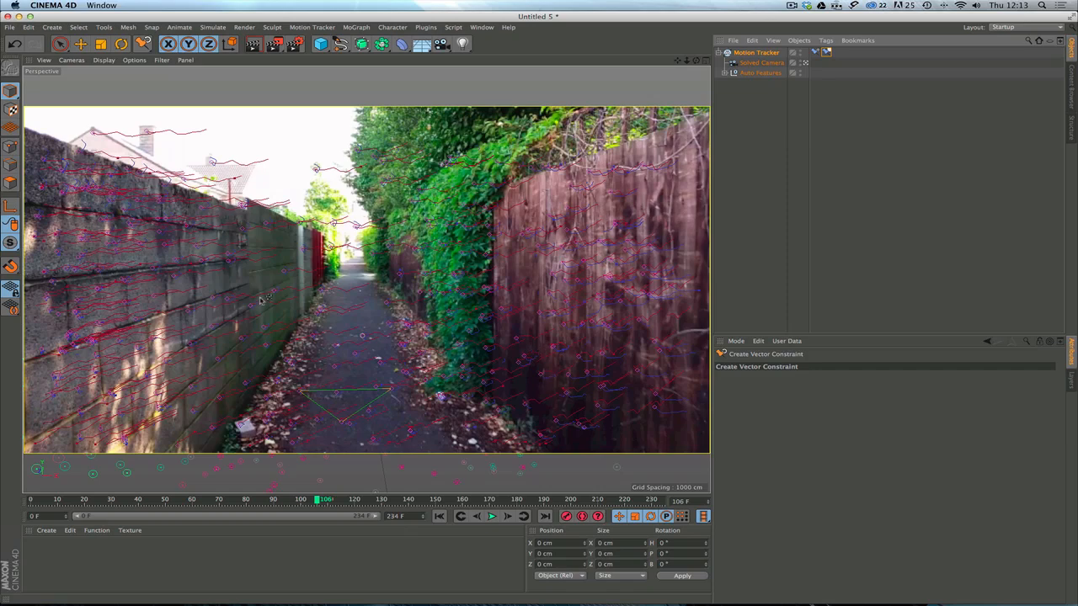
mouse_move(246, 342)
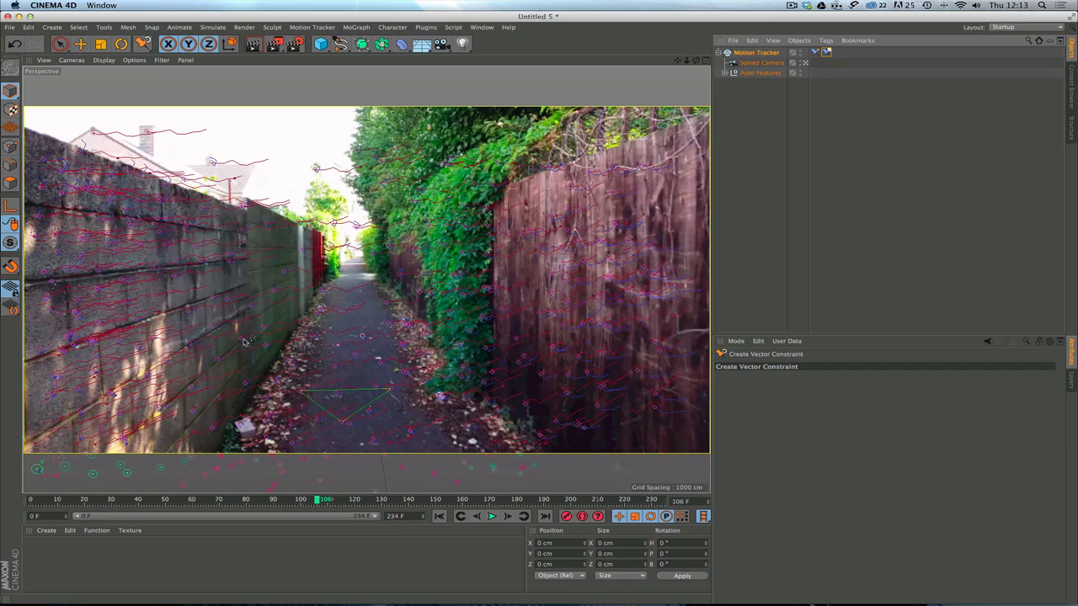
mouse_move(254, 314)
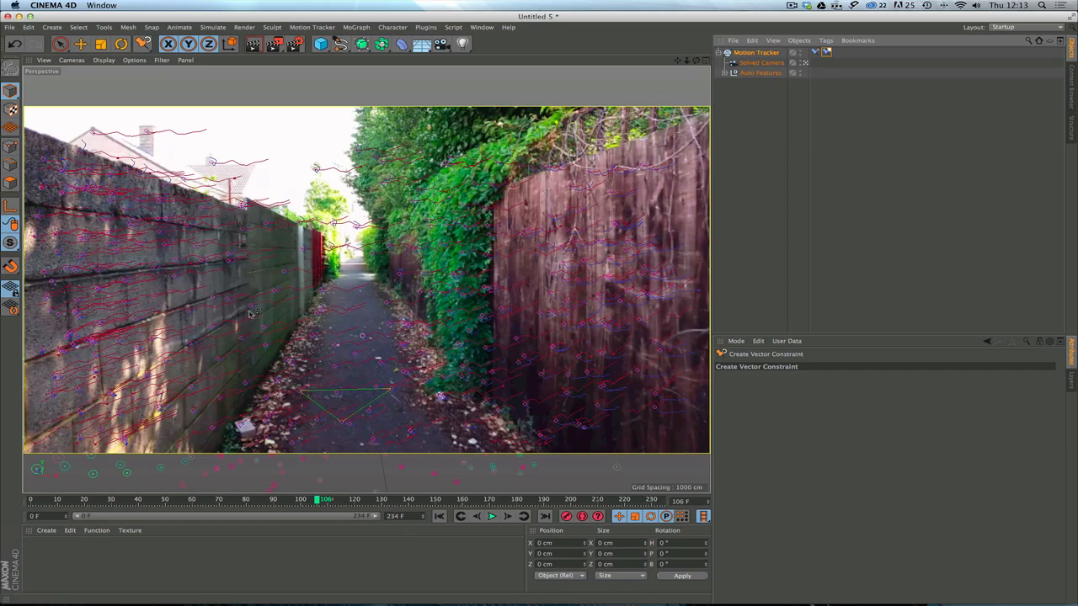
mouse_move(251, 314)
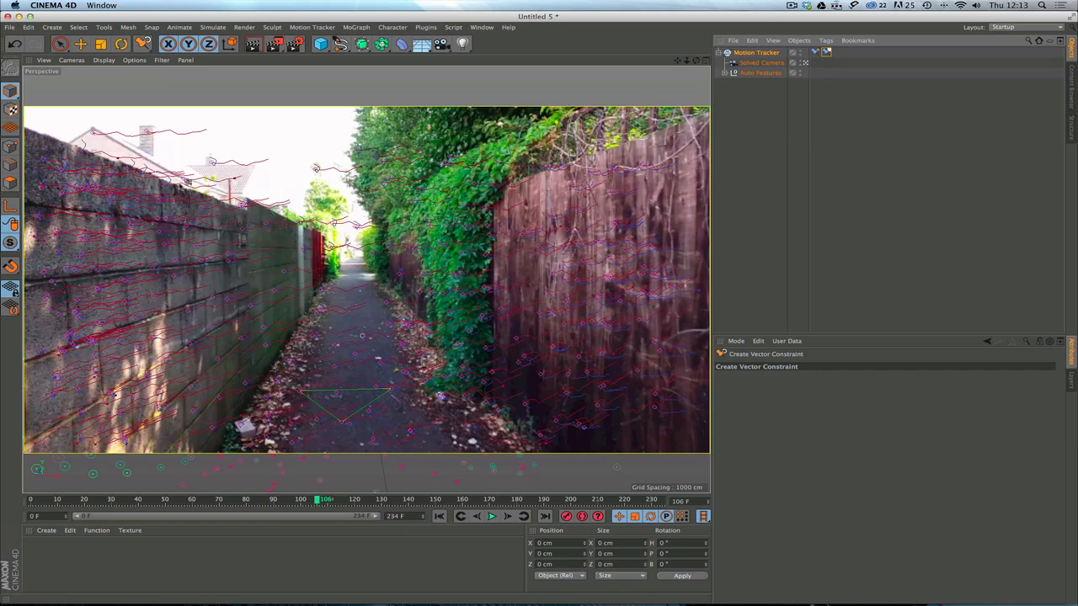
mouse_move(191, 421)
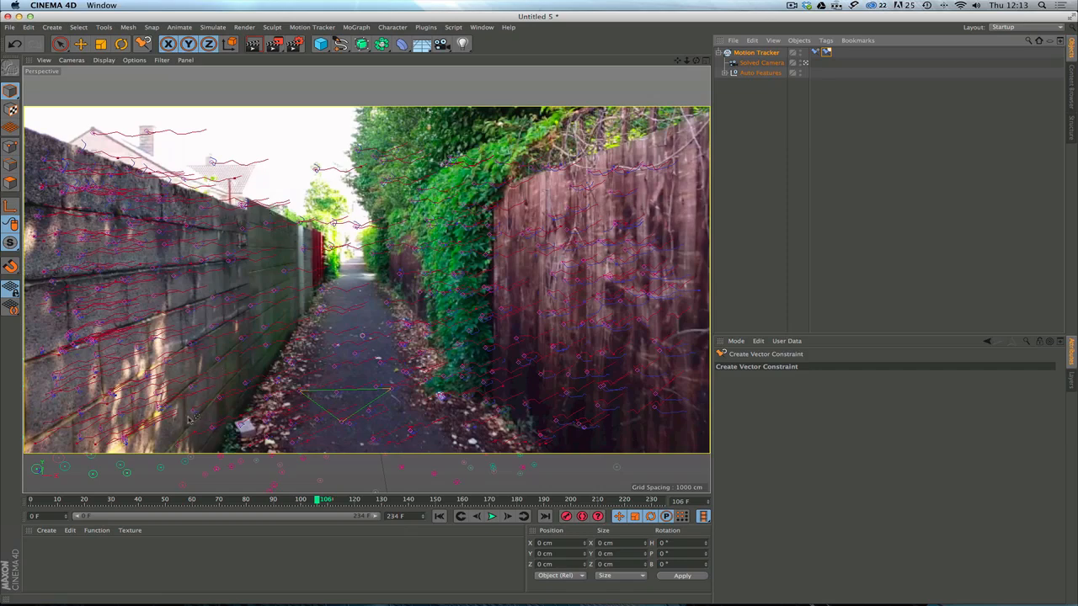
mouse_move(192, 316)
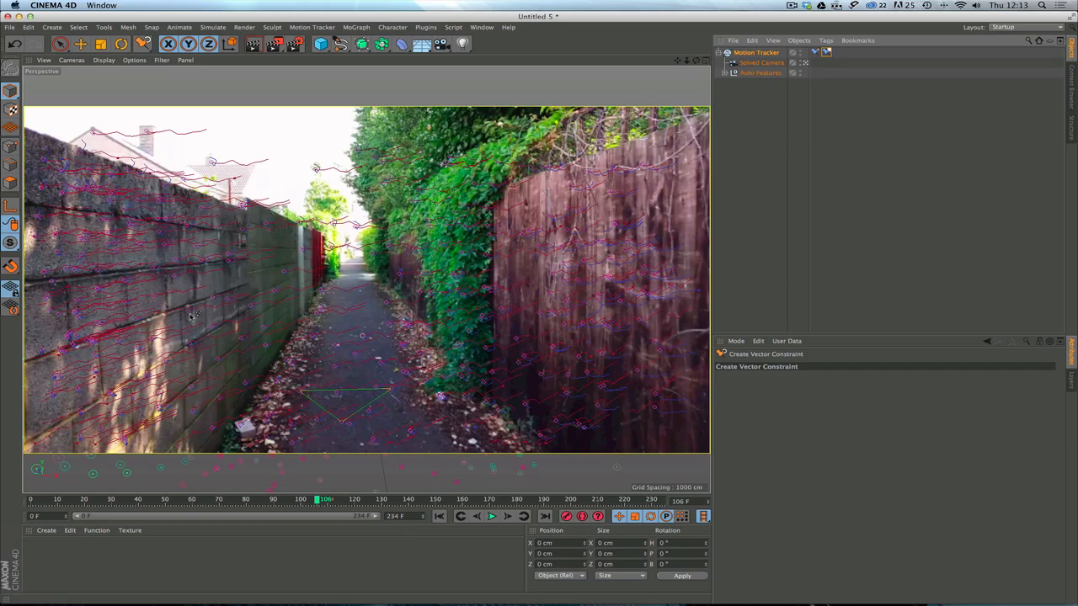
mouse_move(194, 413)
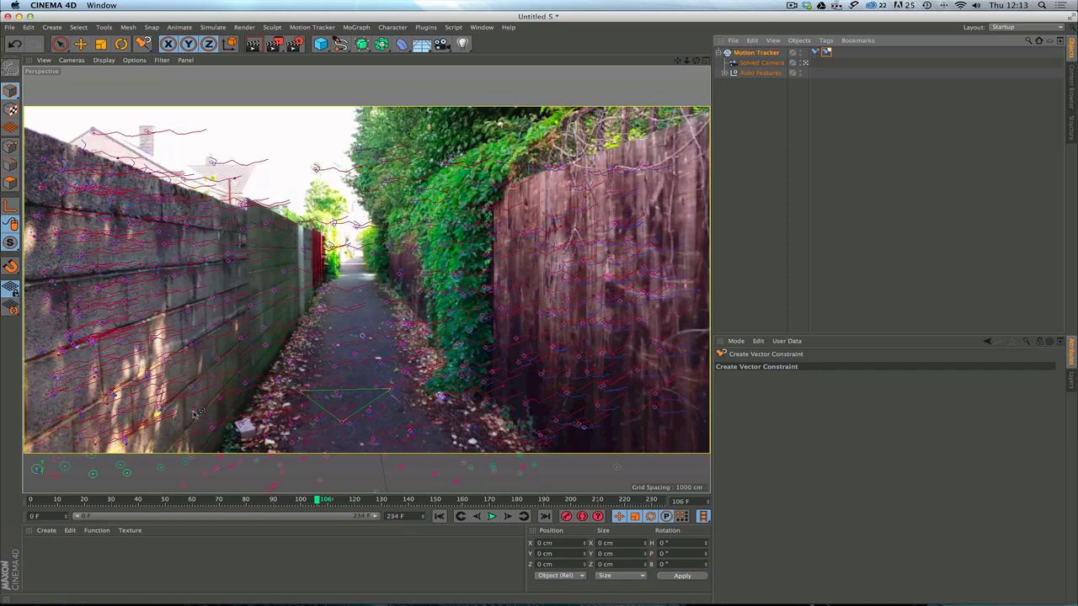
mouse_move(188, 243)
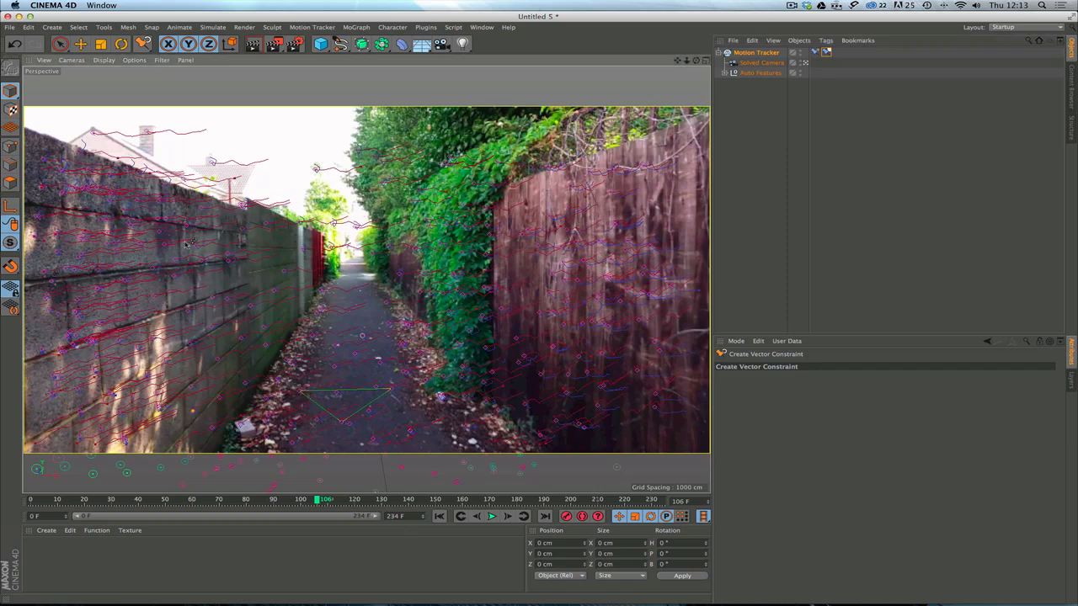
left_click(757, 52)
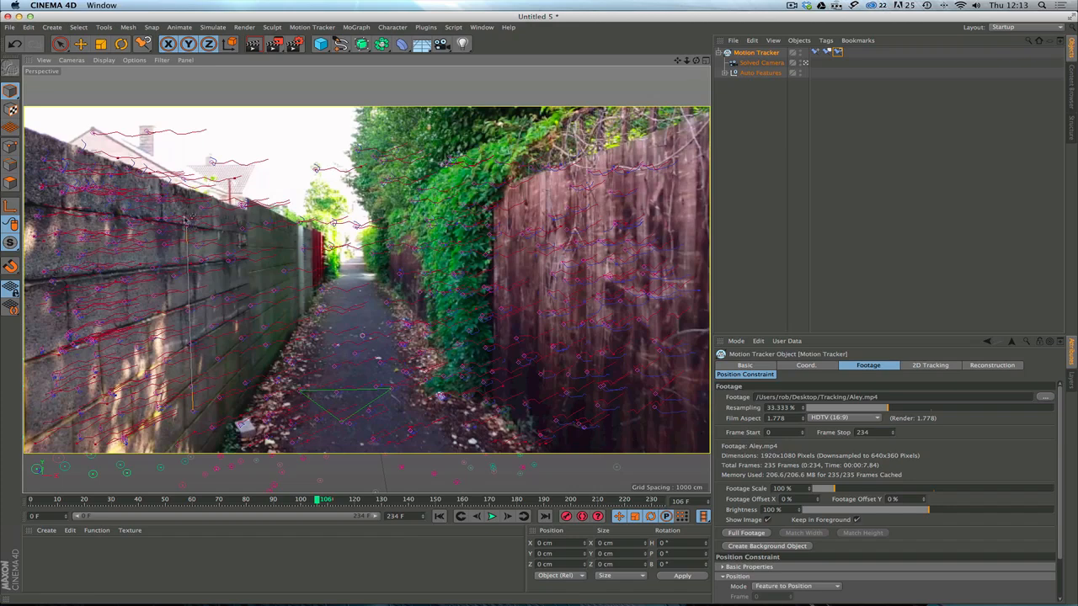
left_click(840, 52)
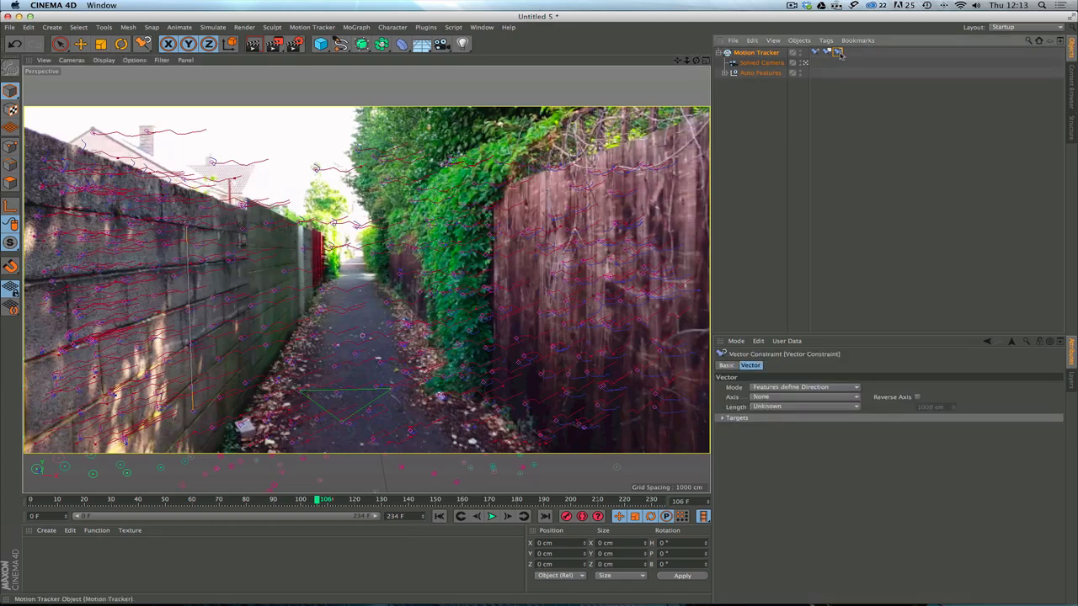
left_click(311, 27)
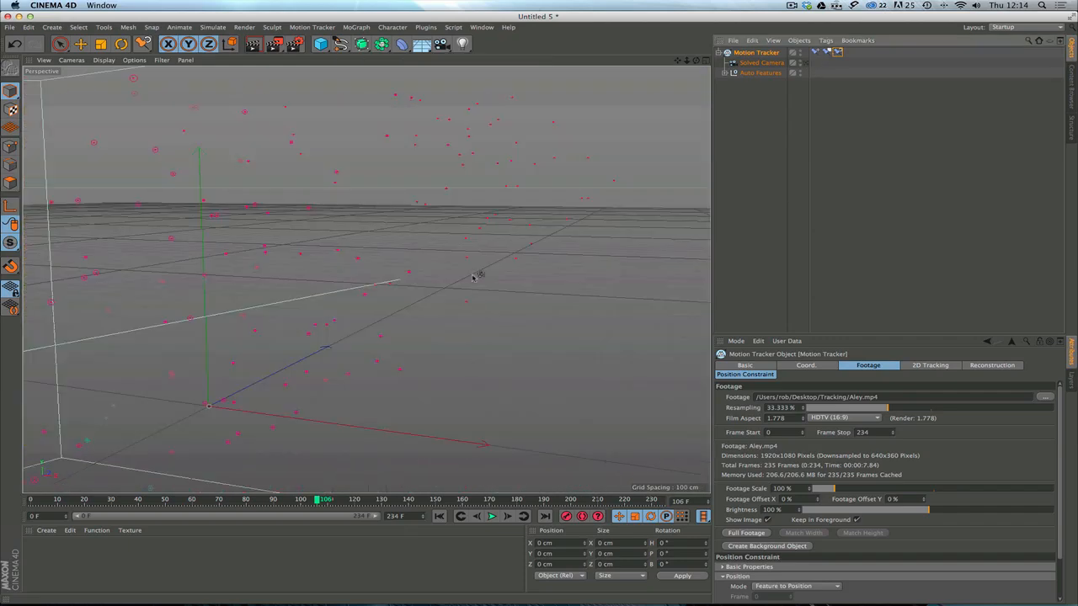
mouse_move(457, 276)
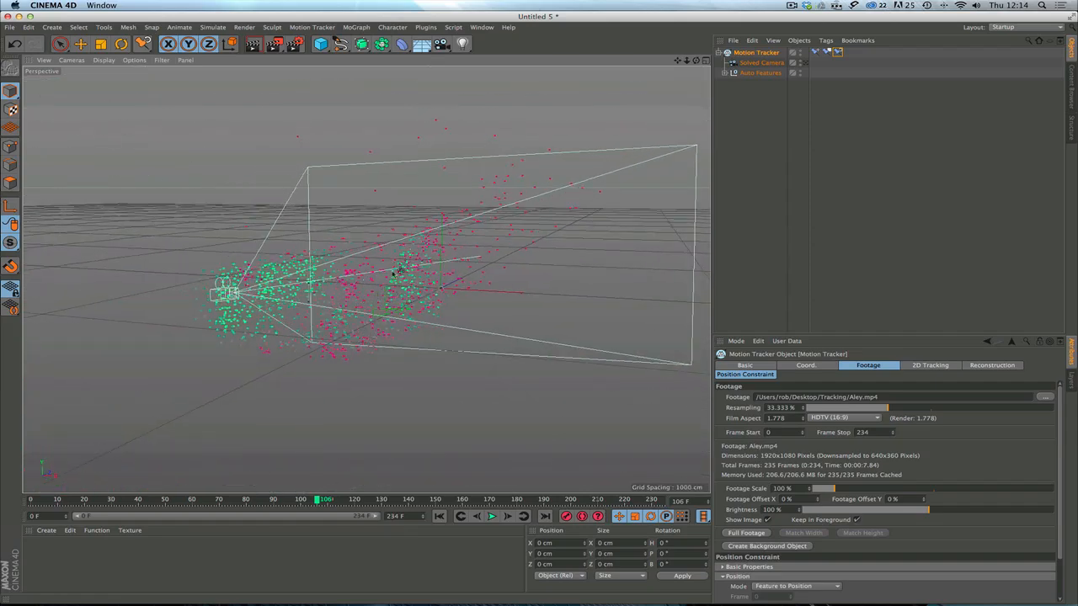
left_click_drag(395, 269, 409, 307)
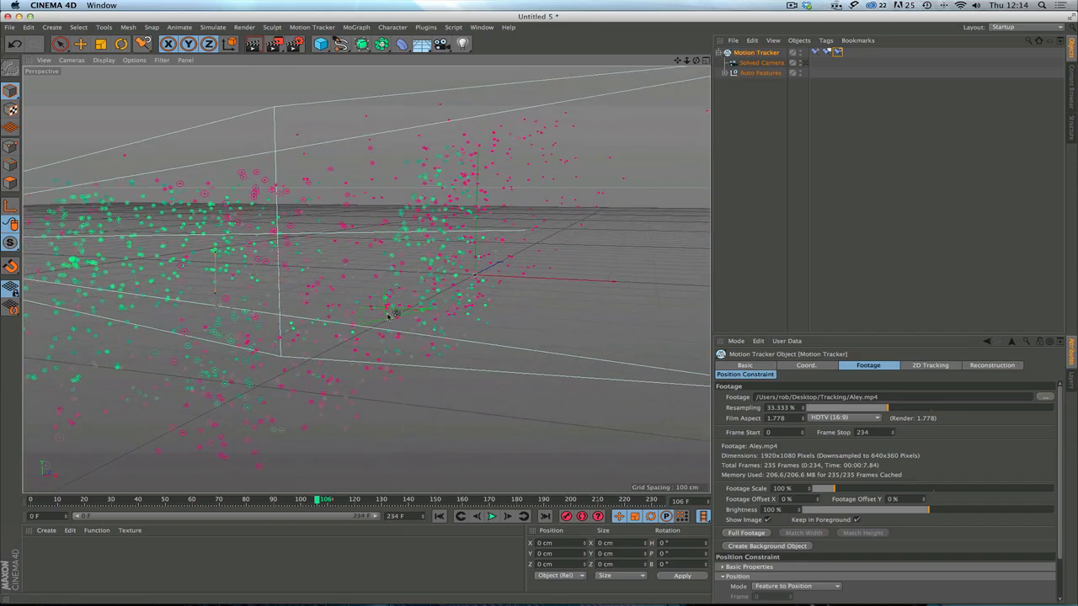
left_click_drag(387, 316, 387, 332)
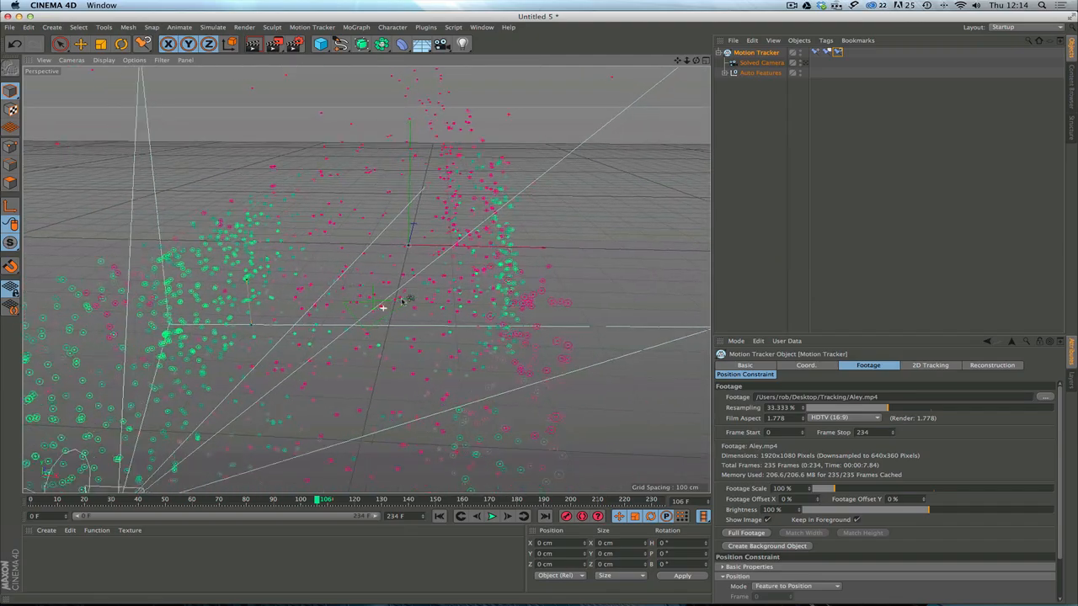
left_click_drag(384, 307, 383, 316)
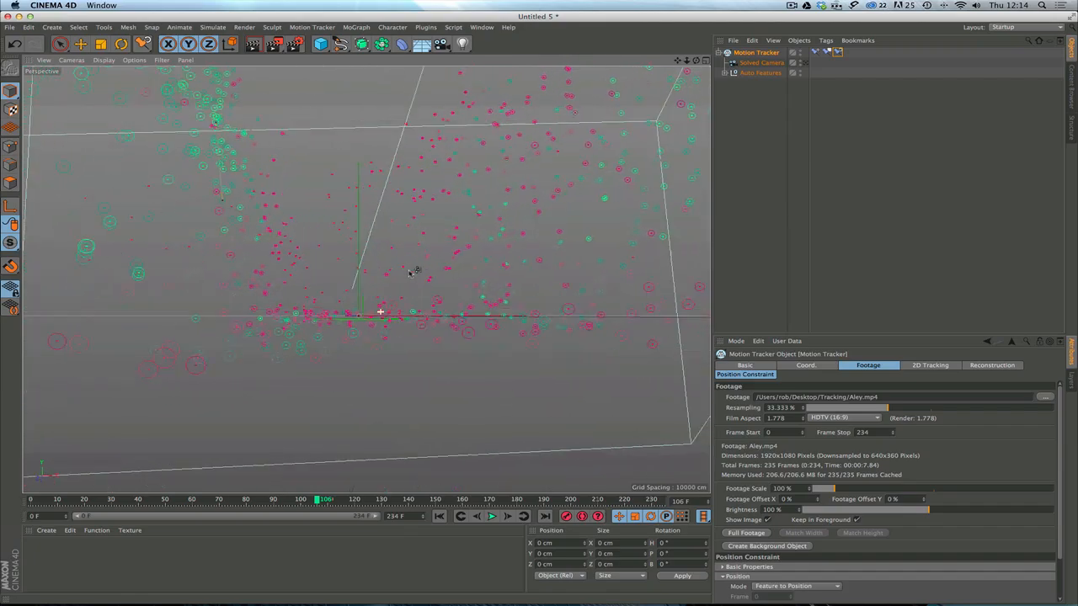
left_click_drag(413, 273, 396, 294)
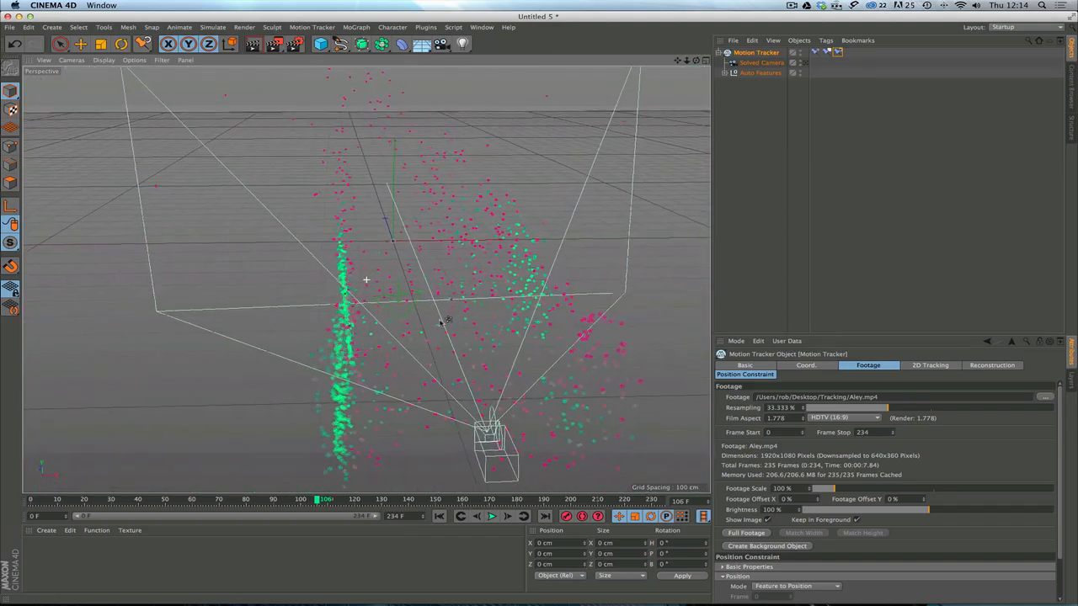
left_click_drag(447, 320, 488, 316)
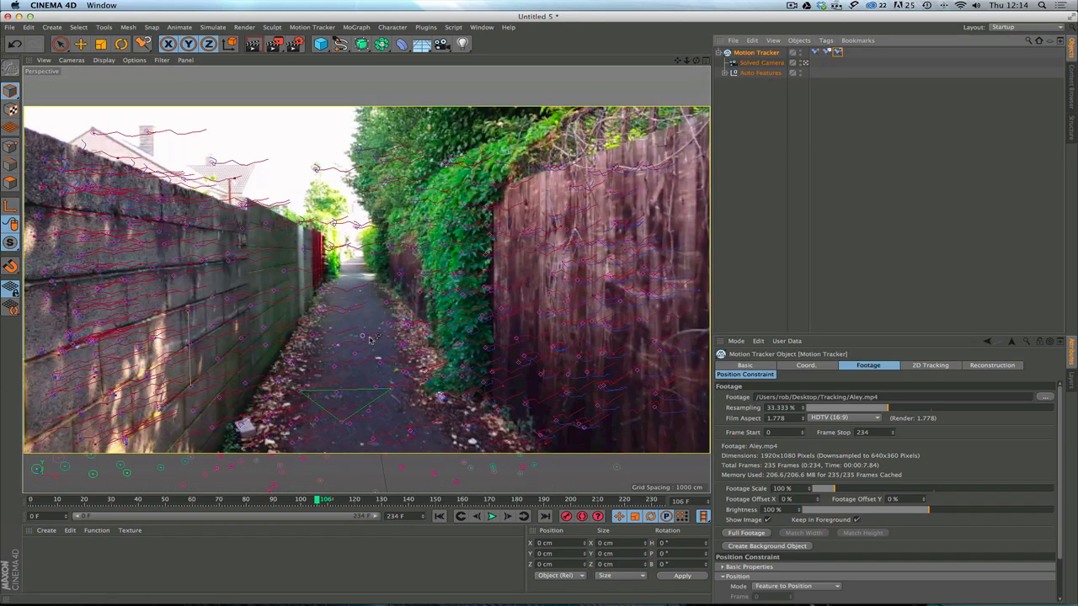
mouse_move(367, 339)
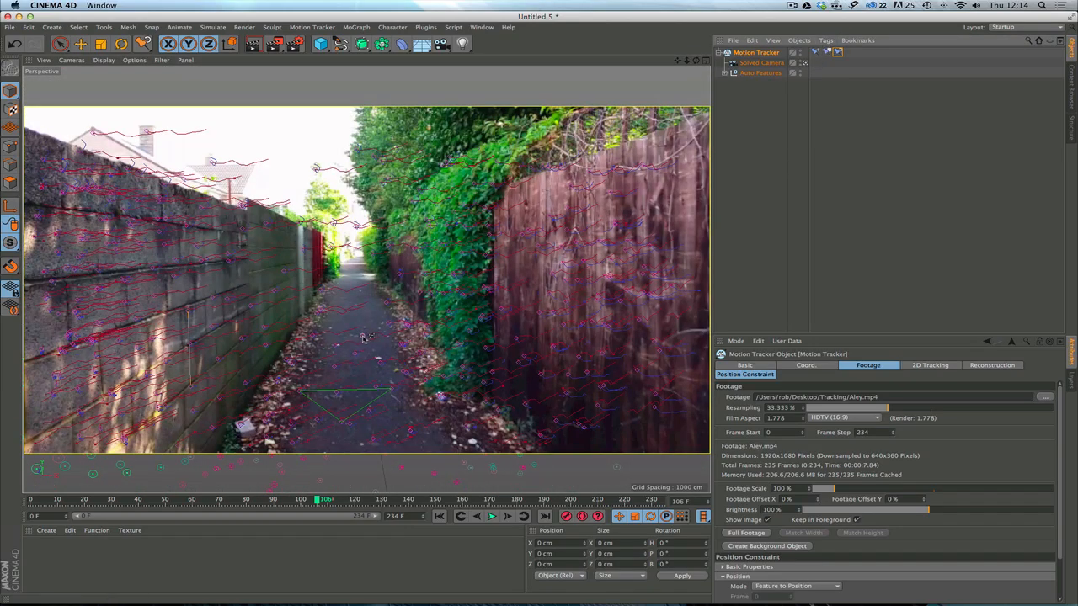
mouse_move(362, 335)
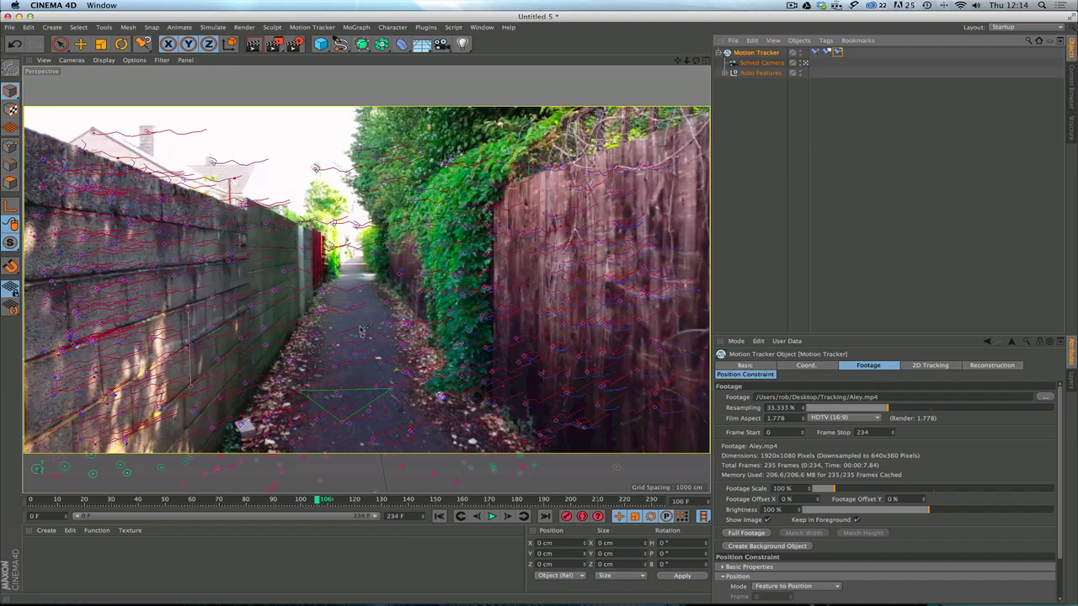
mouse_move(378, 362)
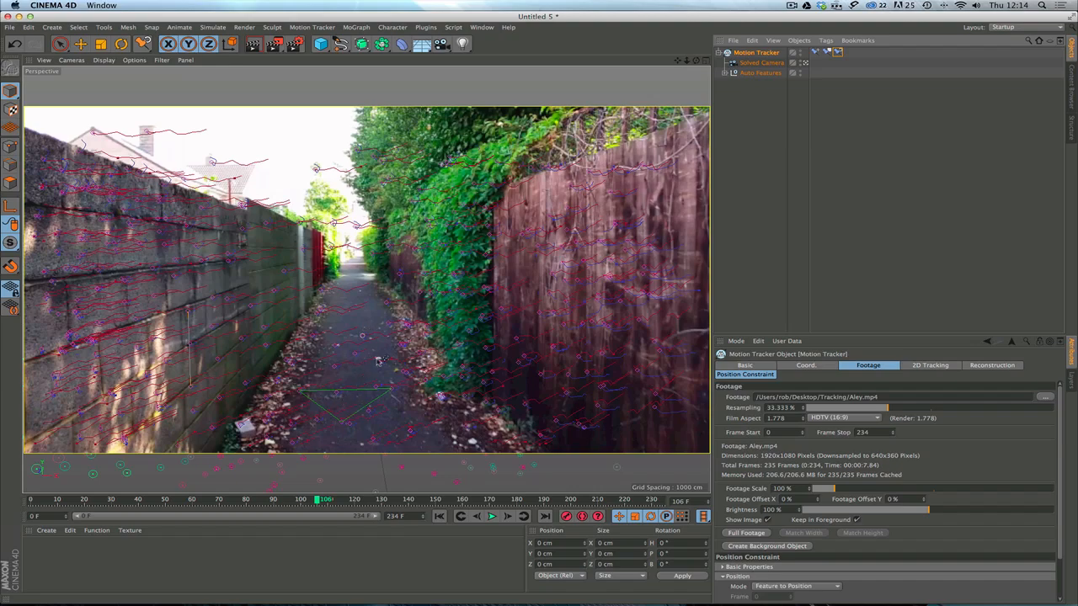
Look around the tracked point cloud and open the Cube primitives palette
left_click(806, 53)
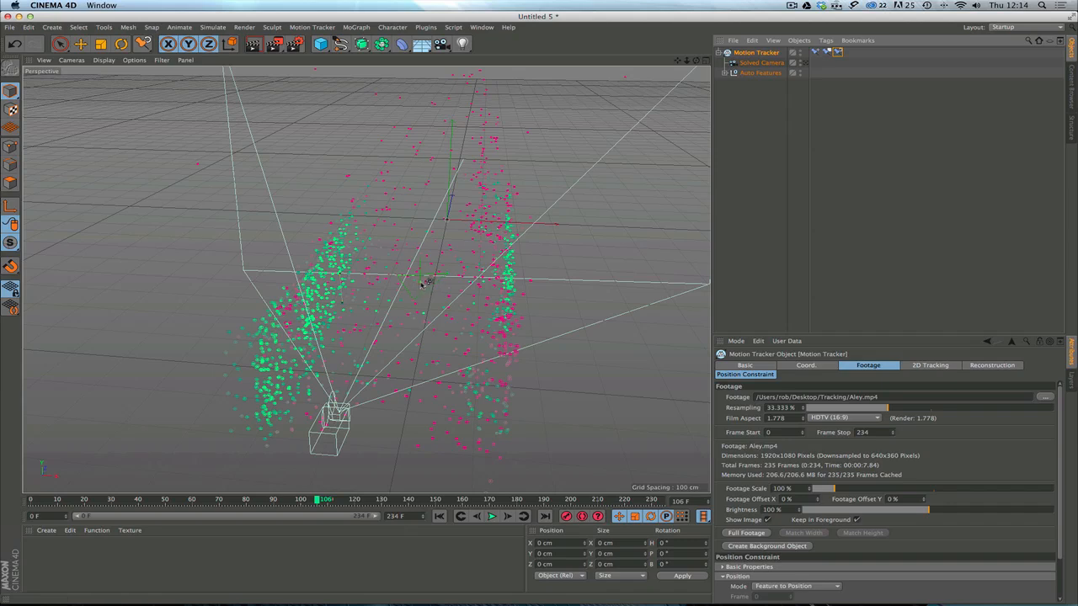
mouse_move(450, 221)
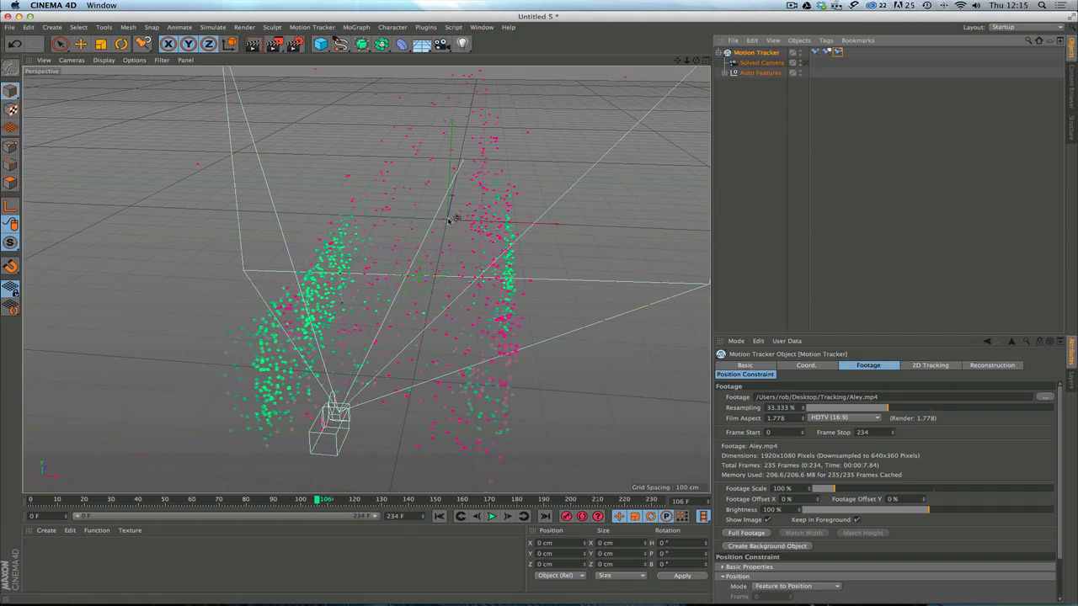
mouse_move(458, 221)
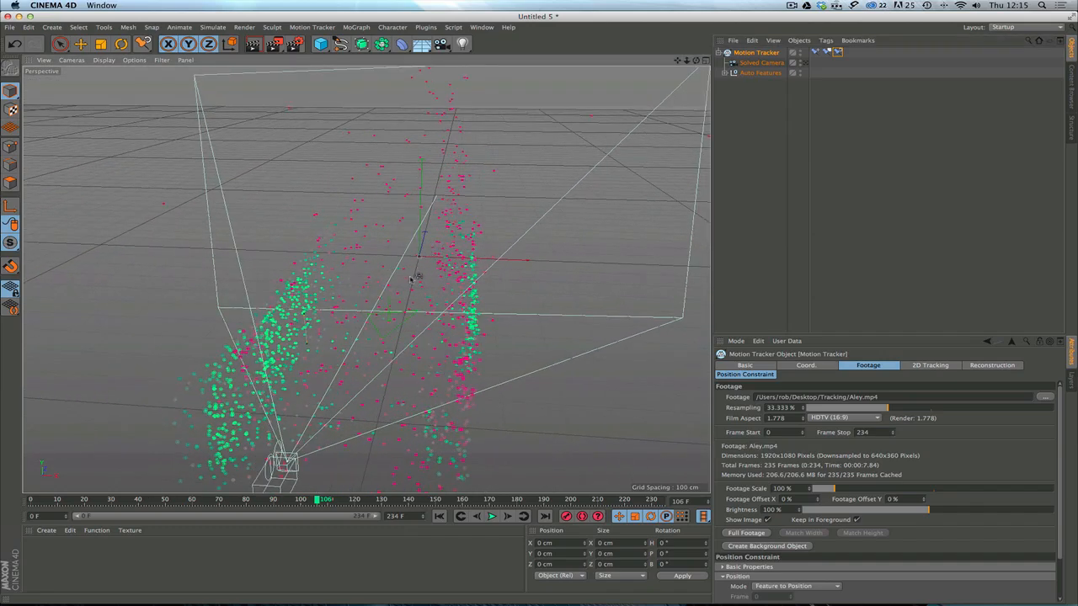
mouse_move(438, 232)
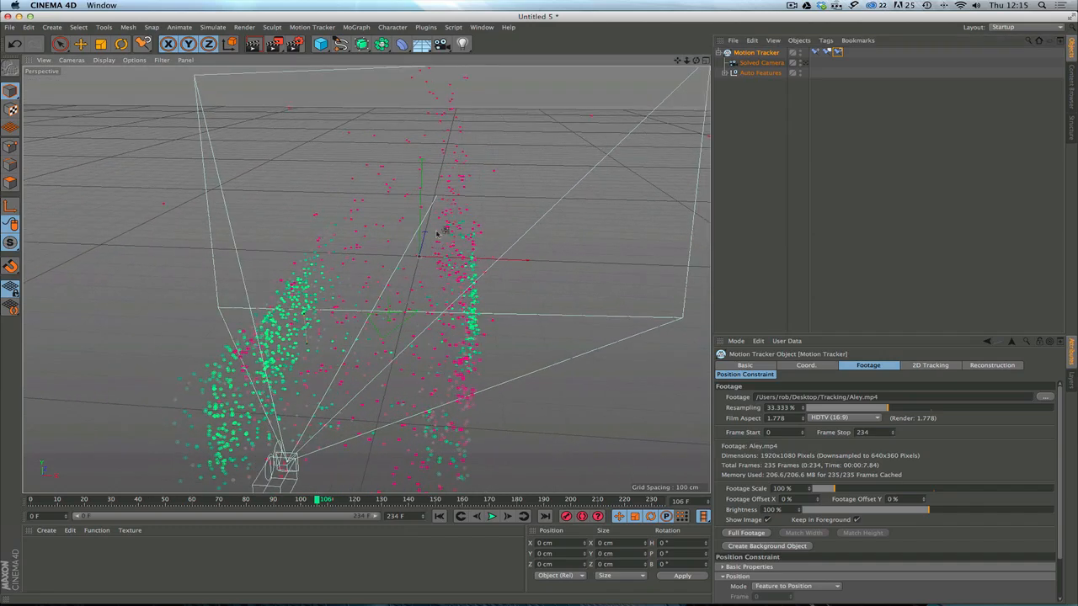
left_click(321, 44)
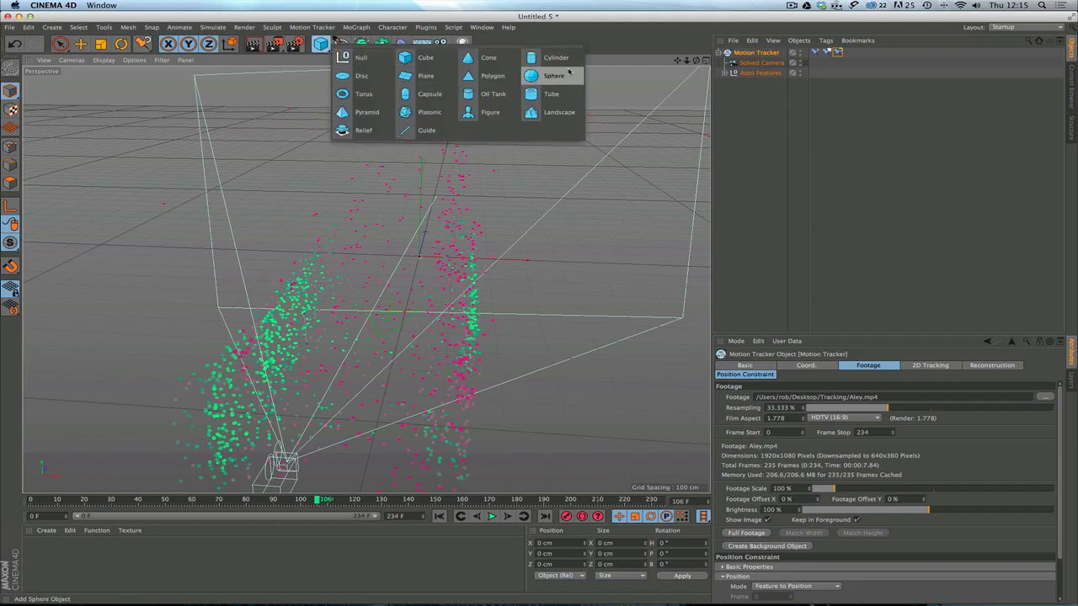
Add a sphere, raise it to 100 cm on Y, and maximise the Perspective view
left_click(553, 75)
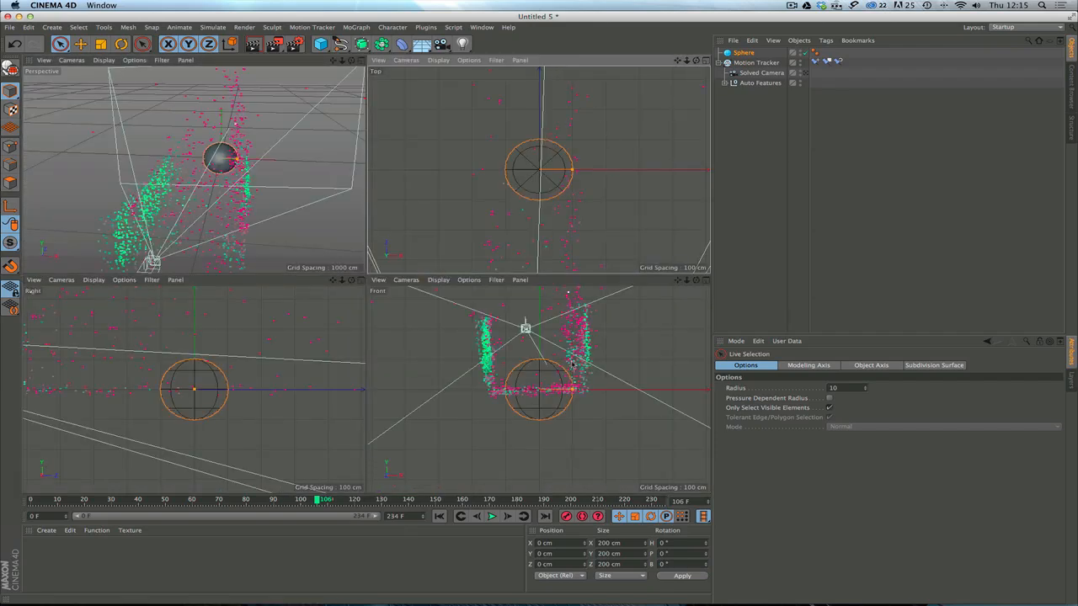
mouse_move(572, 362)
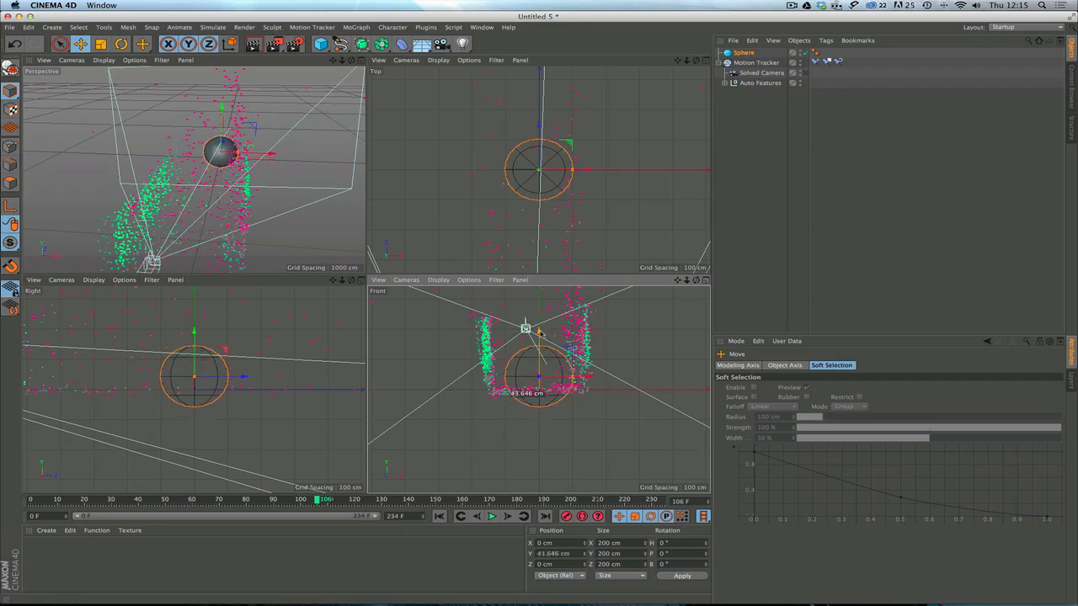
left_click_drag(539, 321, 540, 315)
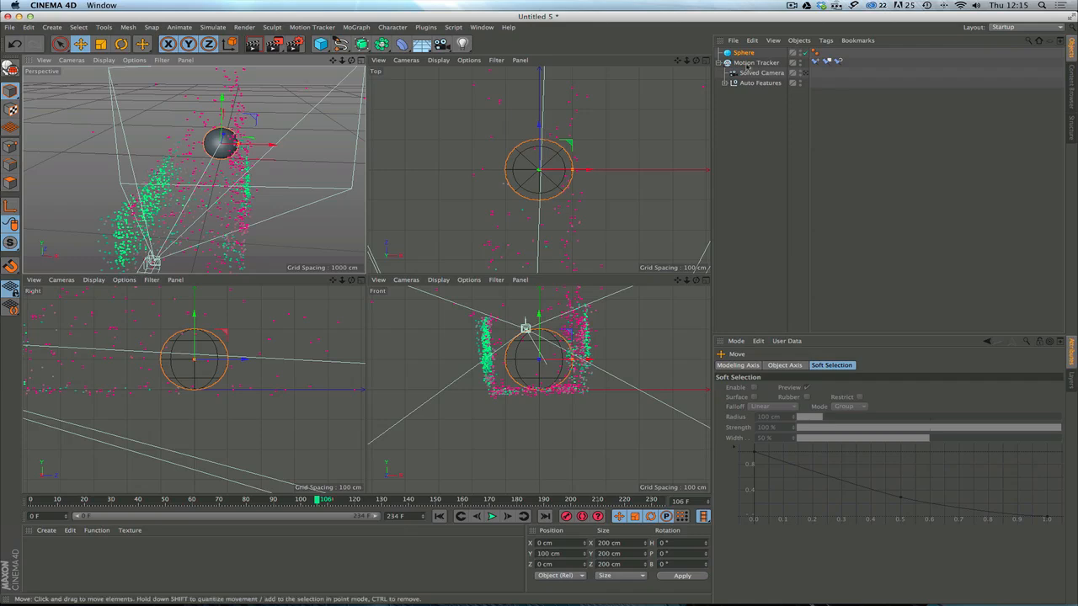
left_click(756, 62)
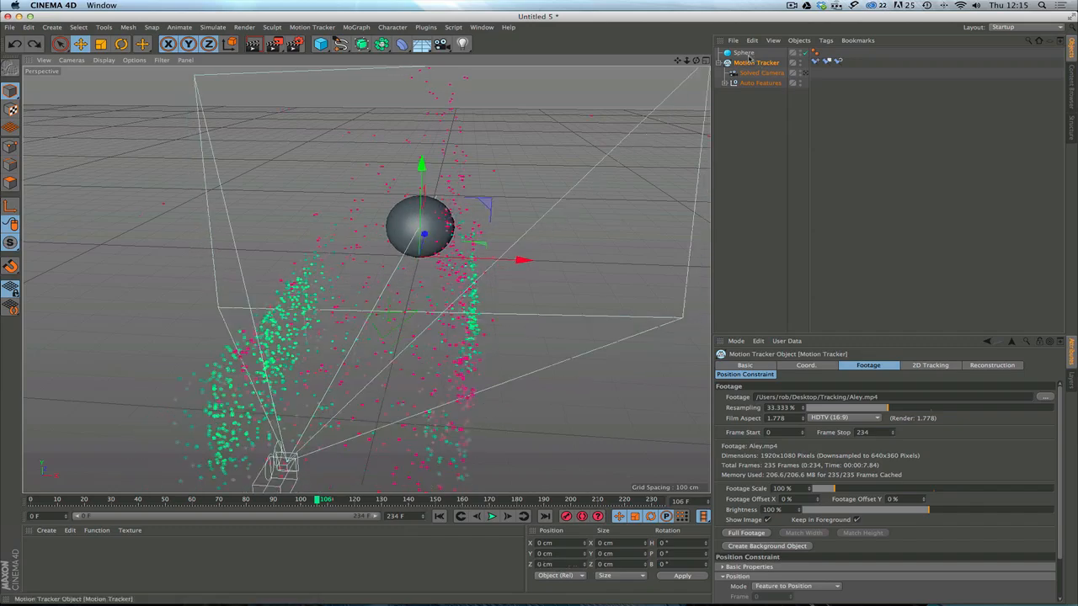
Select the sphere and push it back to about -530 cm on Z
left_click(744, 52)
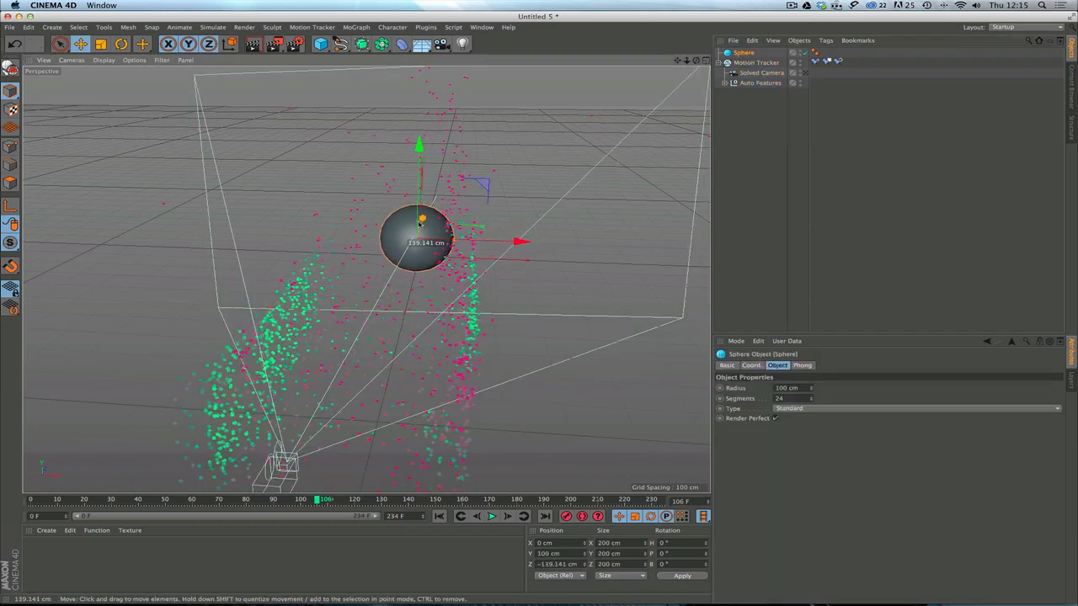
left_click_drag(420, 223, 405, 287)
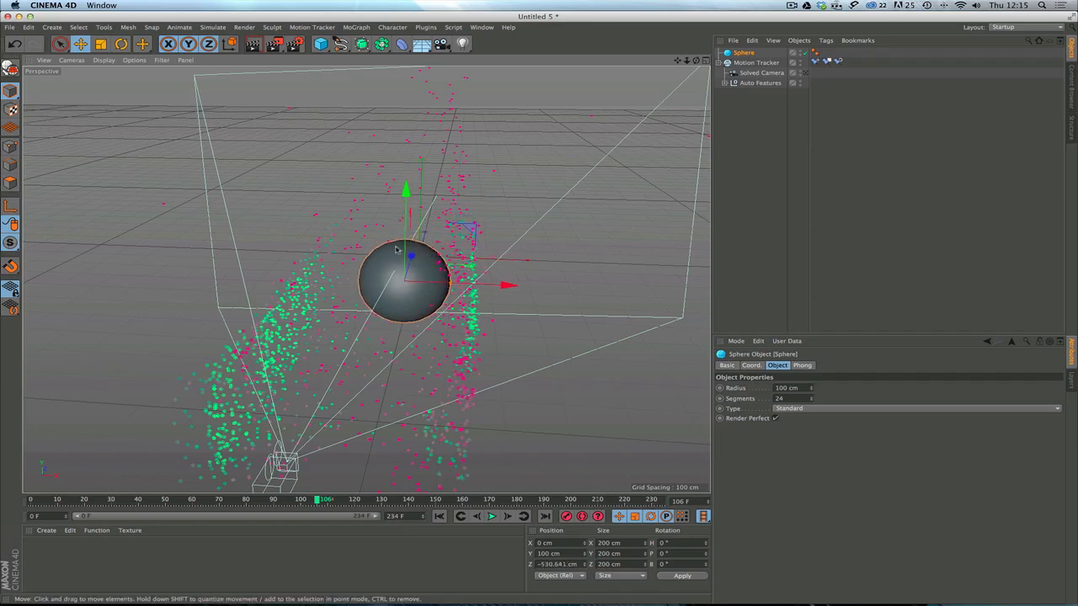
mouse_move(425, 327)
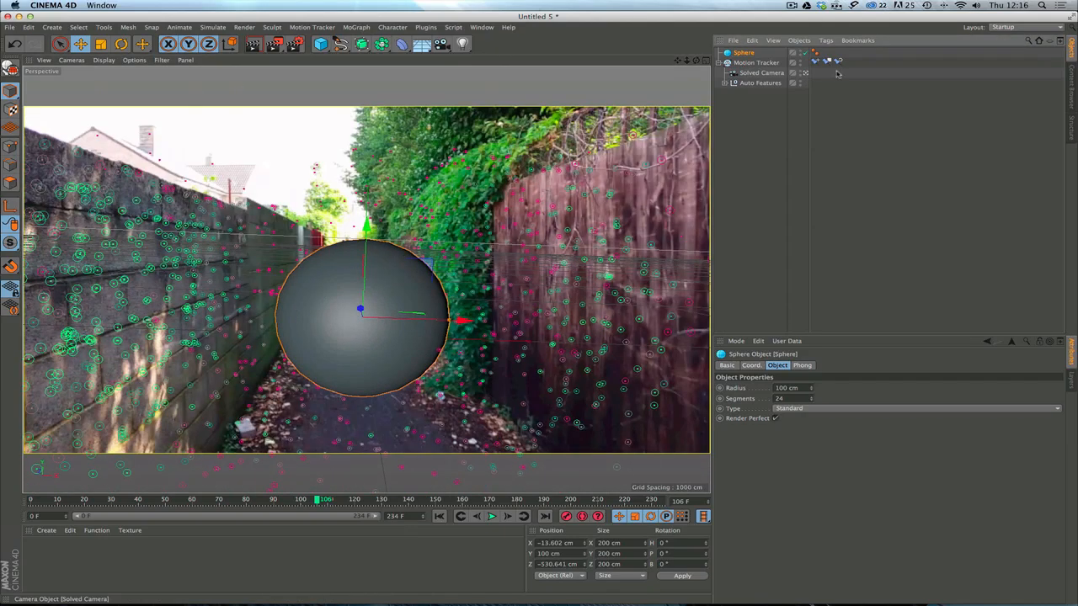
Scrub the footage, then give the sphere a 50 cm radius and 50 cm height
left_click(320, 499)
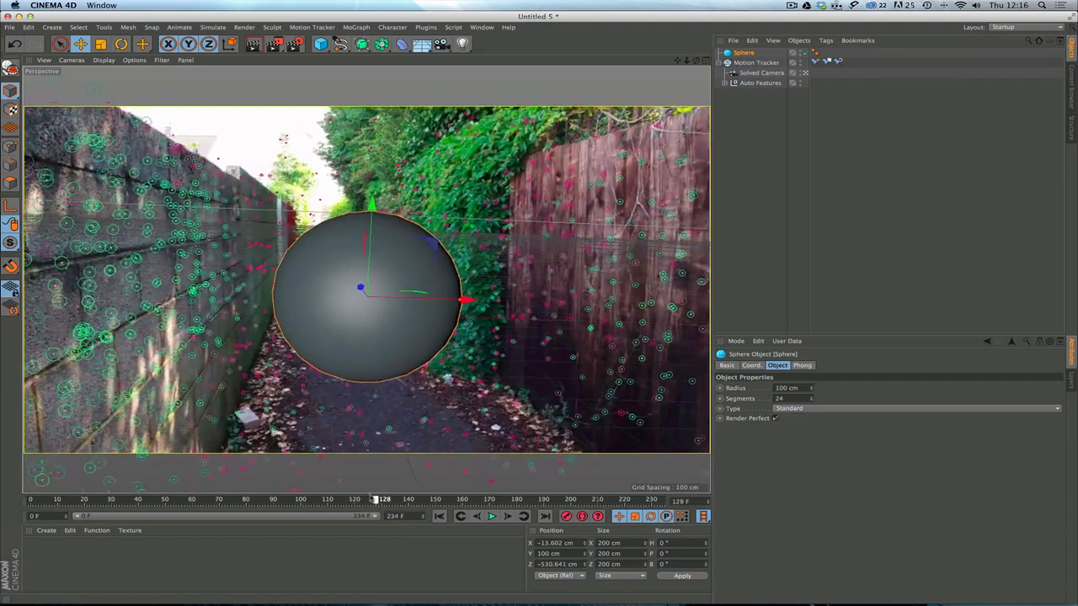
left_click_drag(376, 498, 247, 499)
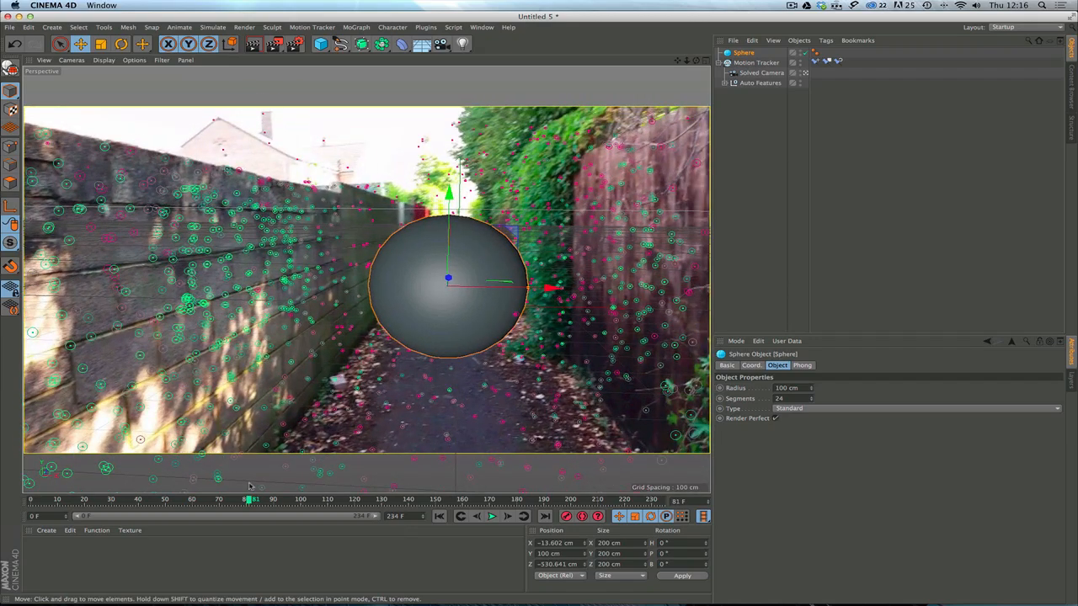
mouse_move(398, 324)
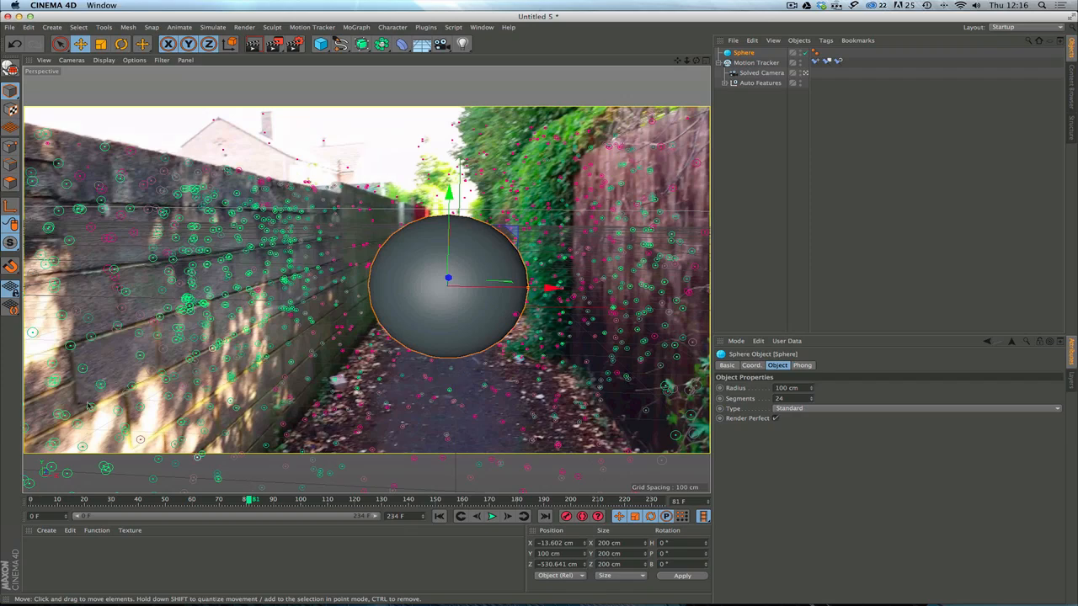
mouse_move(264, 399)
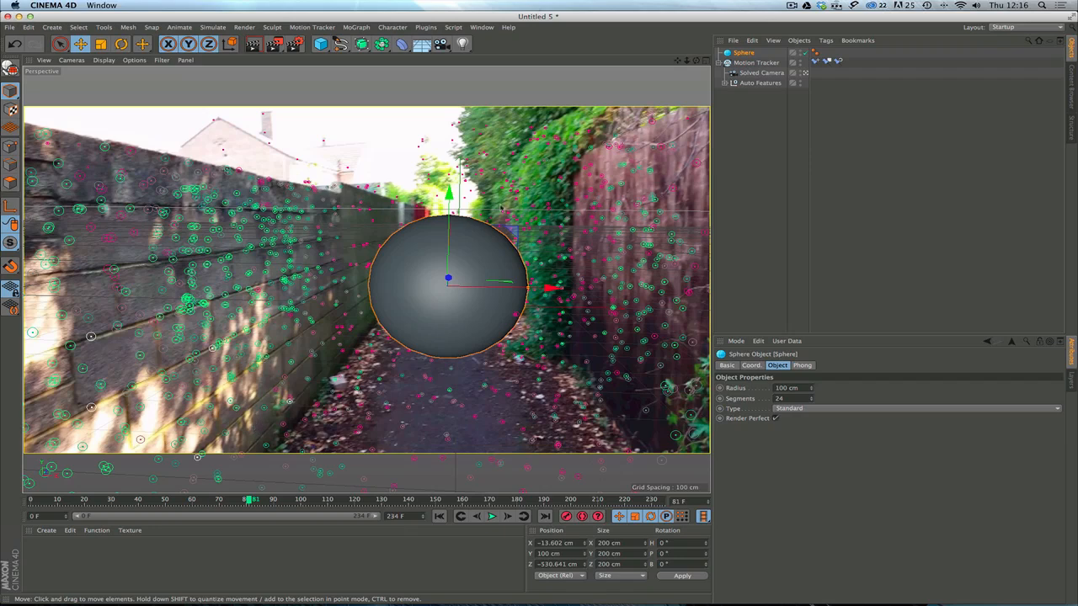
mouse_move(319, 318)
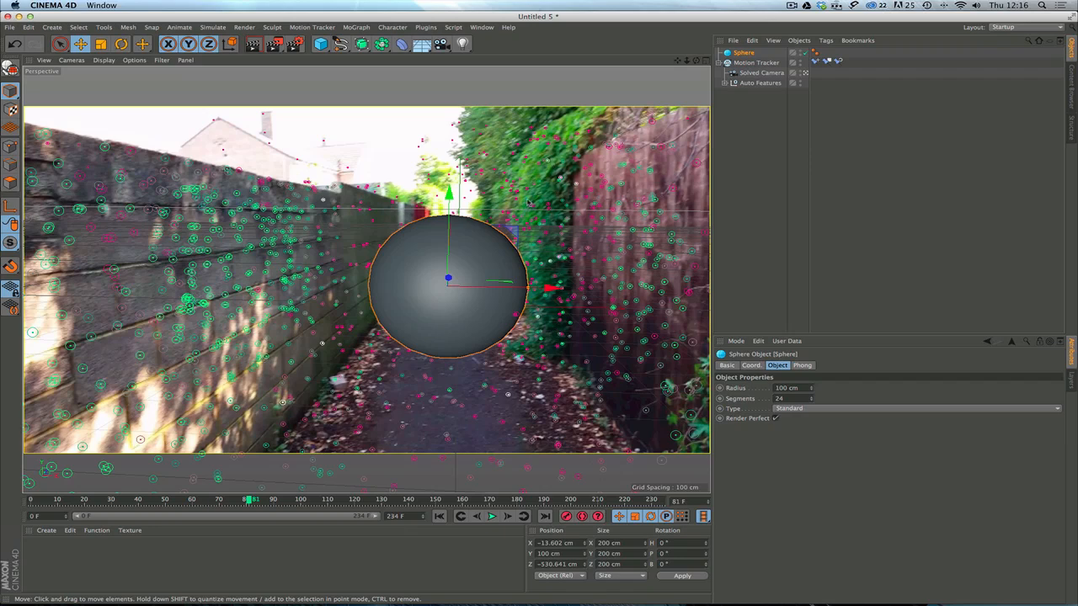
mouse_move(575, 195)
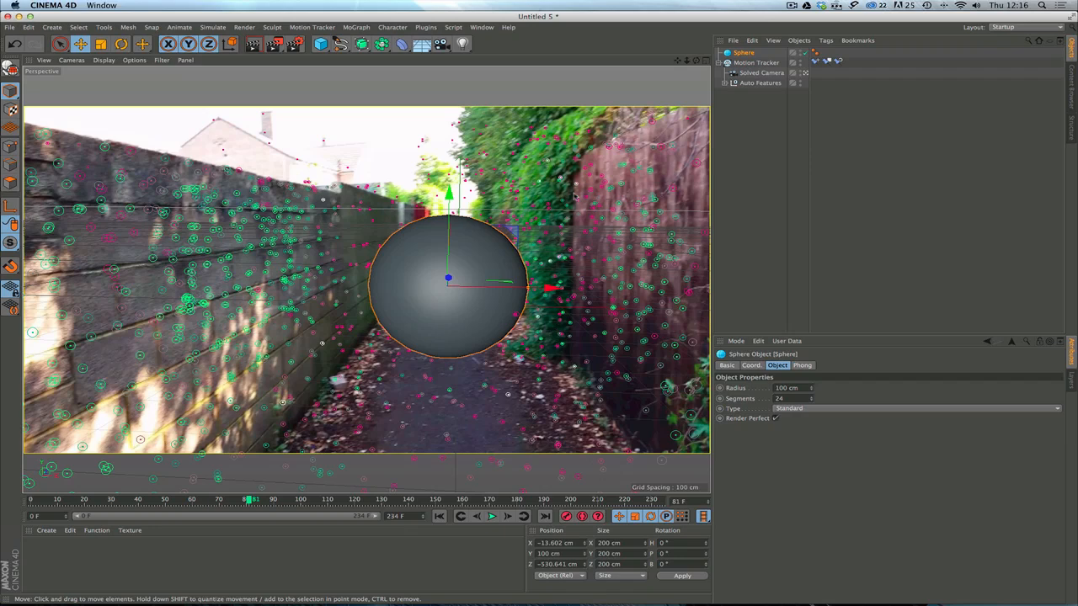
mouse_move(453, 304)
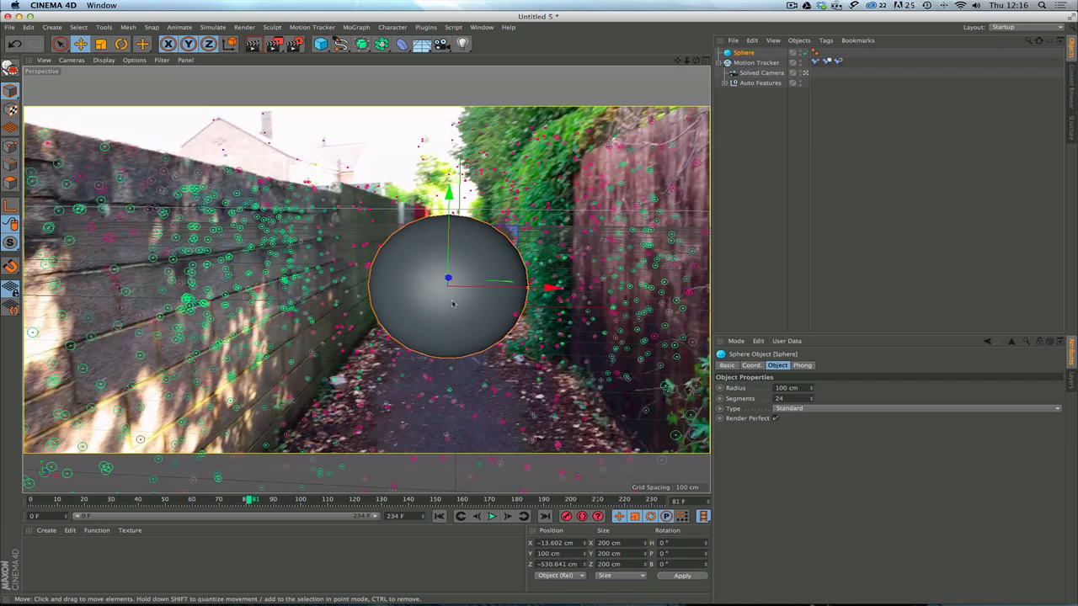
mouse_move(413, 318)
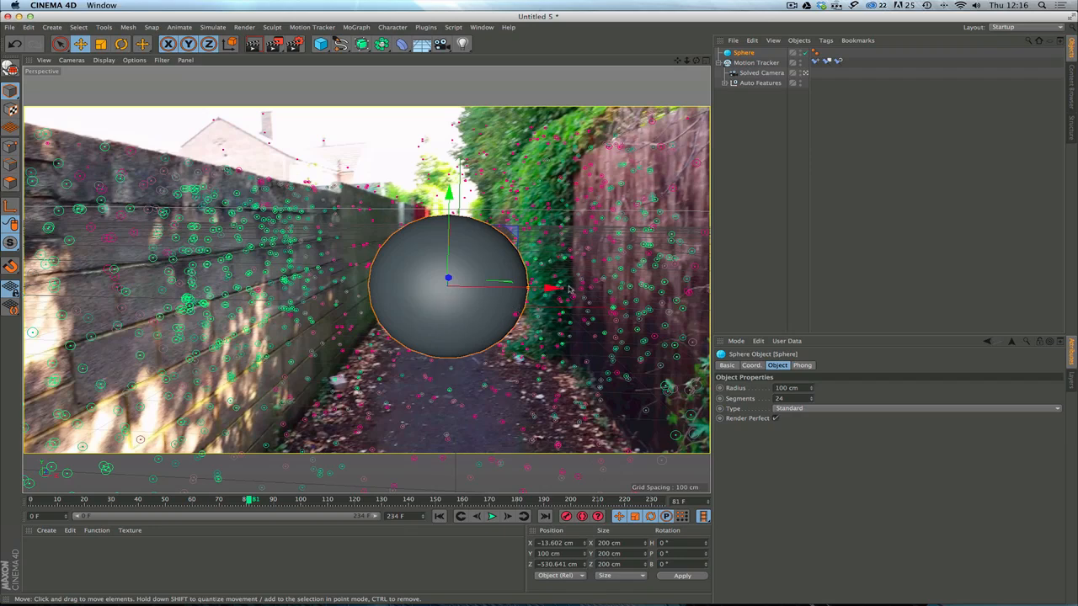
left_click(744, 52)
type("50")
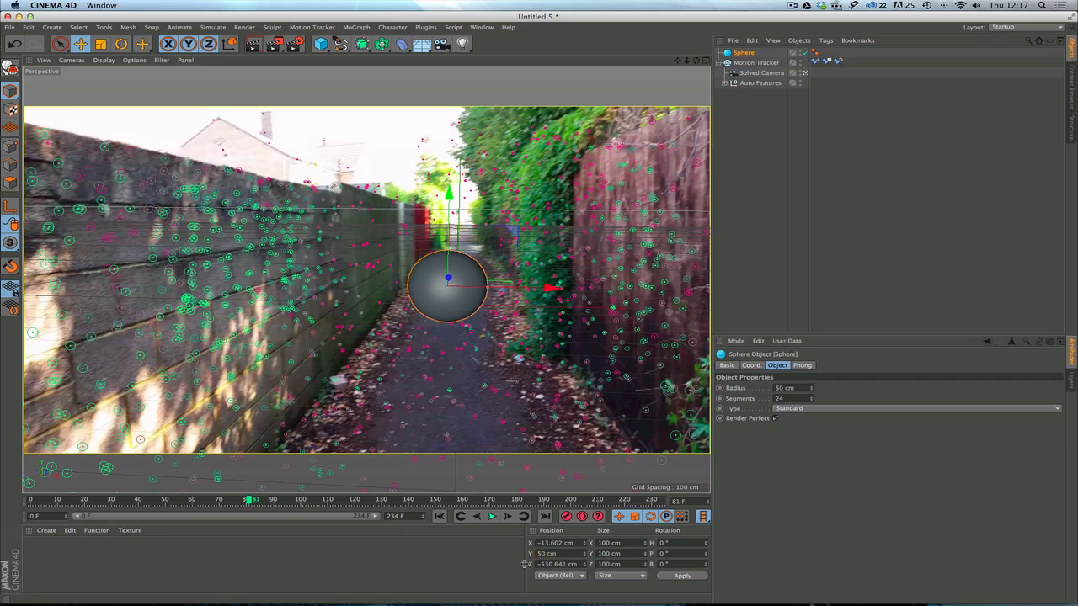
left_click_drag(448, 278, 448, 309)
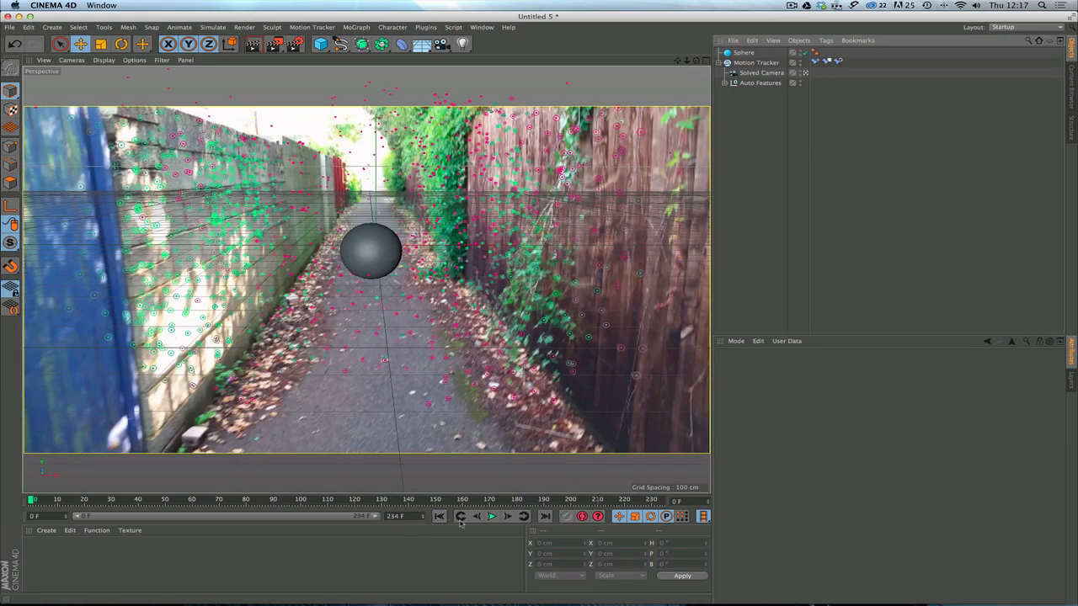
Play the alley footage to about frame 221, confirming the 50 cm sphere stays on the path
left_click(492, 516)
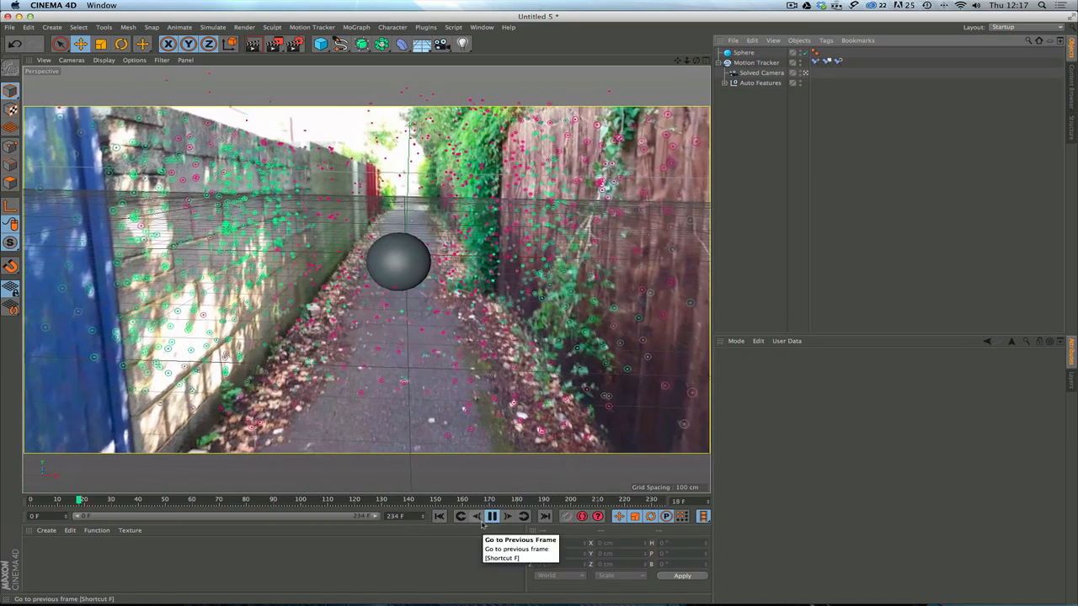
left_click(492, 516)
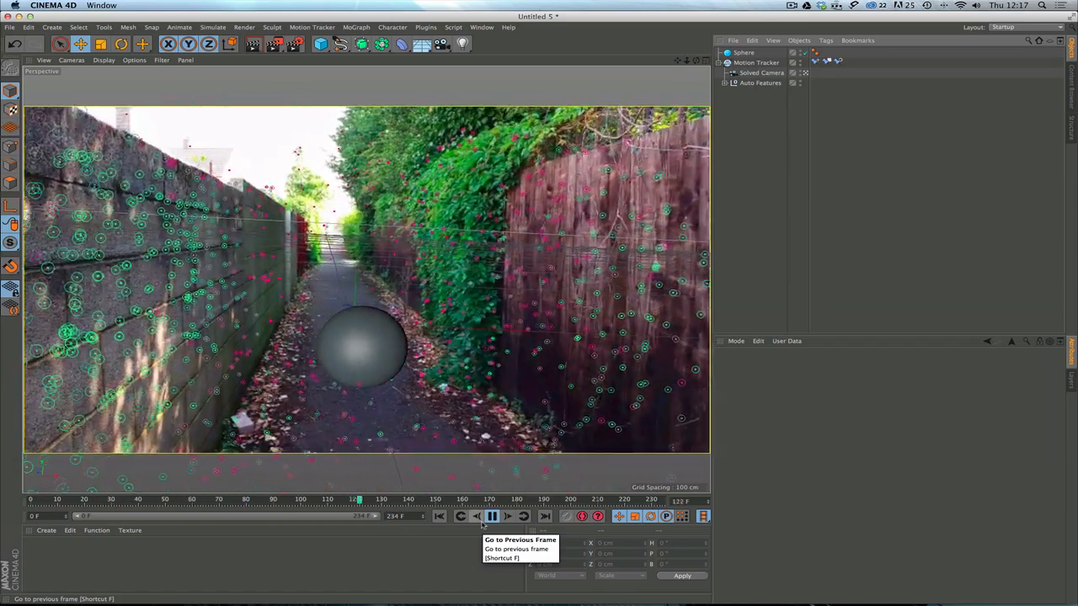
left_click(492, 516)
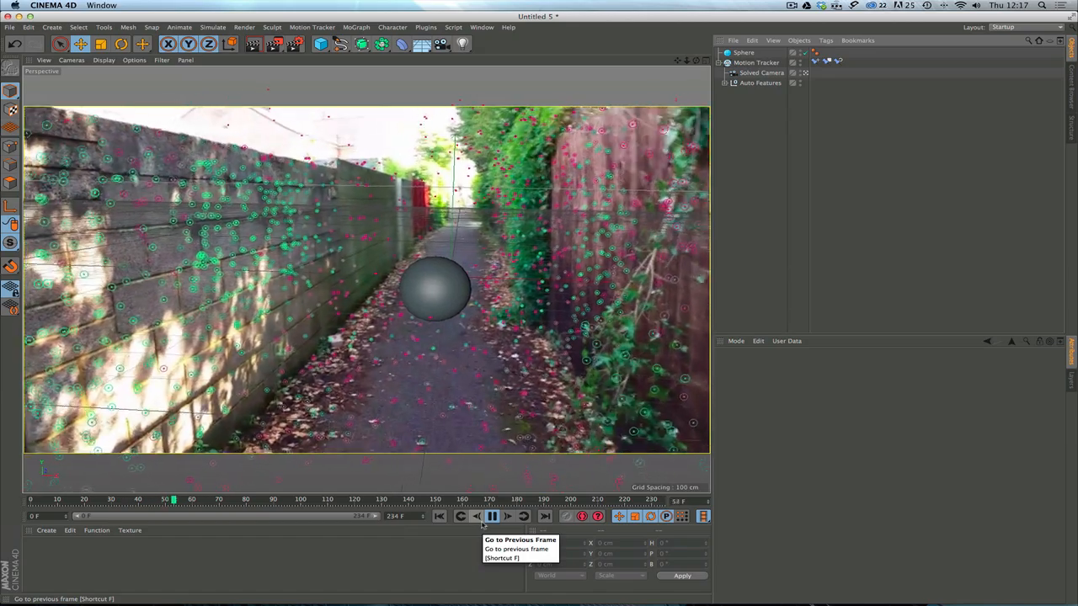
left_click(491, 517)
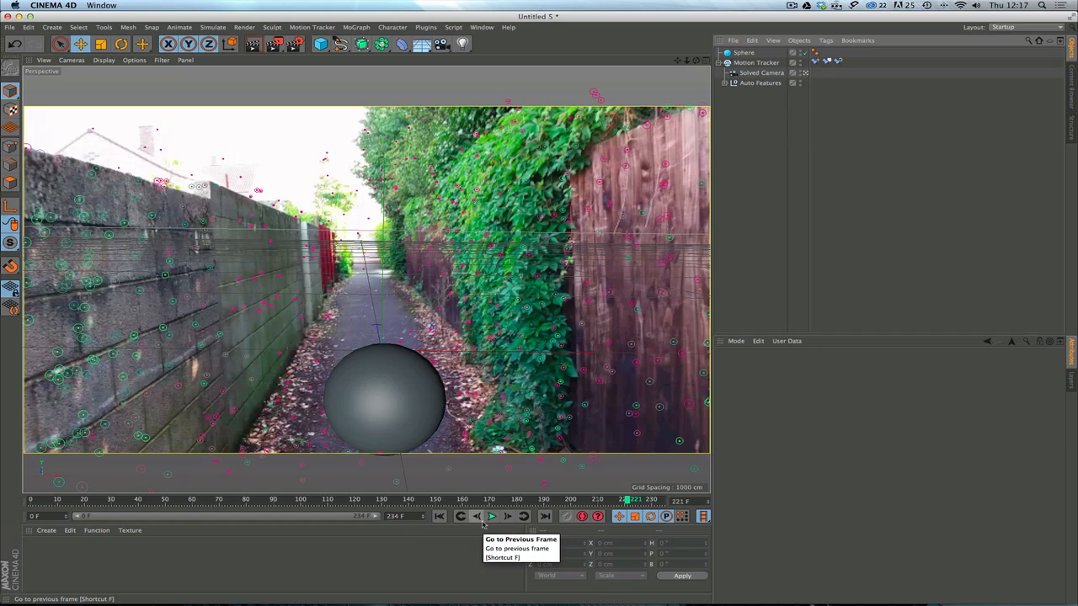
left_click(383, 396)
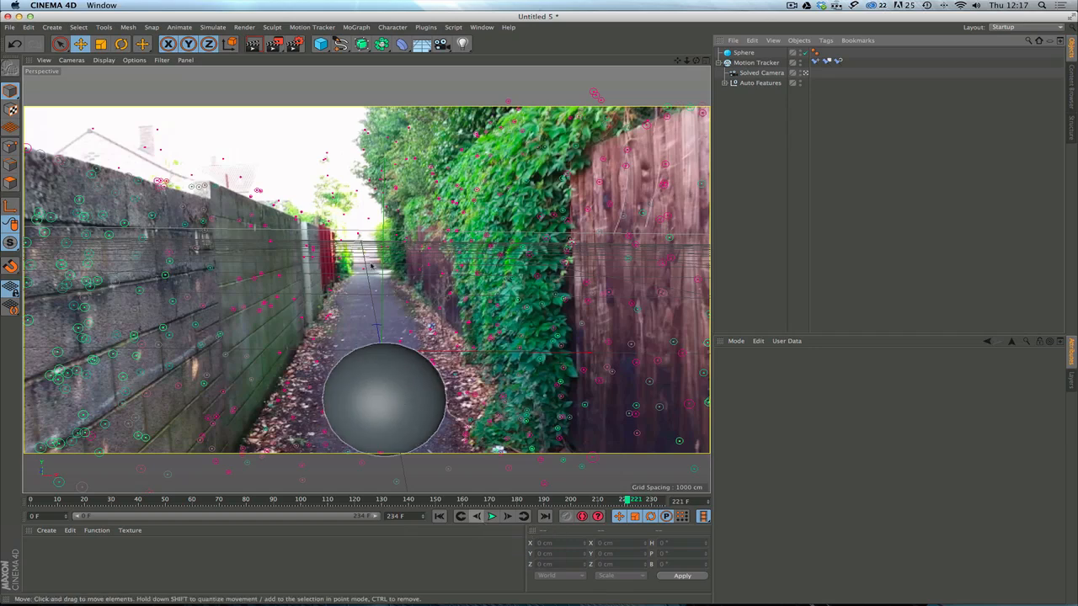